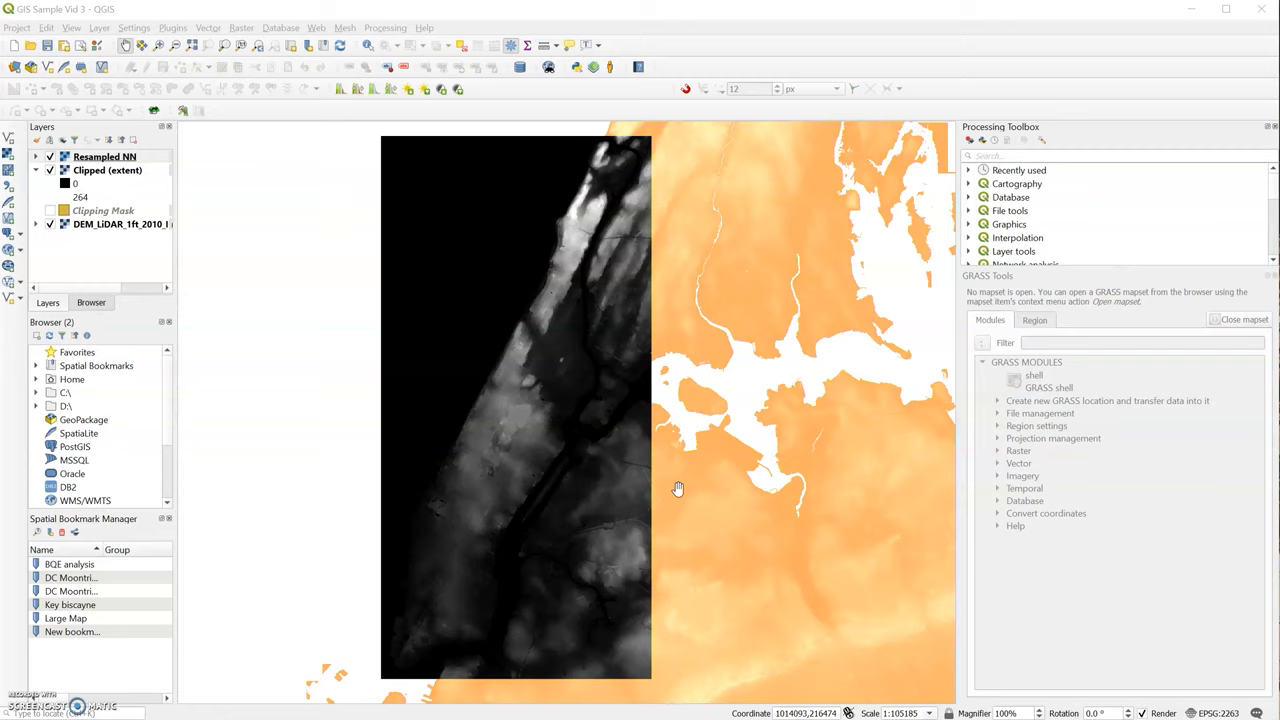
{"action": "mouse_move", "coordinate": [504, 280]}
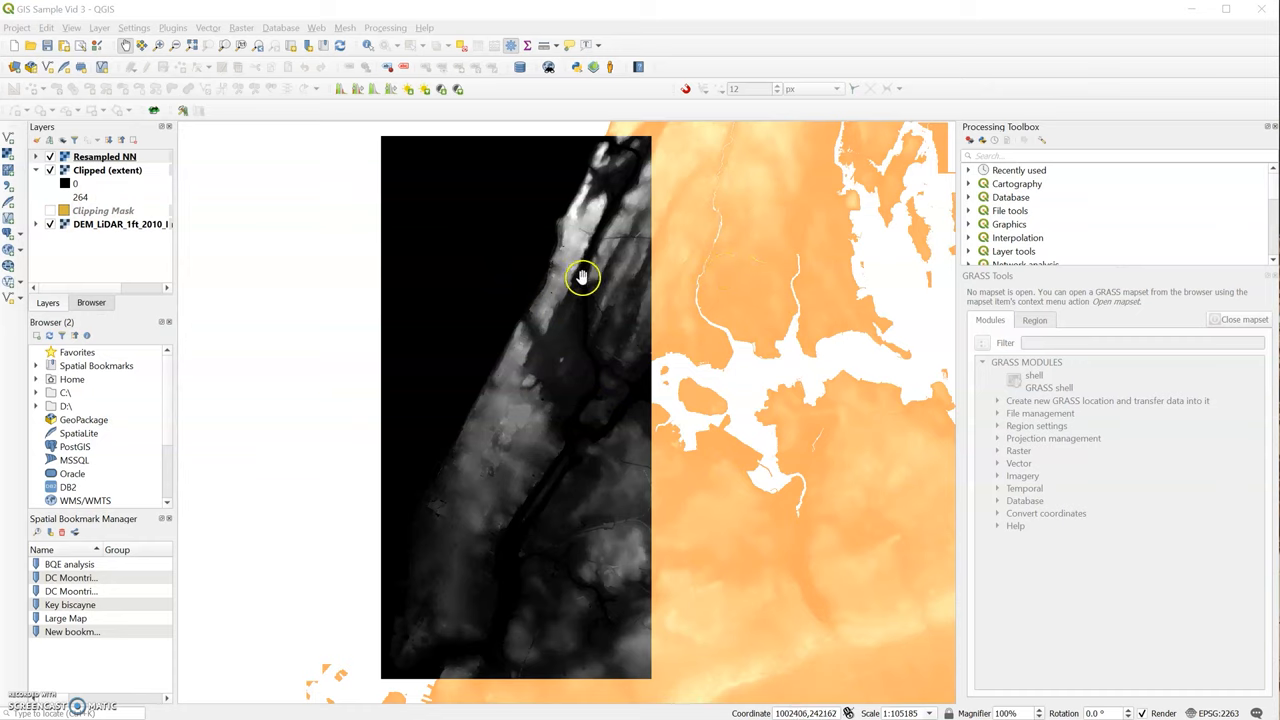
{"action": "mouse_move", "coordinate": [572, 308]}
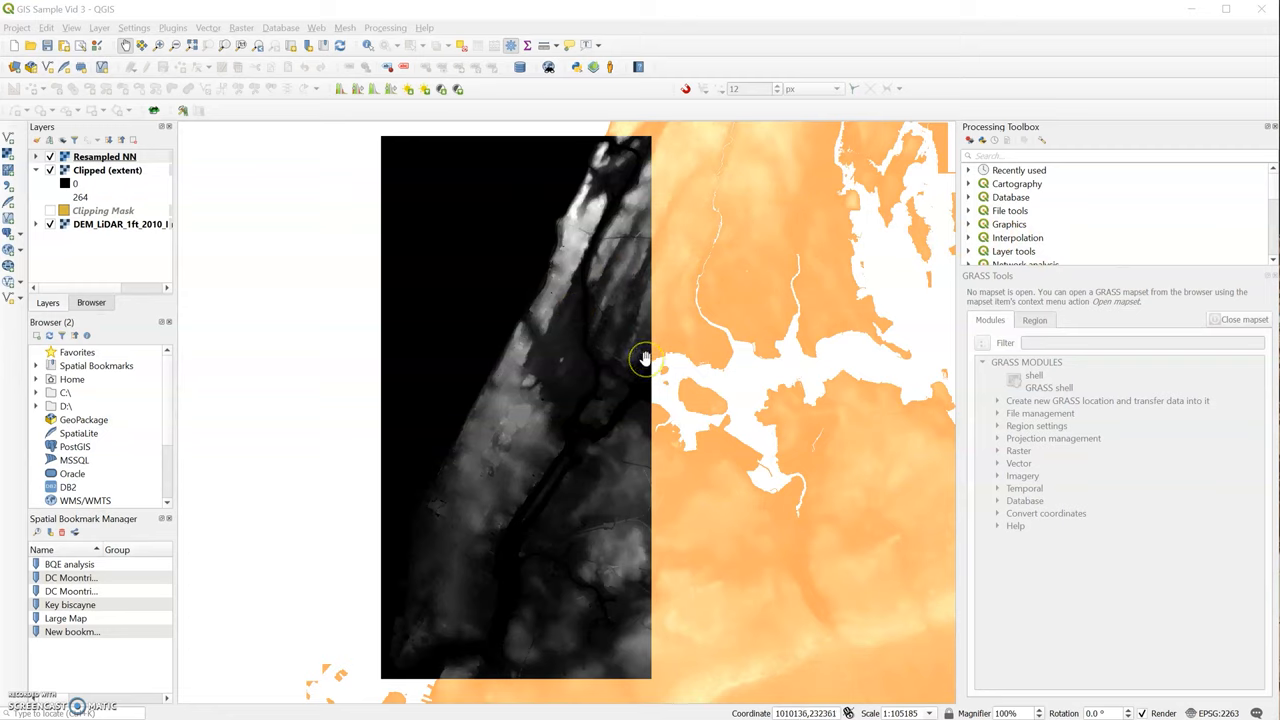
{"action": "mouse_move", "coordinate": [644, 358]}
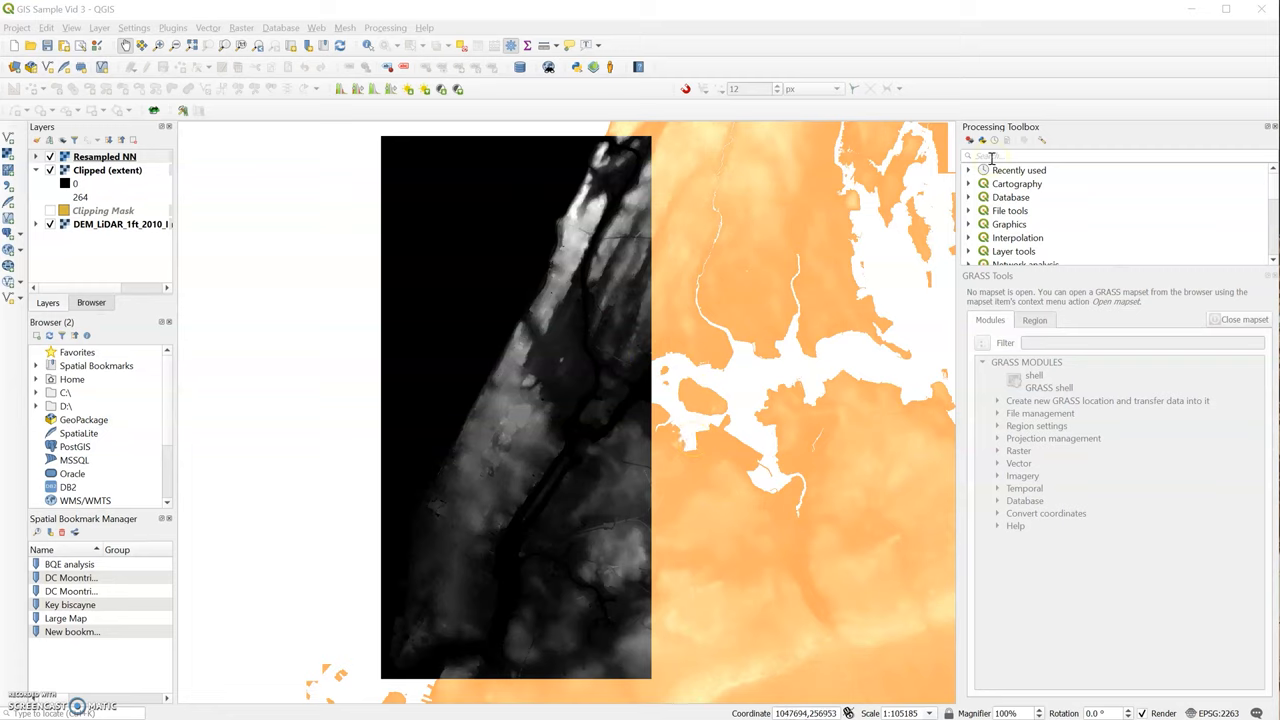
Step: Search the Processing Toolbox for 'raster to p' and launch Raster pixels to points
{"action": "left_click", "coordinate": [1116, 156]}
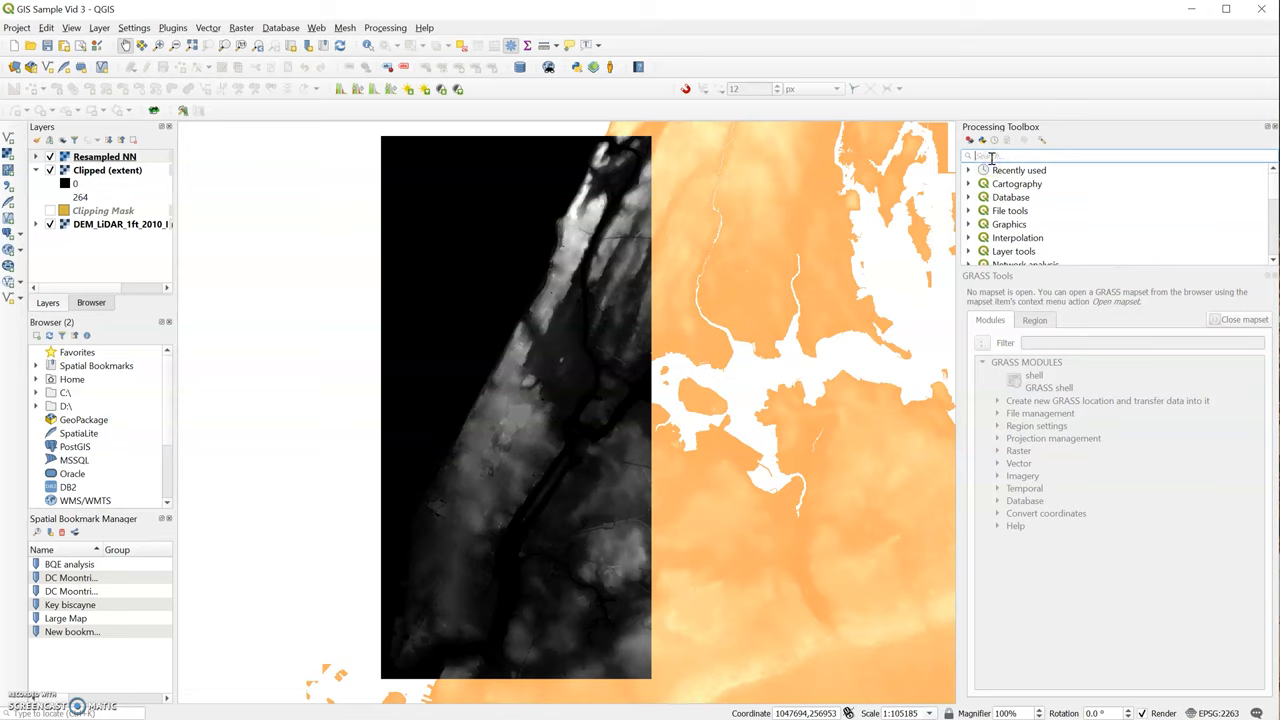
{"action": "type", "text": "r"}
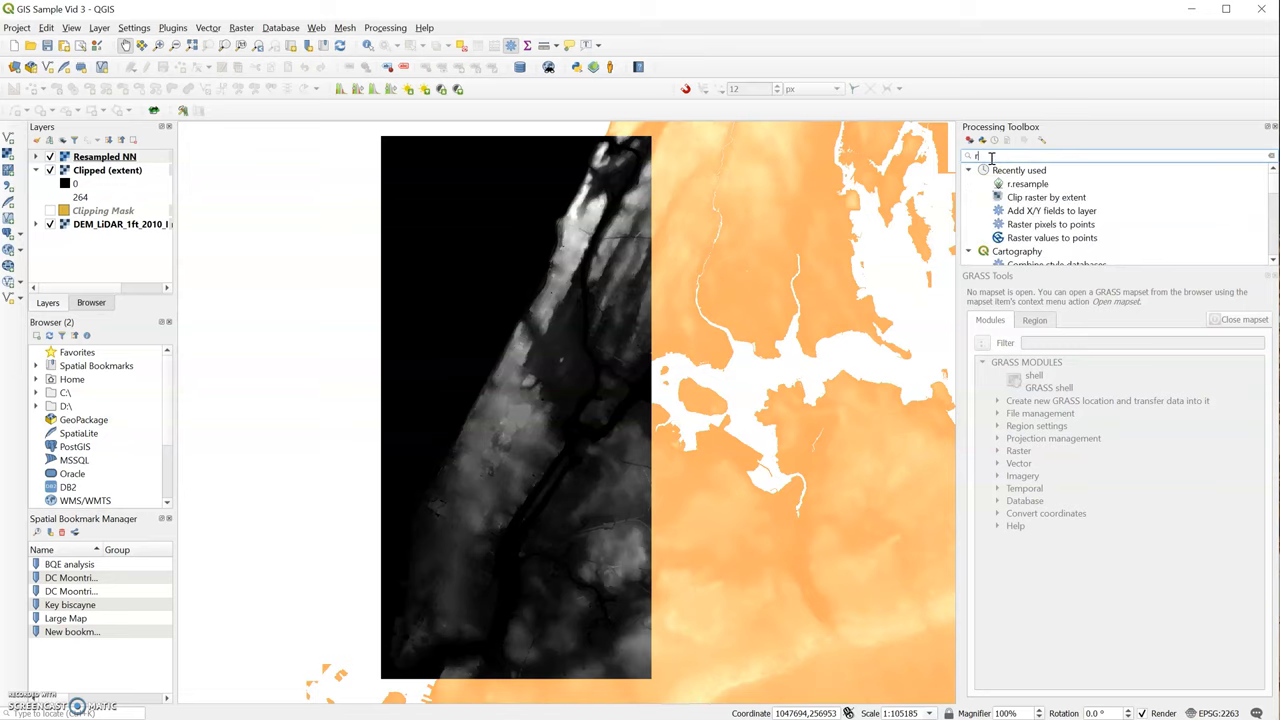
{"action": "type", "text": "raster to pixel"}
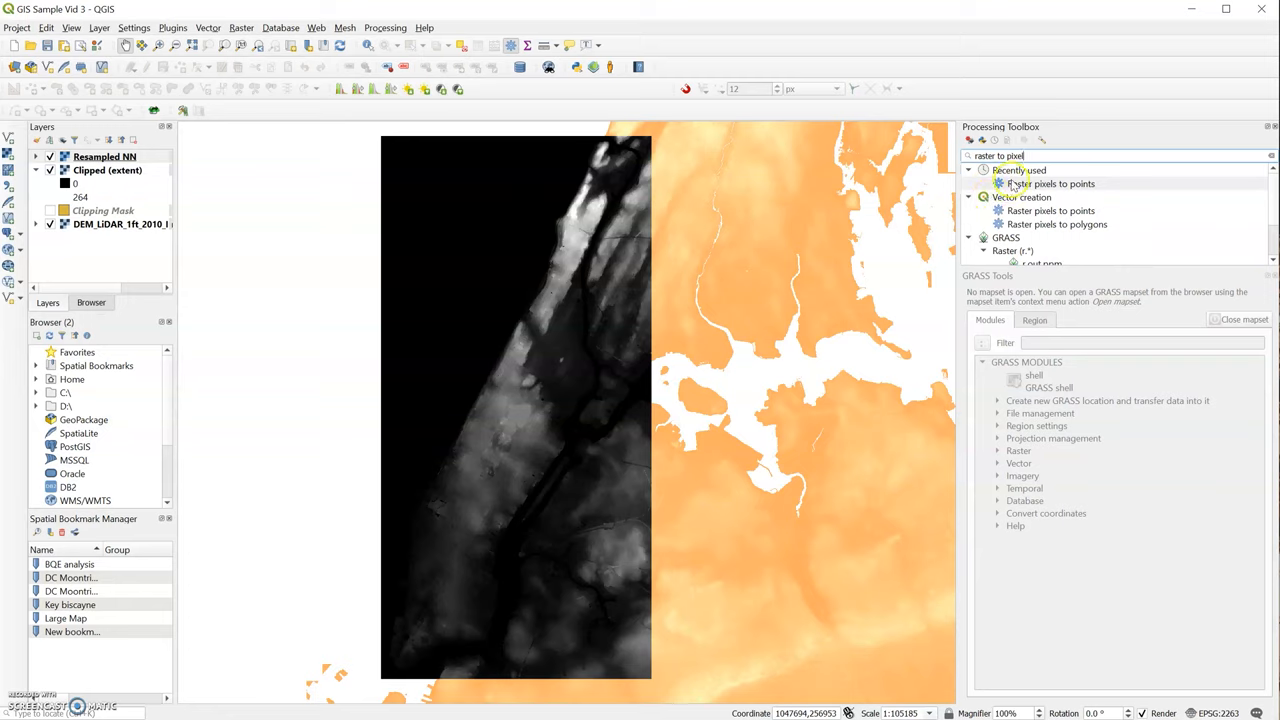
{"action": "mouse_move", "coordinate": [1028, 212]}
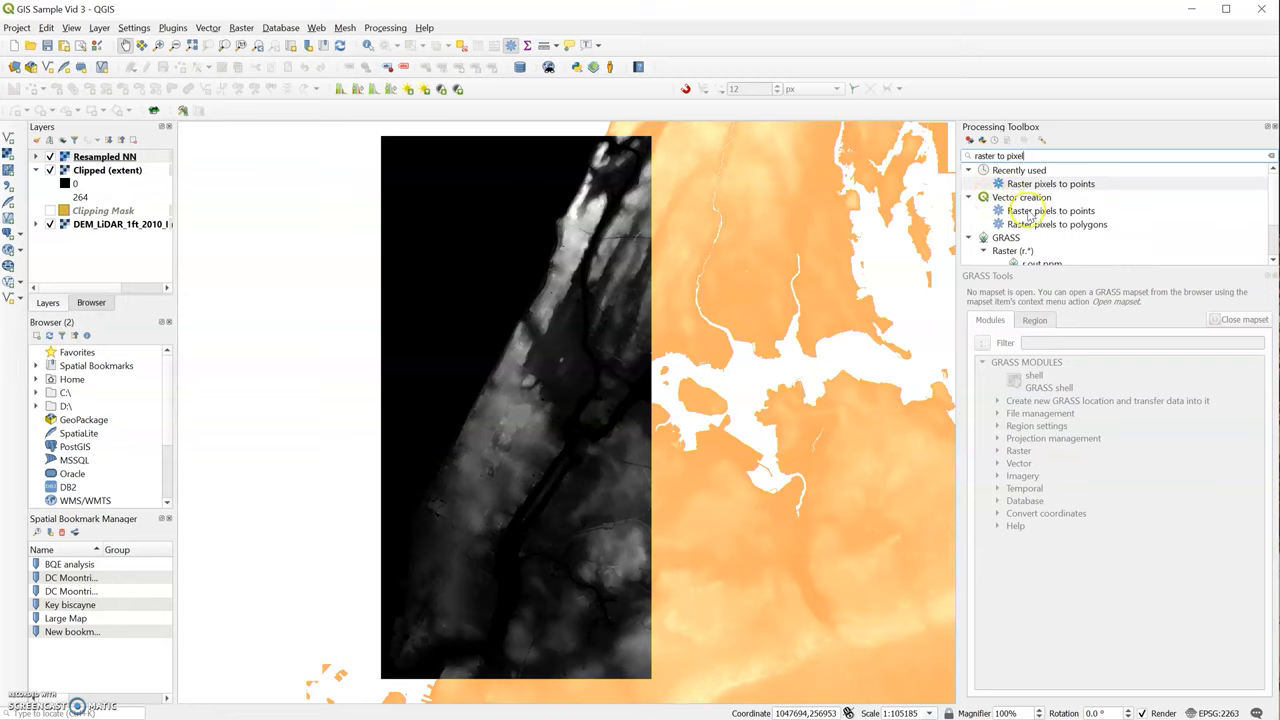
{"action": "left_click", "coordinate": [1052, 210]}
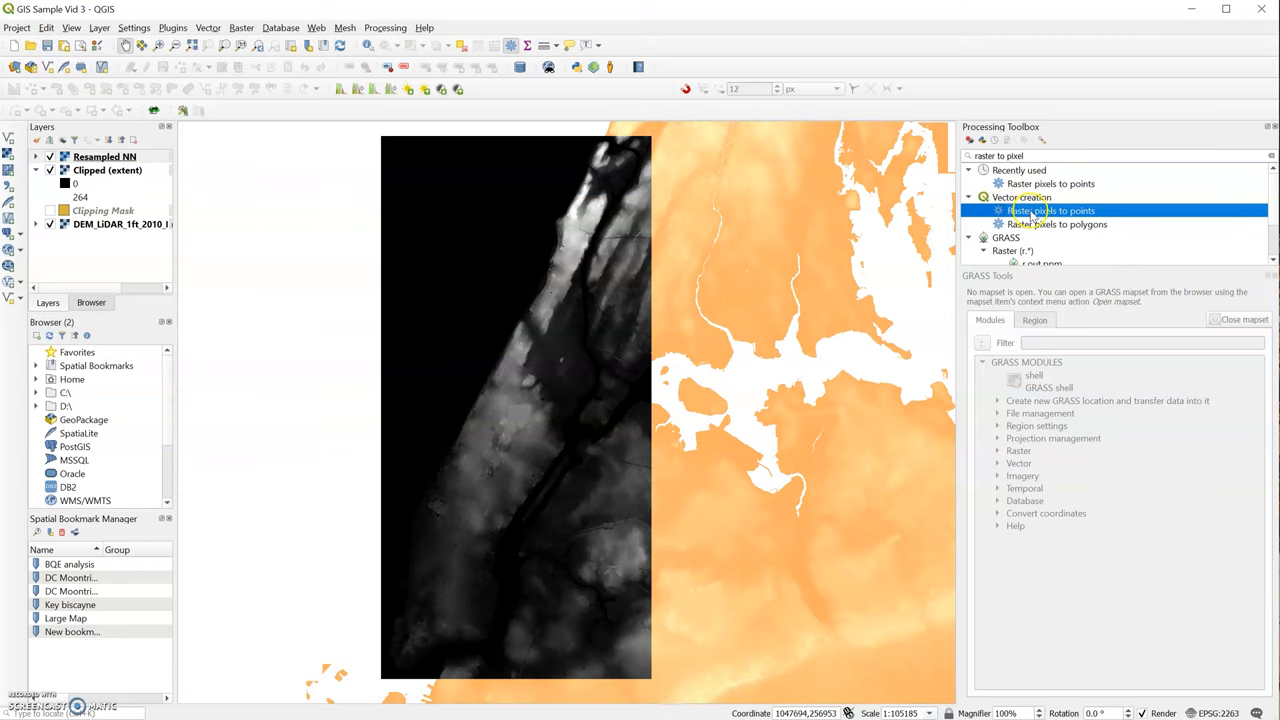
{"action": "double_click", "coordinate": [1052, 210]}
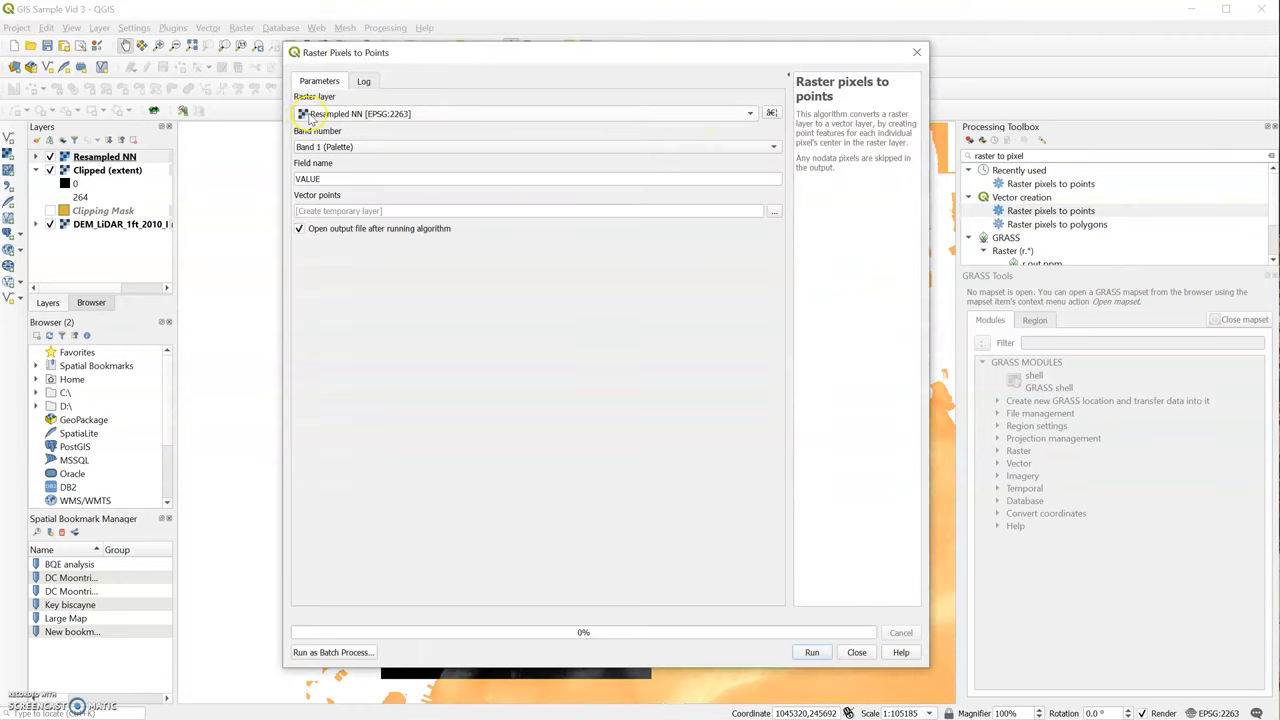
{"action": "mouse_move", "coordinate": [332, 120]}
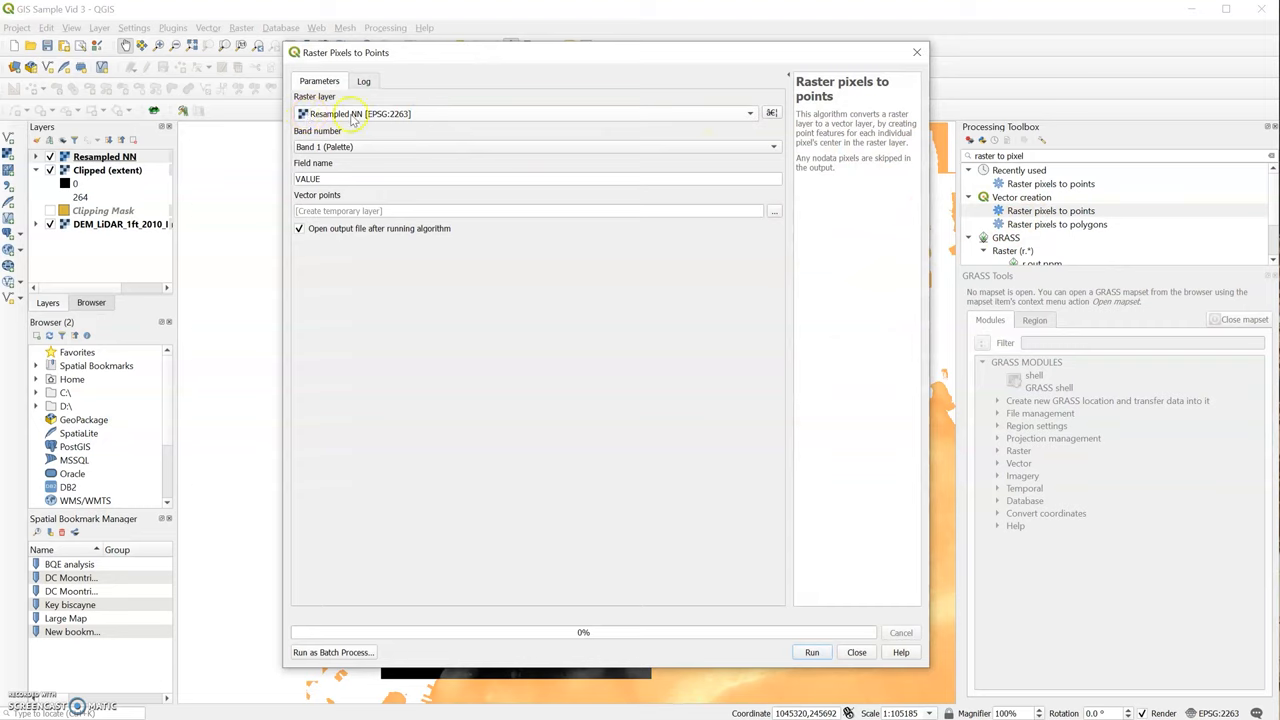
{"action": "mouse_move", "coordinate": [558, 118]}
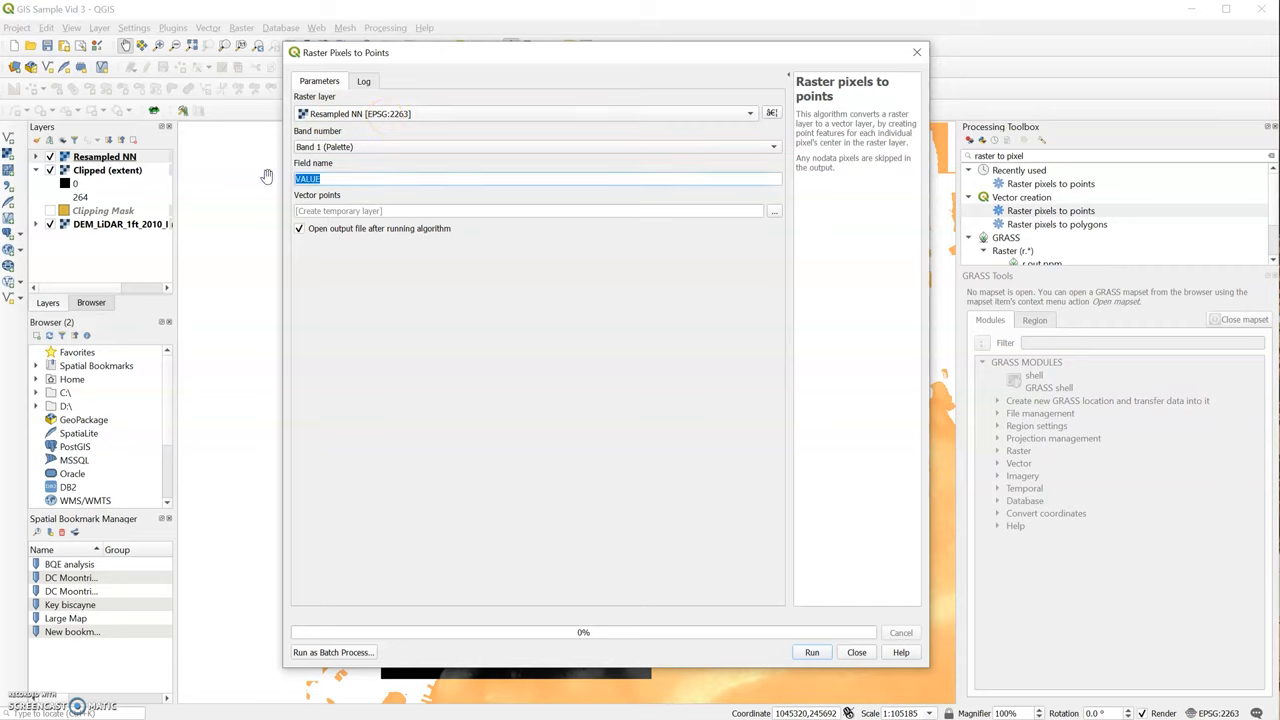
Step: Convert Resampled NN to Points.shp in the Points folder with field name Z, and run it
{"action": "type", "text": "Z"}
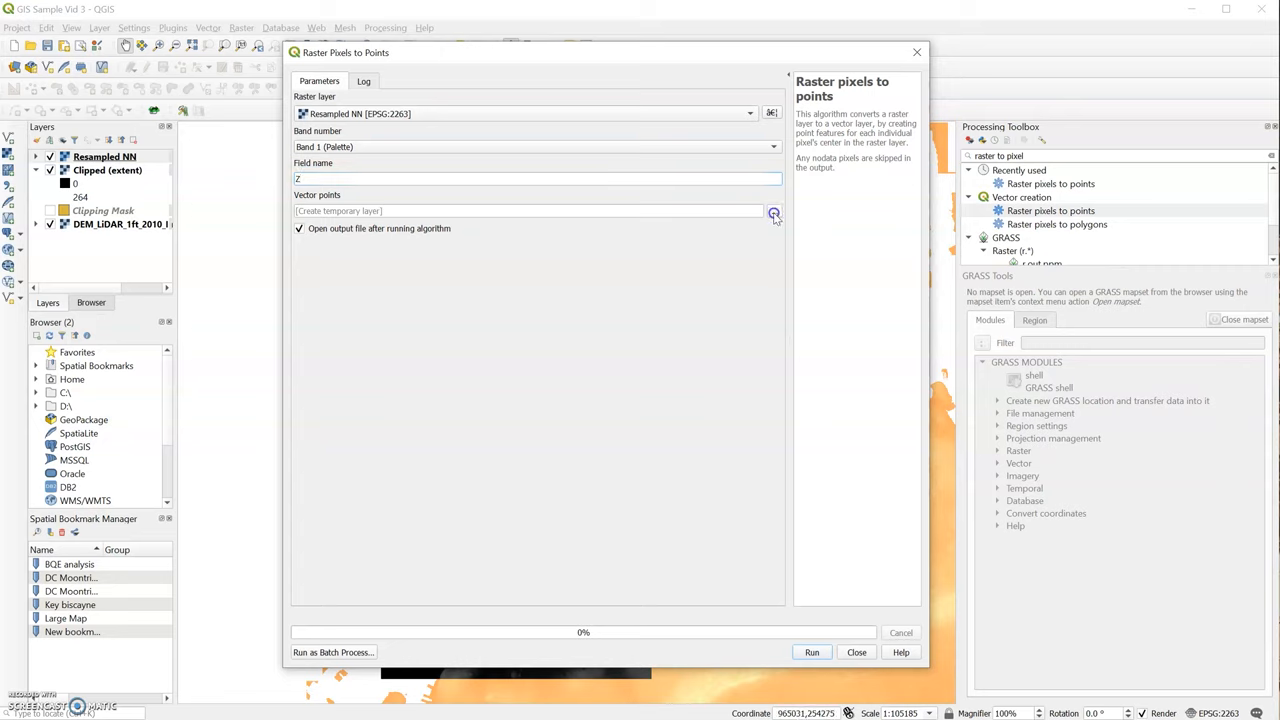
{"action": "mouse_move", "coordinate": [820, 244]}
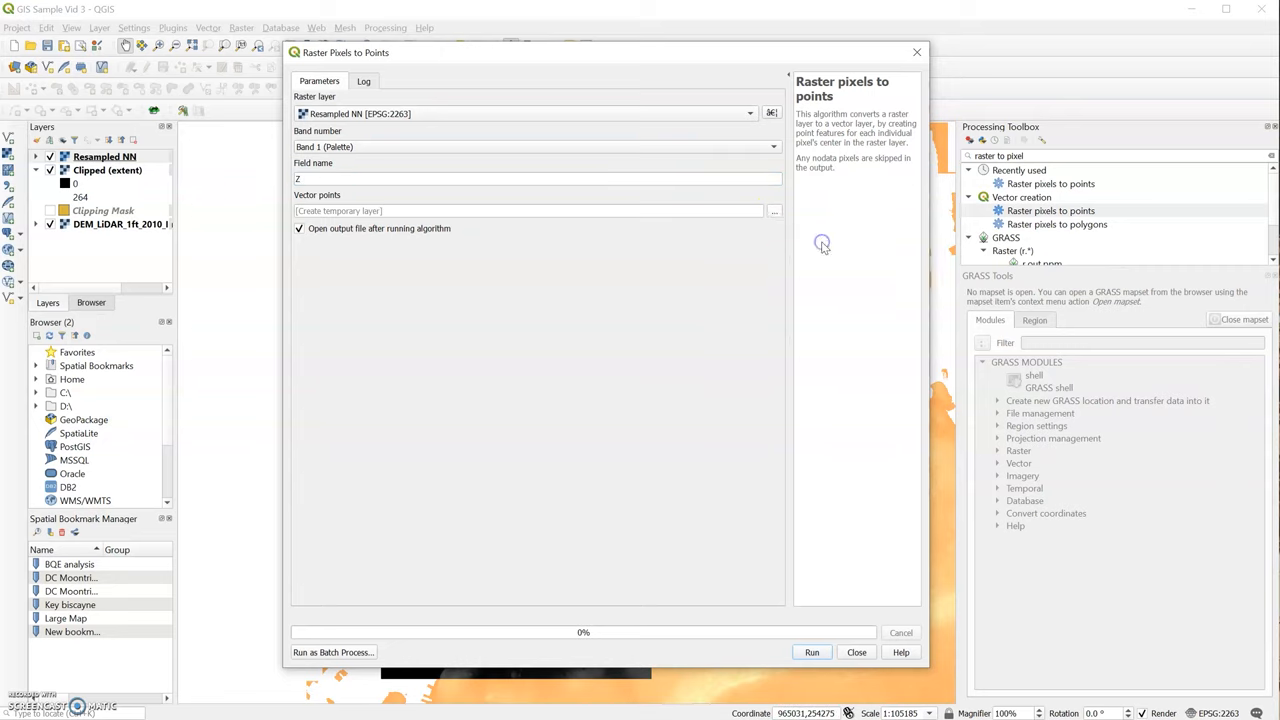
{"action": "left_click", "coordinate": [772, 210]}
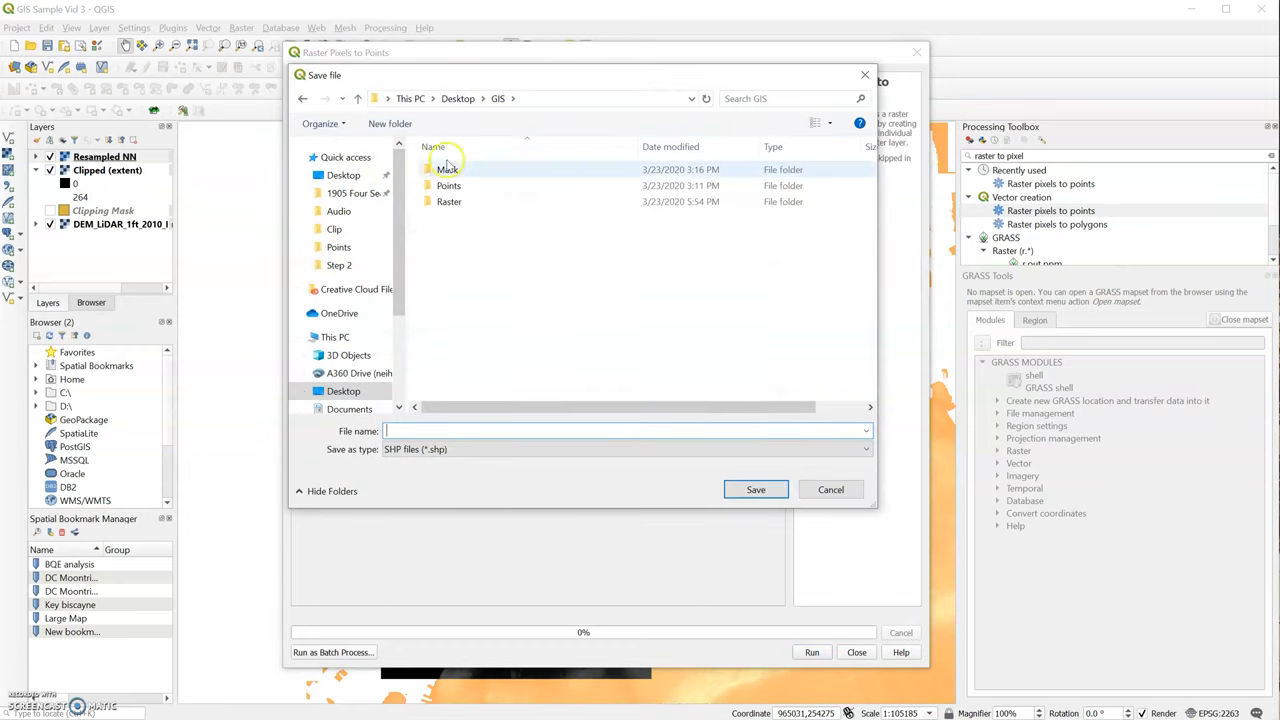
{"action": "double_click", "coordinate": [448, 184]}
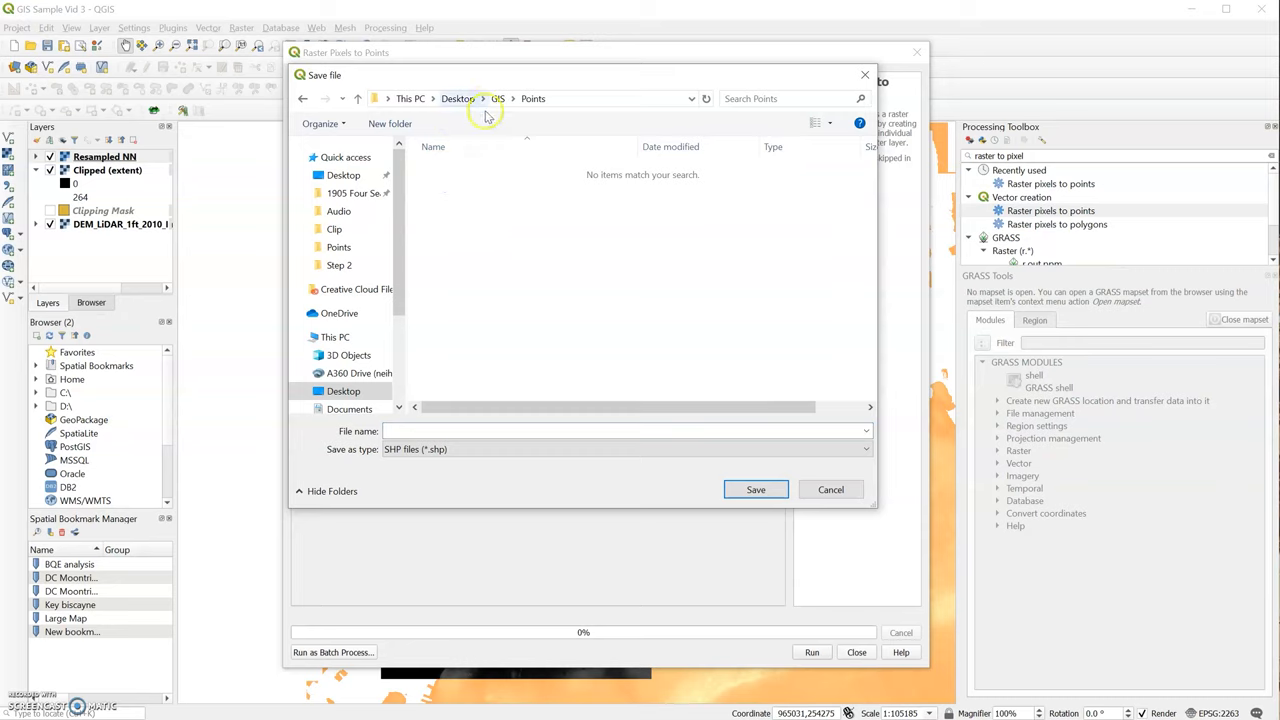
{"action": "left_click", "coordinate": [620, 432]}
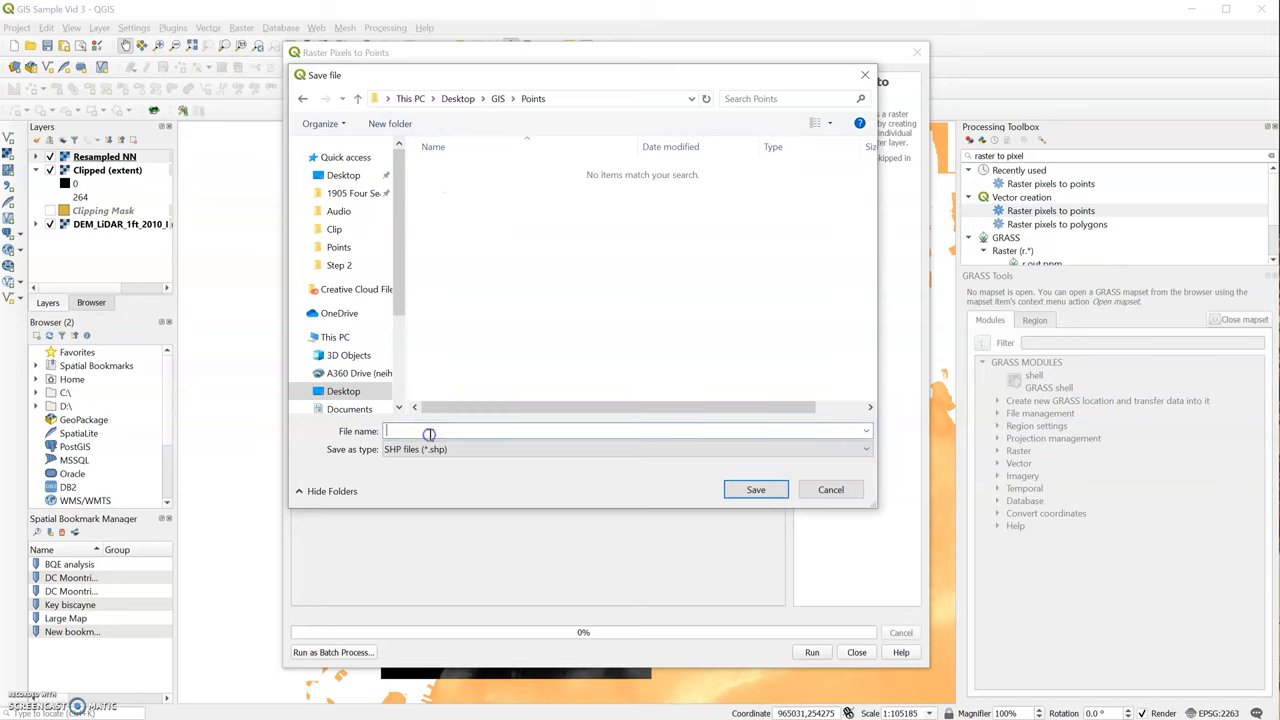
{"action": "type", "text": "Points"}
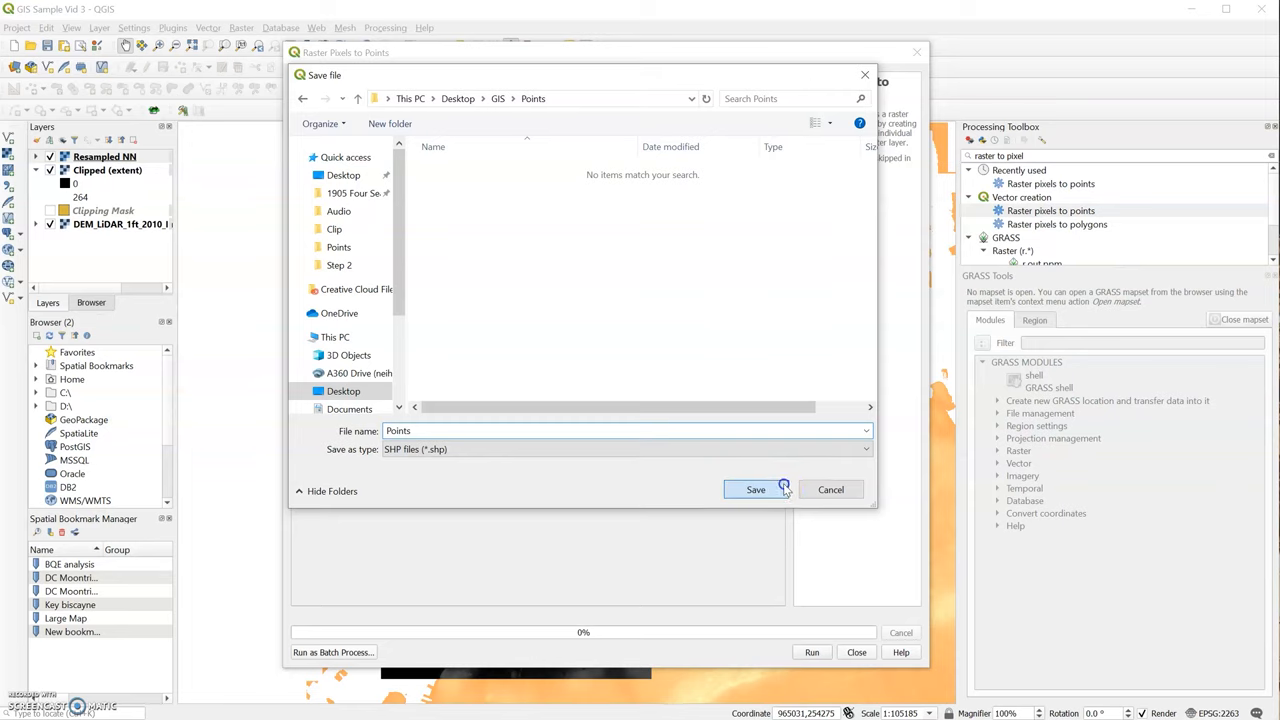
{"action": "left_click", "coordinate": [756, 488]}
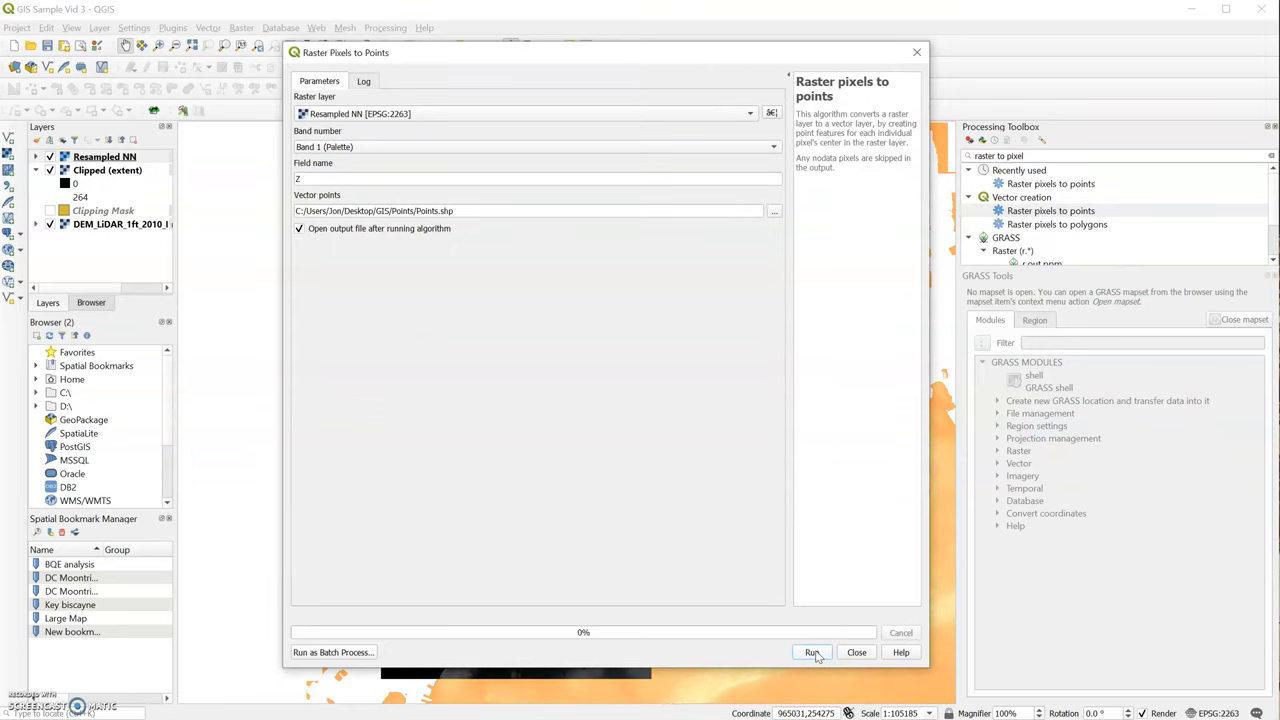
{"action": "left_click", "coordinate": [812, 652]}
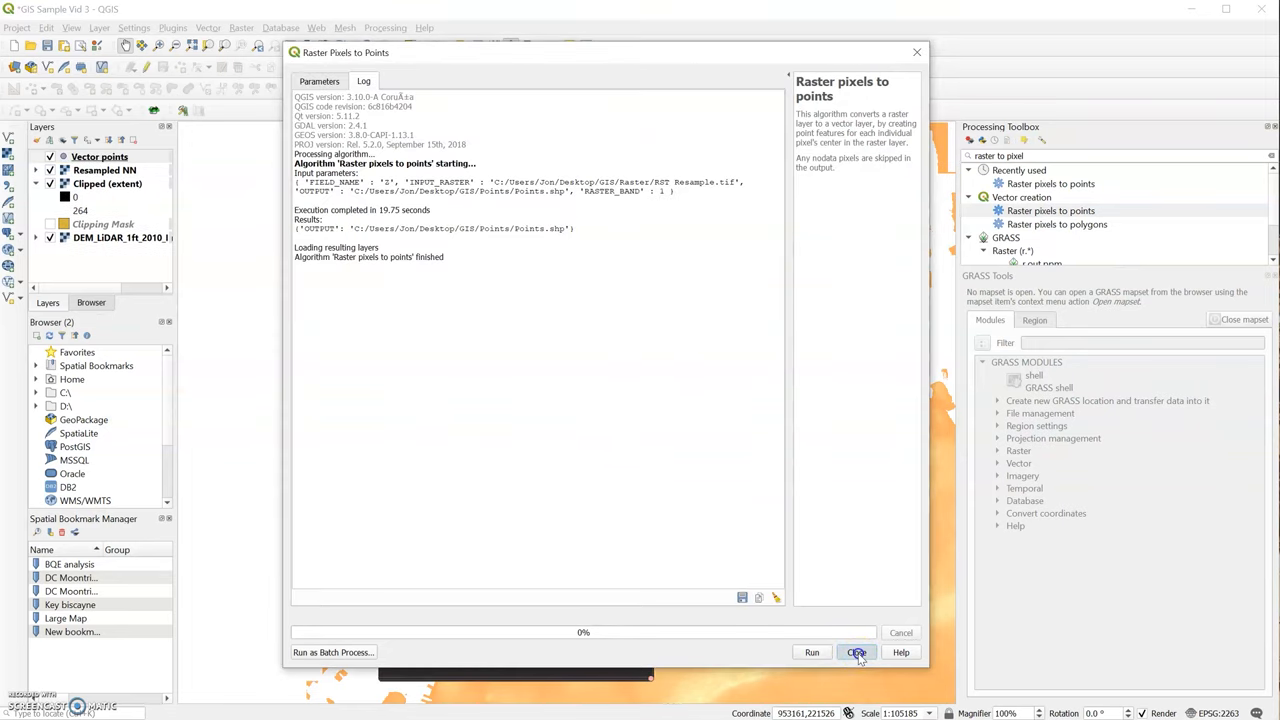
Step: Close the tool and review the Vector points attribute table of 869,218 Z values
{"action": "left_click", "coordinate": [856, 652]}
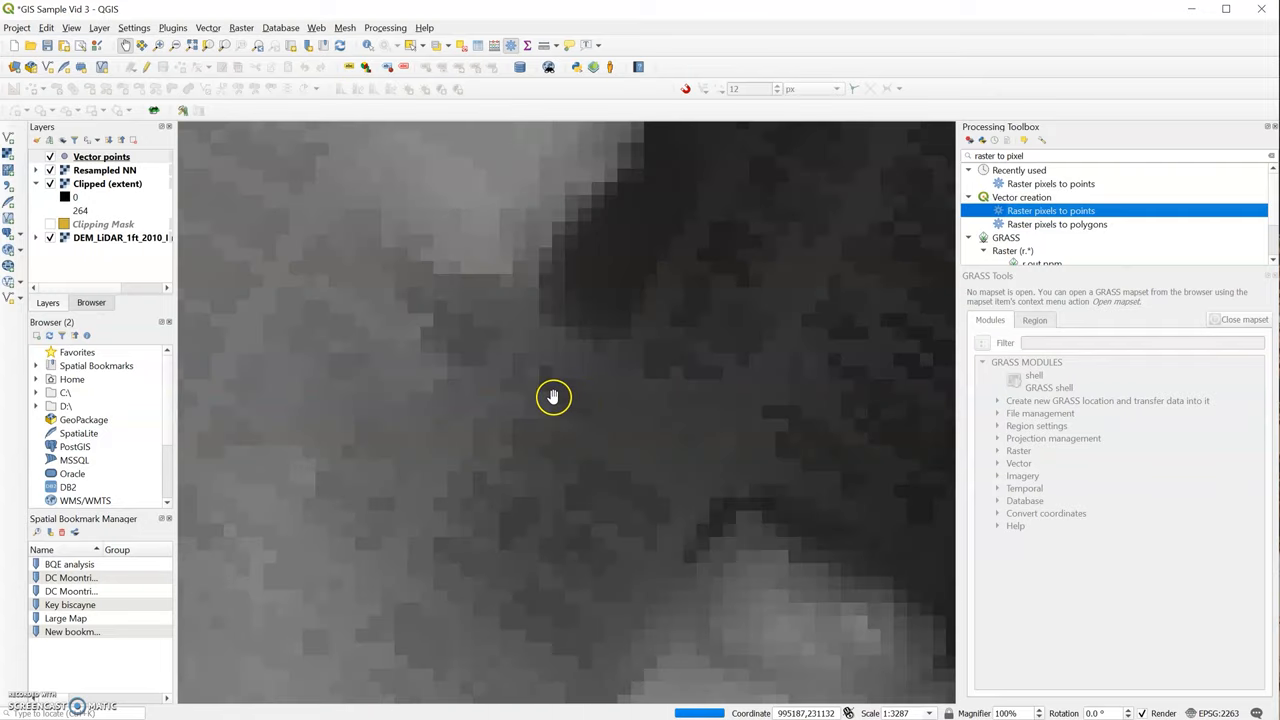
{"action": "mouse_move", "coordinate": [548, 394]}
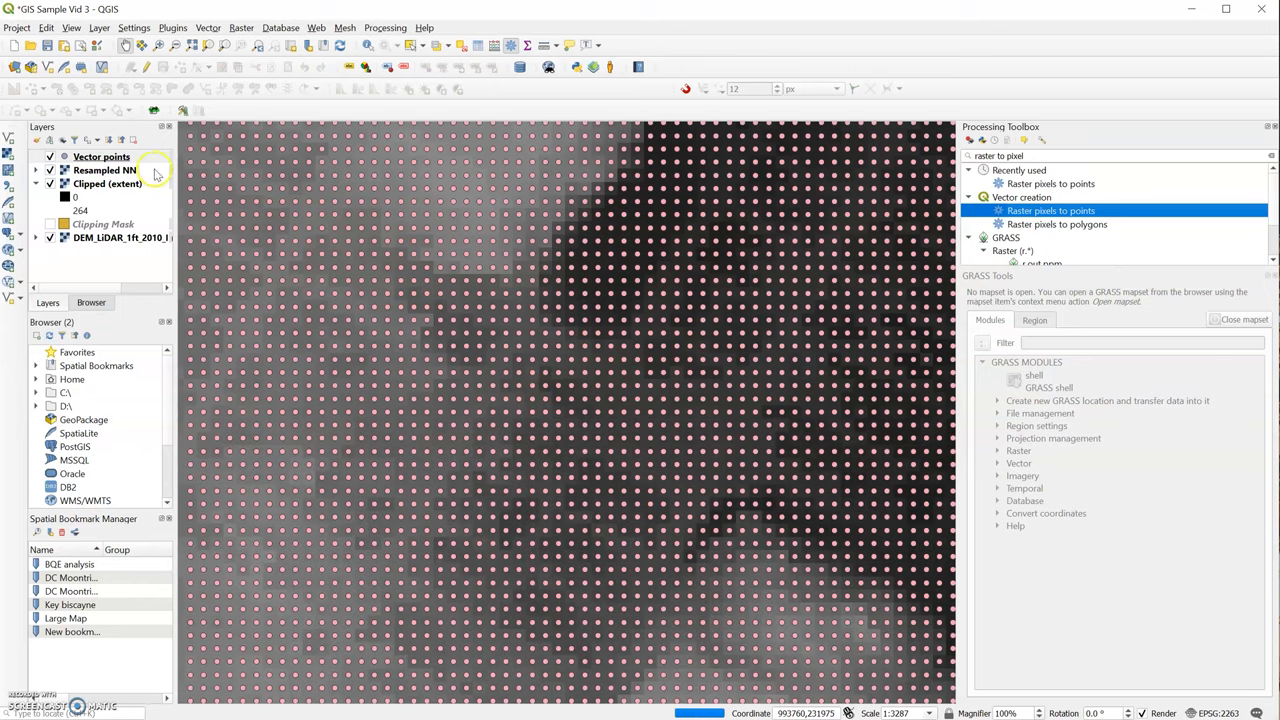
{"action": "left_click", "coordinate": [100, 156]}
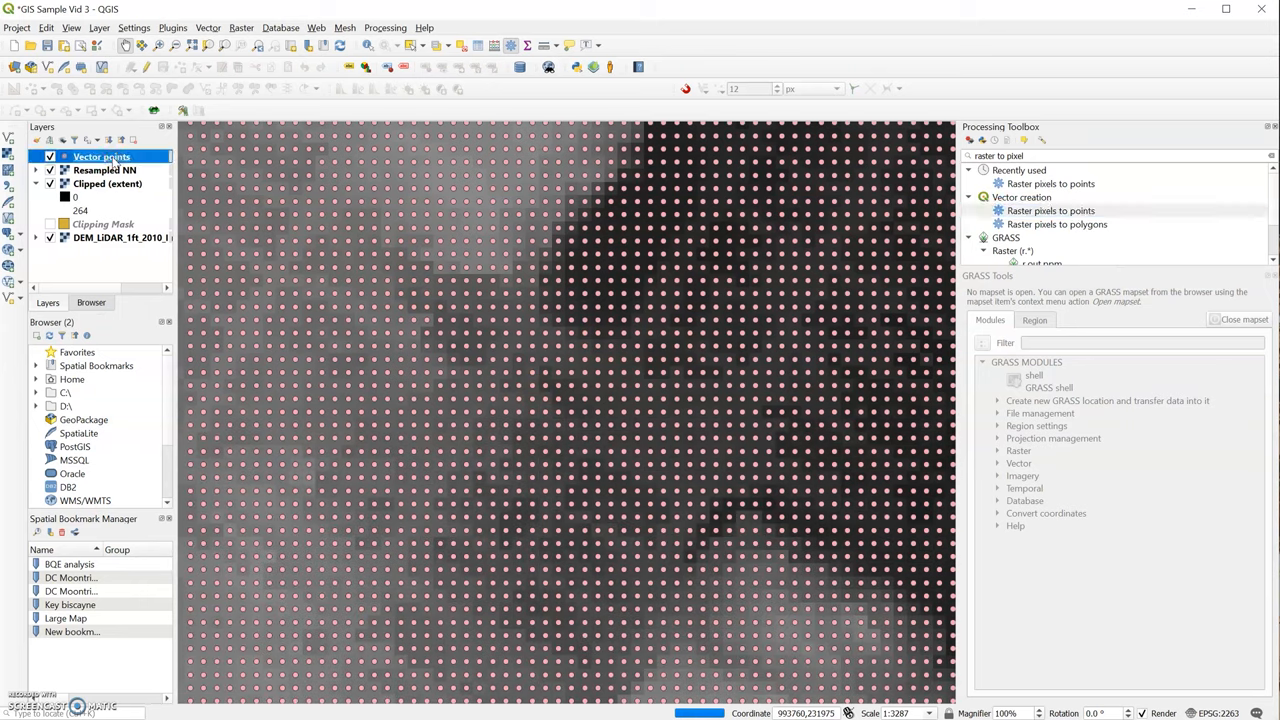
{"action": "right_click", "coordinate": [100, 156]}
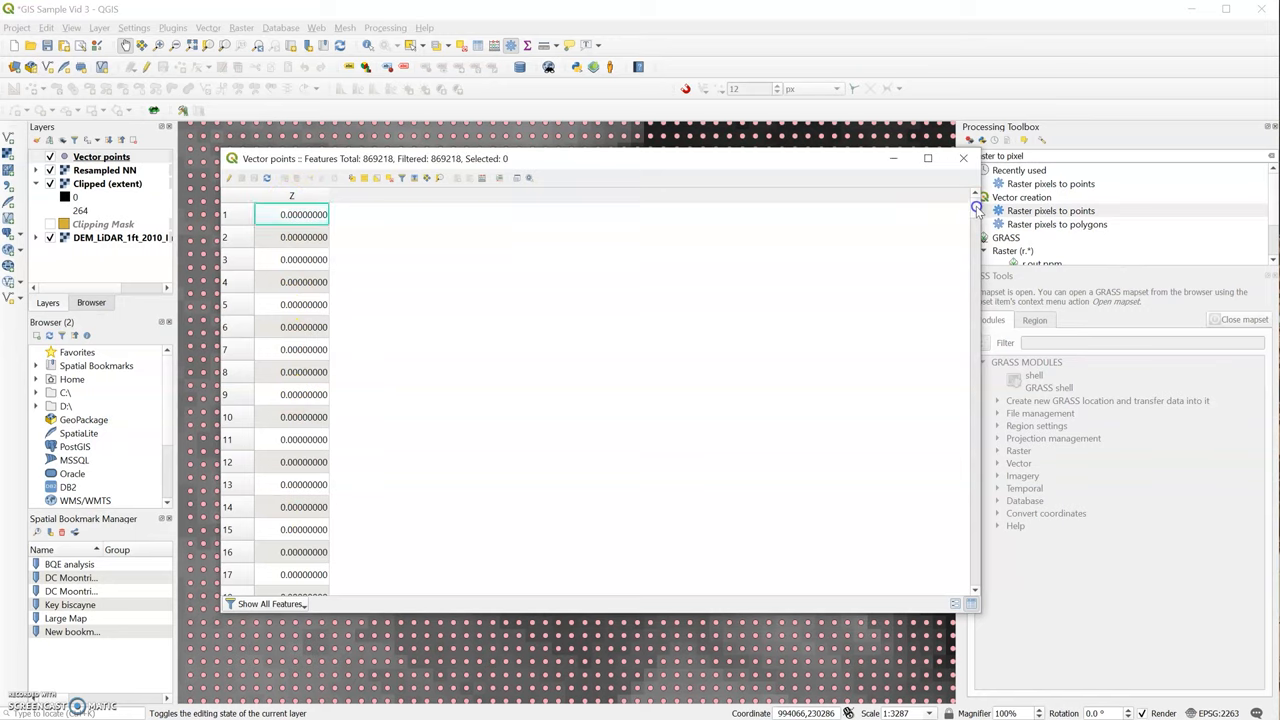
{"action": "scroll", "scroll_direction": "down", "scroll_amount": 3}
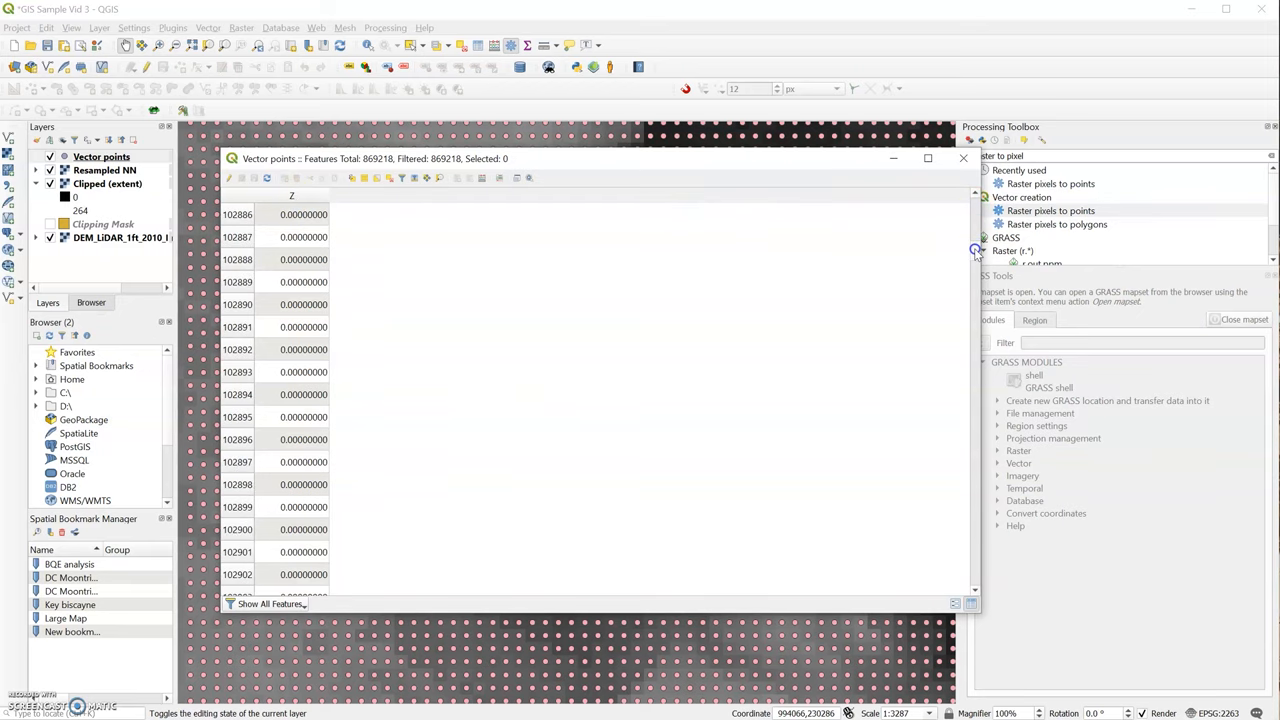
{"action": "scroll", "scroll_direction": "down", "scroll_amount": 3}
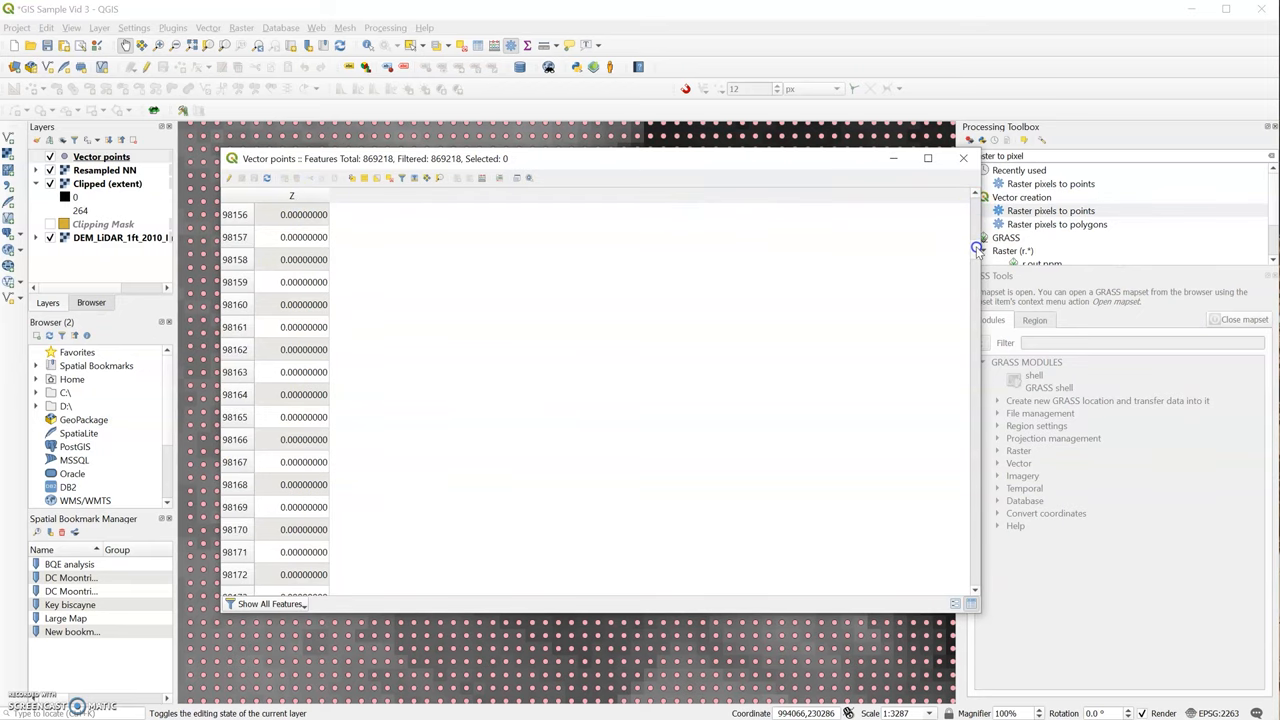
{"action": "left_click", "coordinate": [964, 158]}
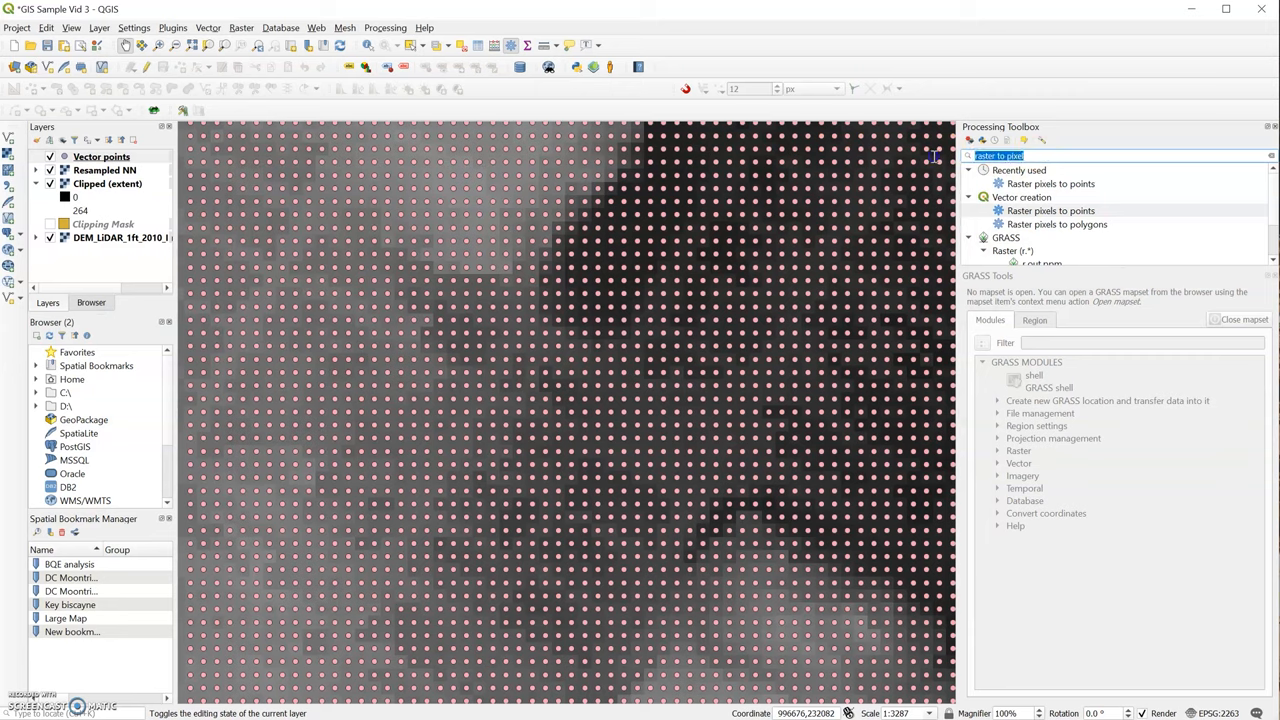
{"action": "mouse_move", "coordinate": [932, 156]}
{"action": "type", "text": "xy"}
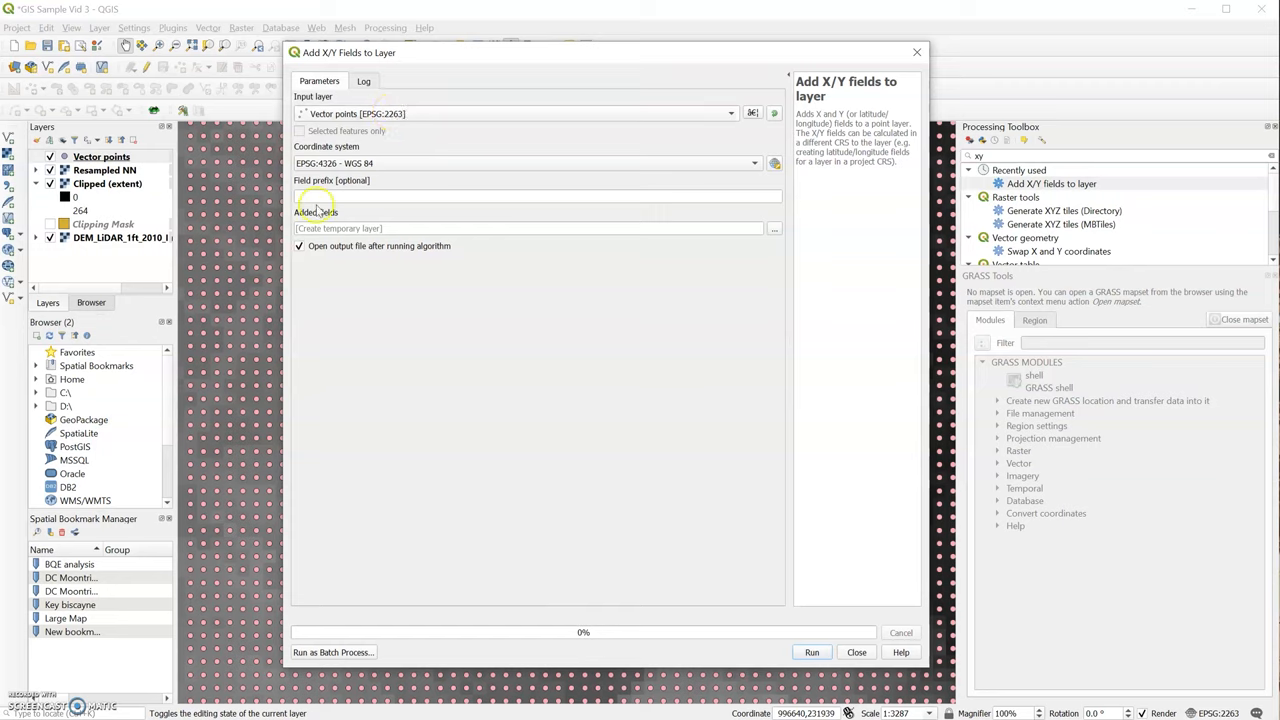
{"action": "mouse_move", "coordinate": [752, 240]}
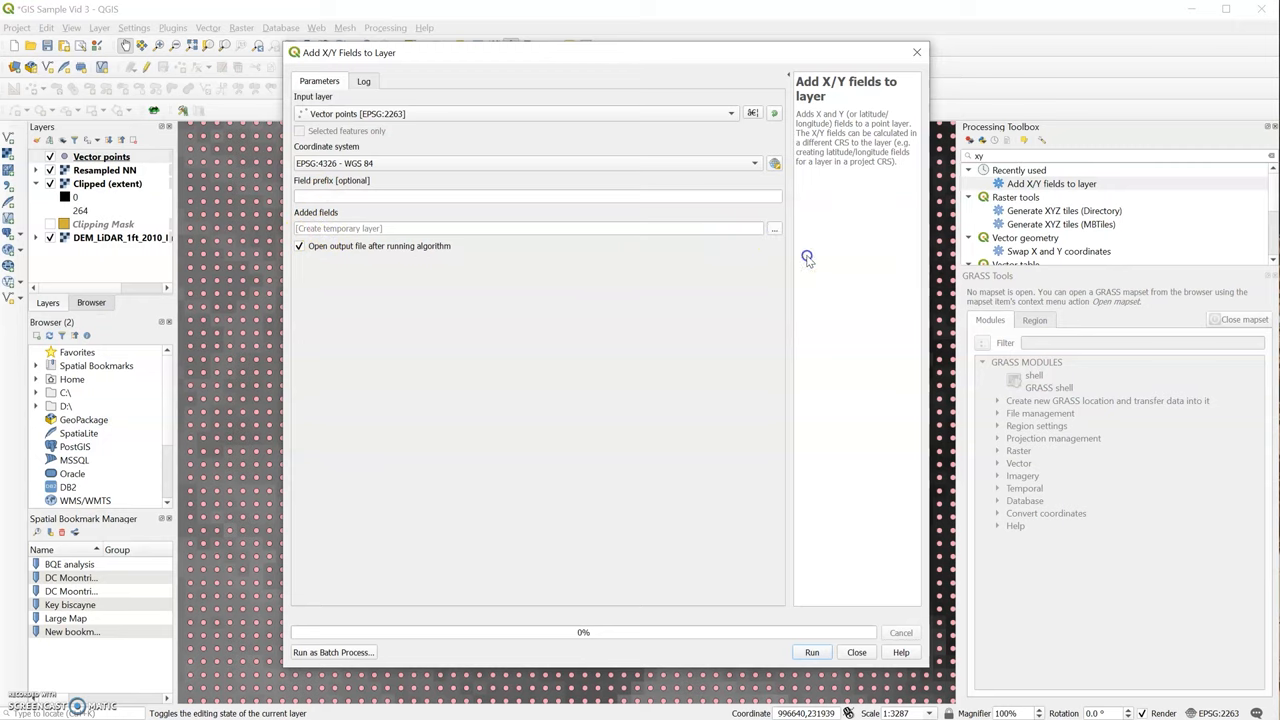
Step: Save the Add X/Y Fields output as Points XY.shp in the Points folder and run it
{"action": "left_click", "coordinate": [772, 228]}
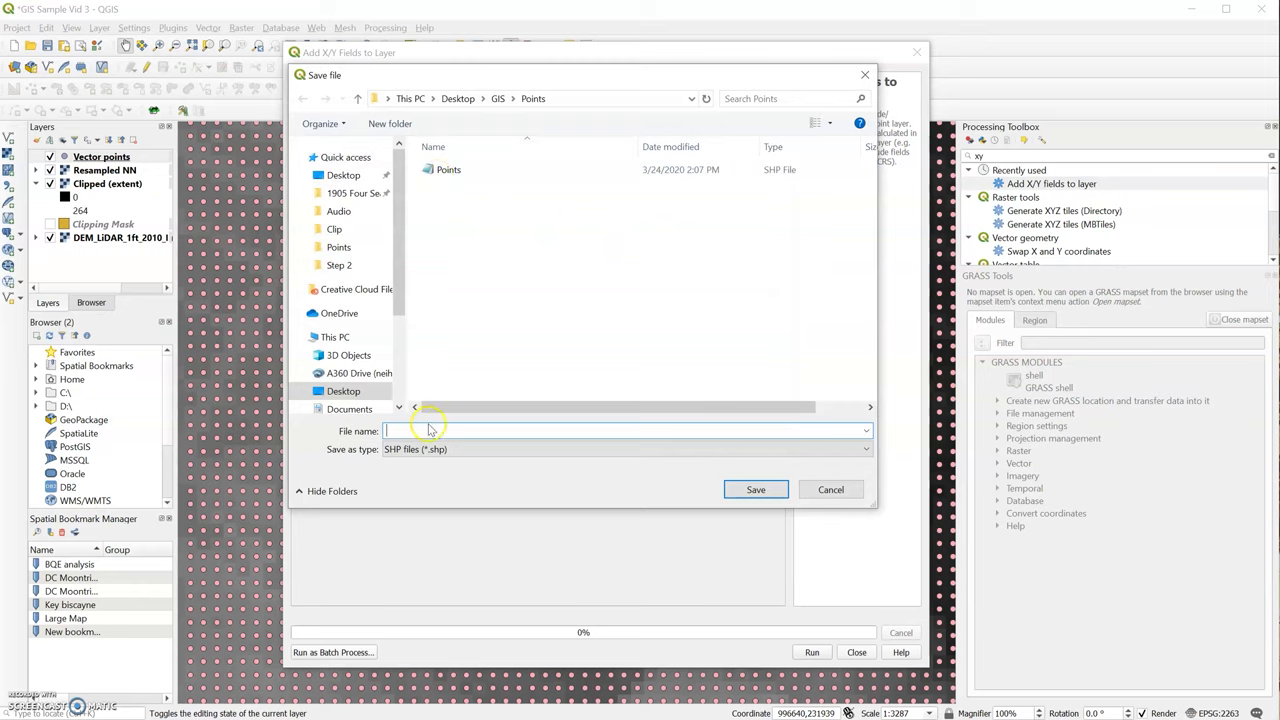
{"action": "type", "text": "Points"}
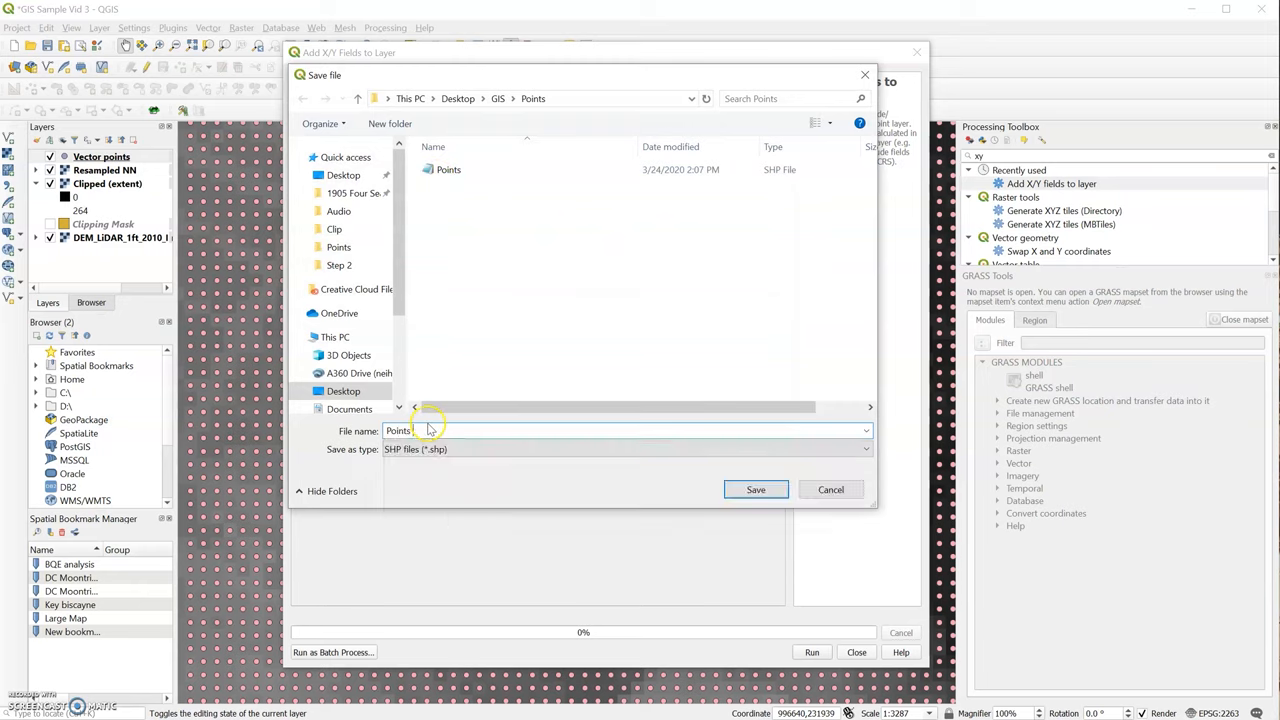
{"action": "type", "text": "XY"}
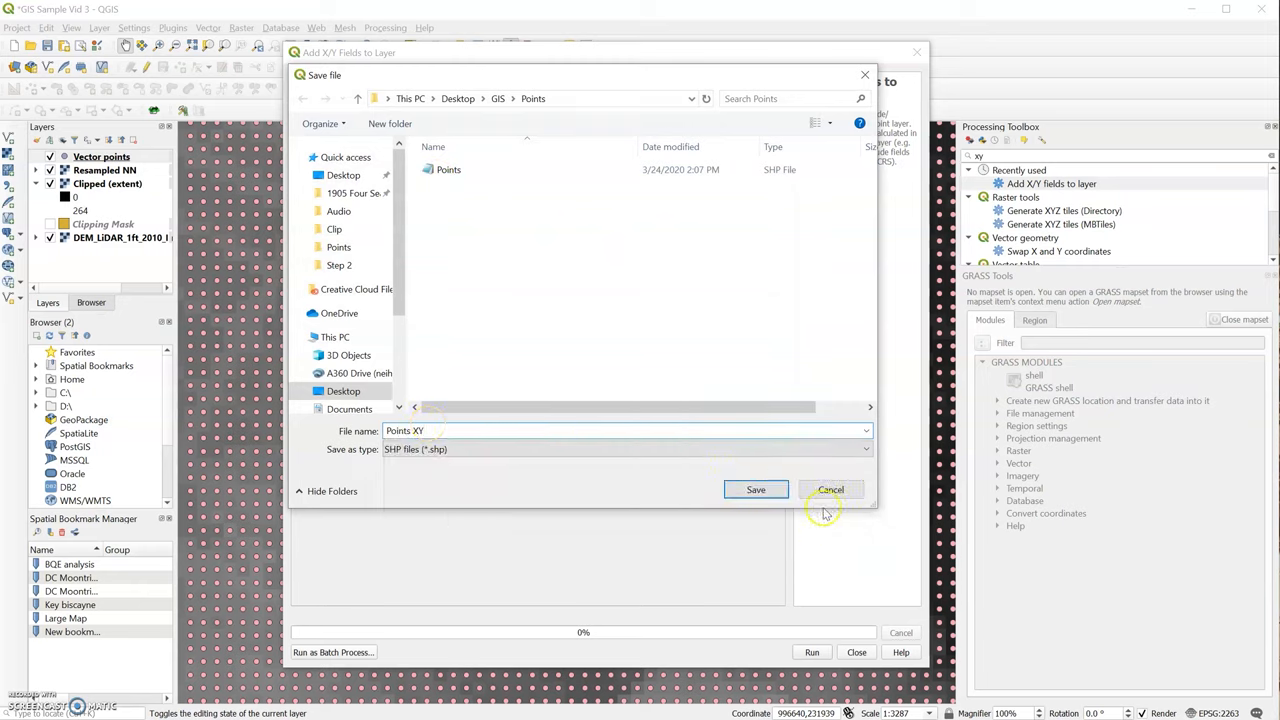
{"action": "left_click", "coordinate": [756, 488]}
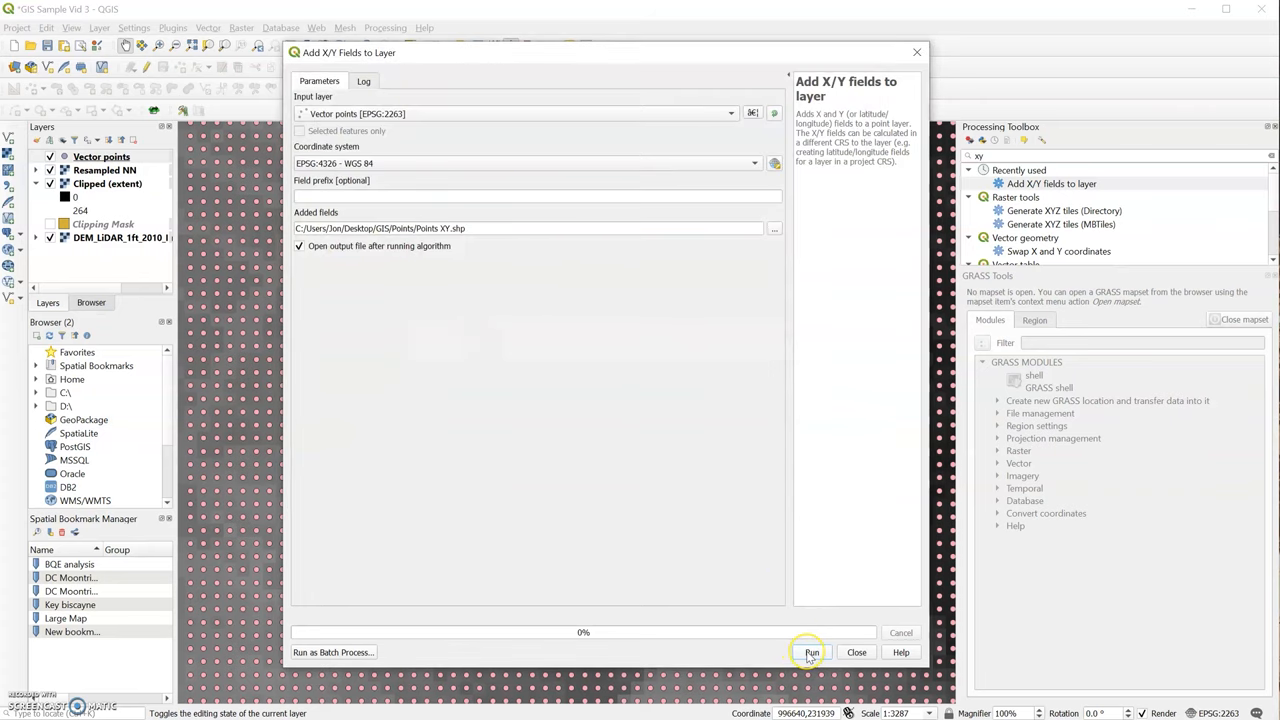
{"action": "left_click", "coordinate": [812, 652]}
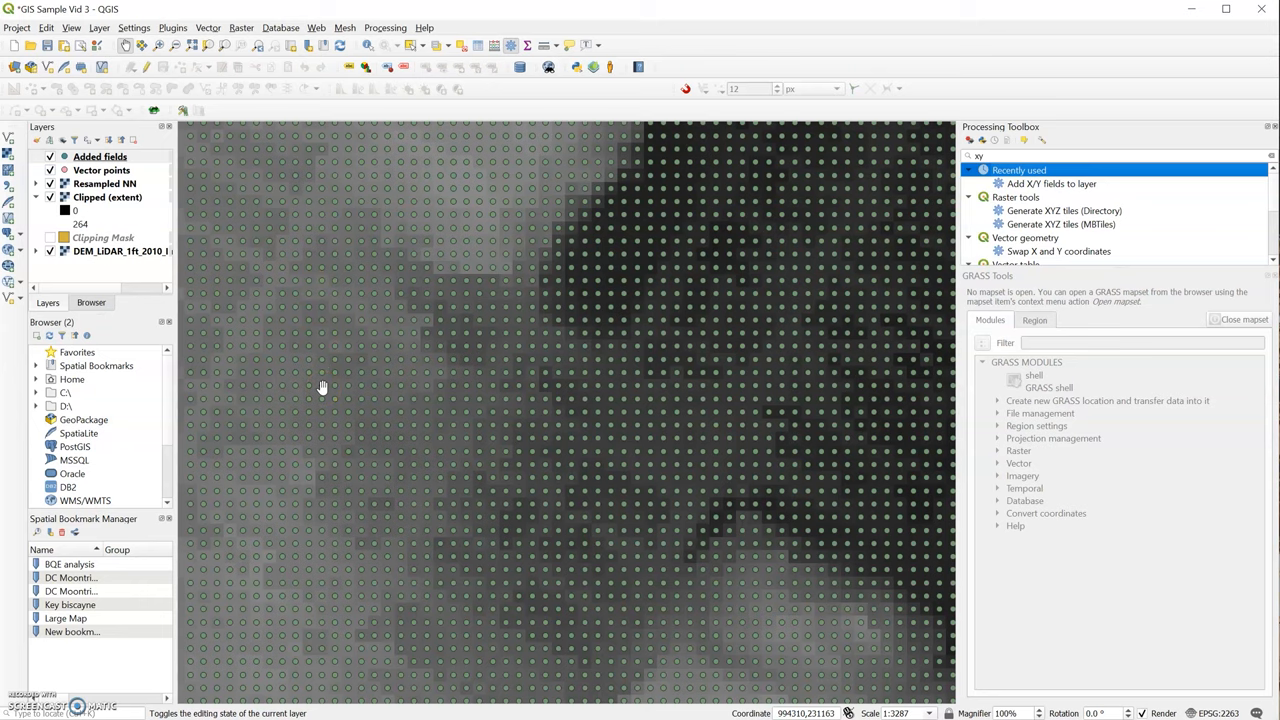
{"action": "mouse_move", "coordinate": [332, 386]}
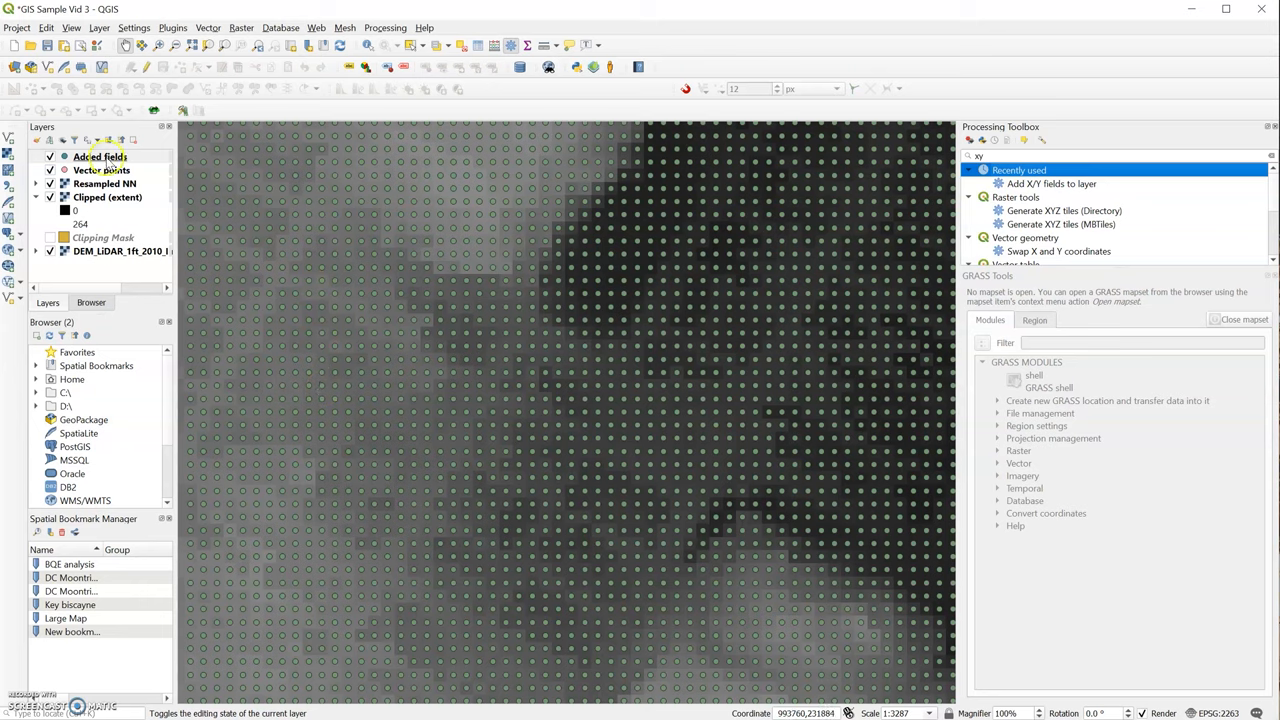
Step: Review the Added fields attribute table showing Z, x and y columns, then close it
{"action": "right_click", "coordinate": [100, 156]}
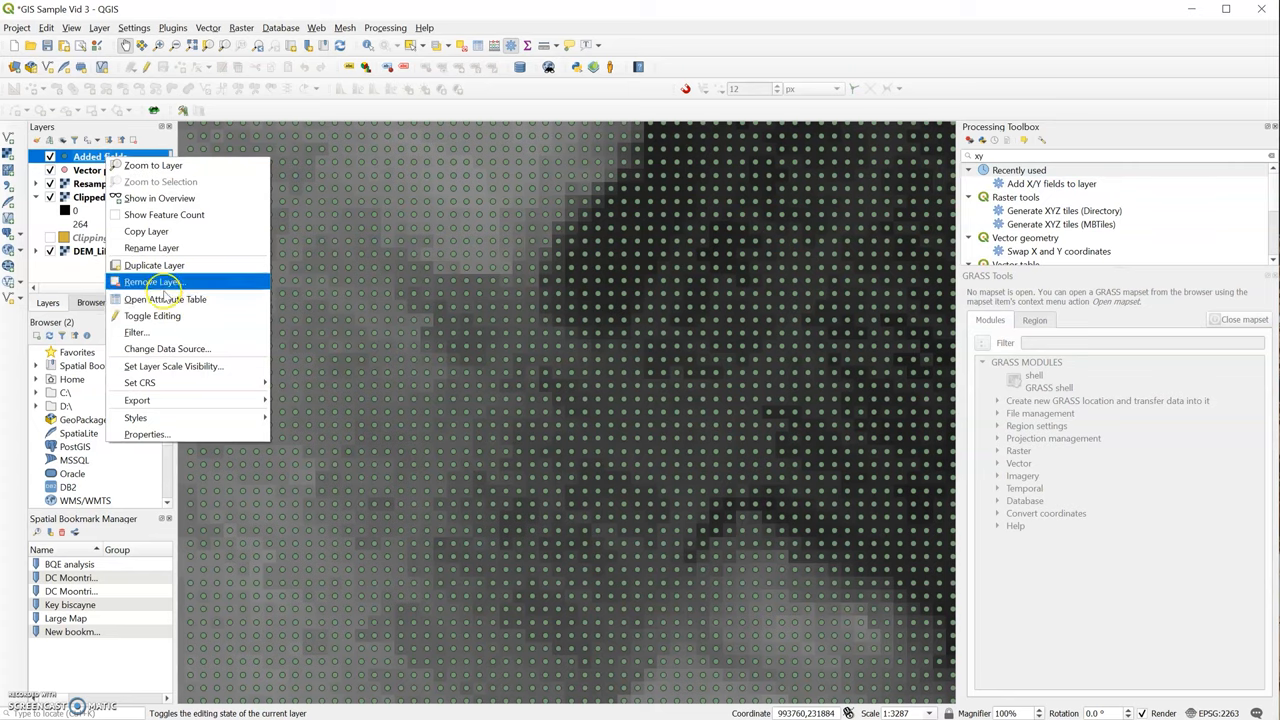
{"action": "left_click", "coordinate": [164, 300]}
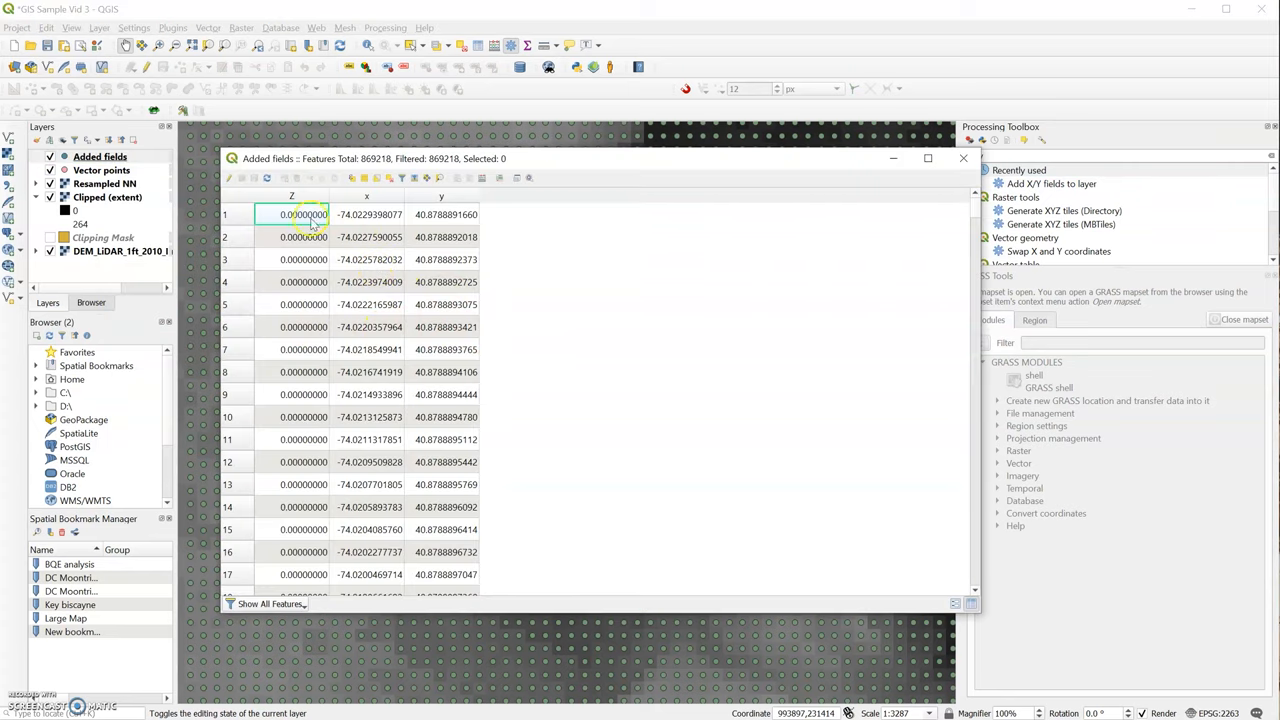
{"action": "mouse_move", "coordinate": [356, 204]}
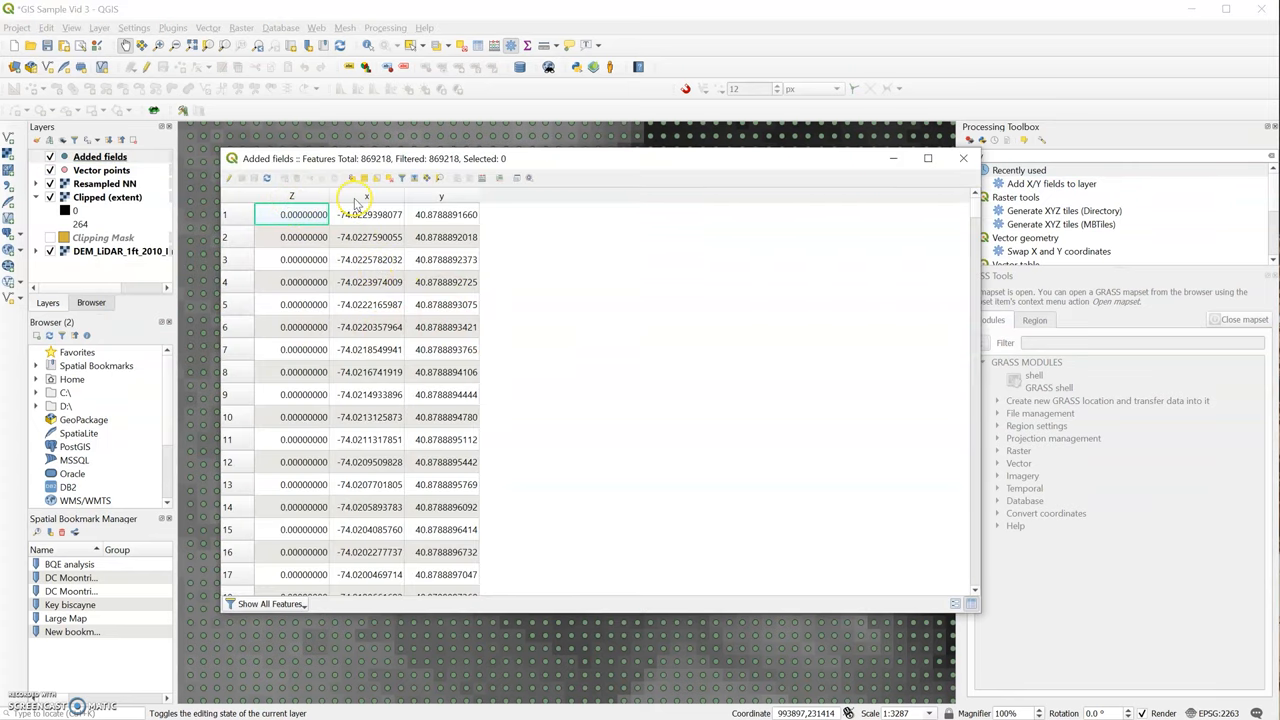
{"action": "mouse_move", "coordinate": [790, 284]}
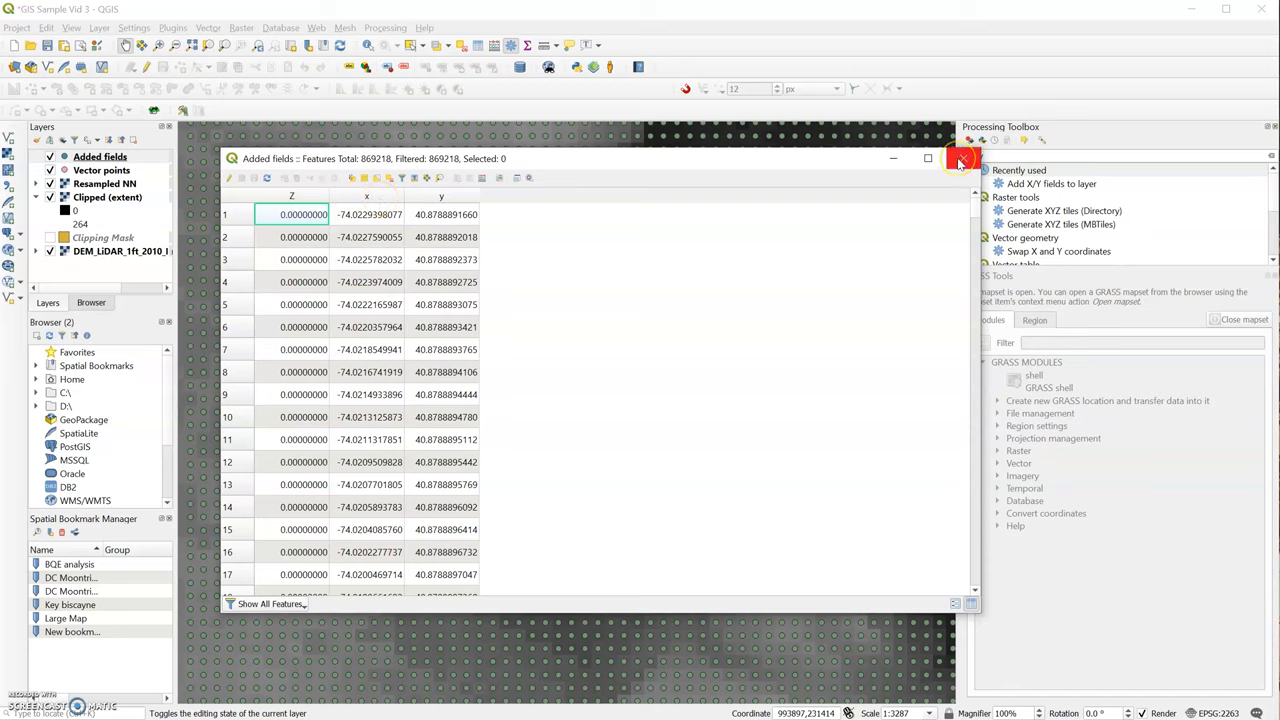
{"action": "mouse_move", "coordinate": [960, 160]}
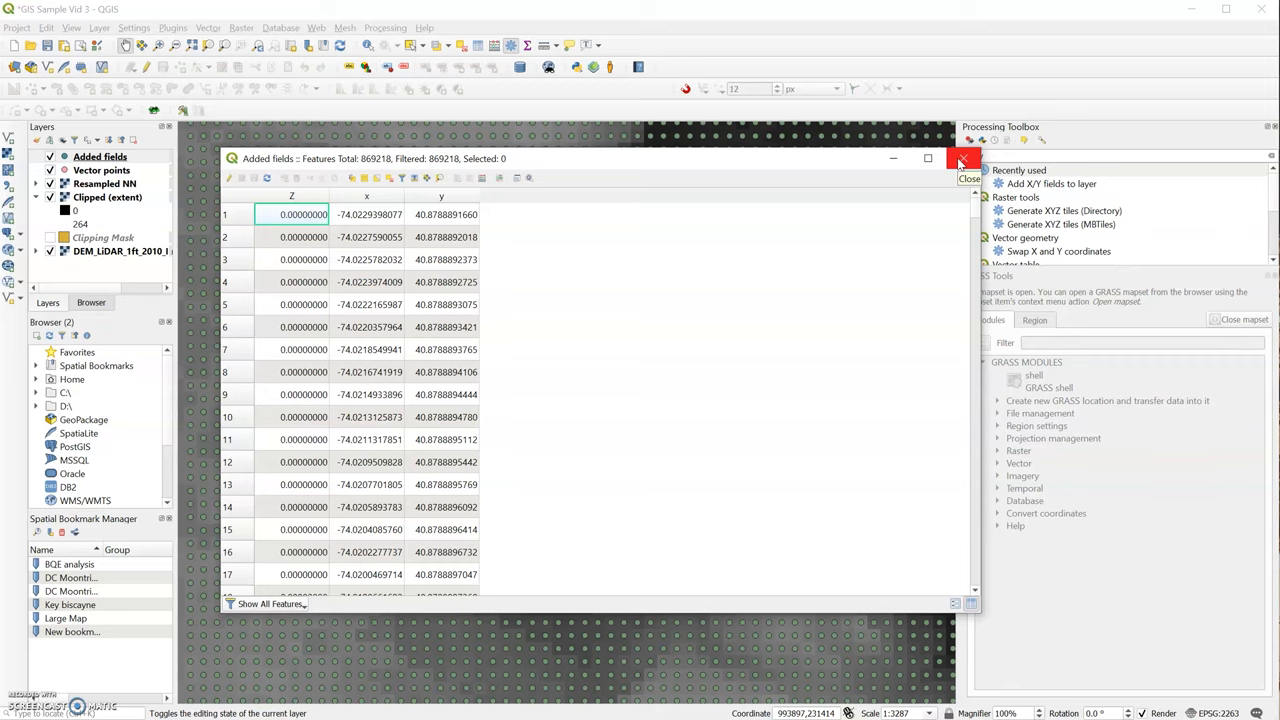
{"action": "left_click", "coordinate": [960, 160]}
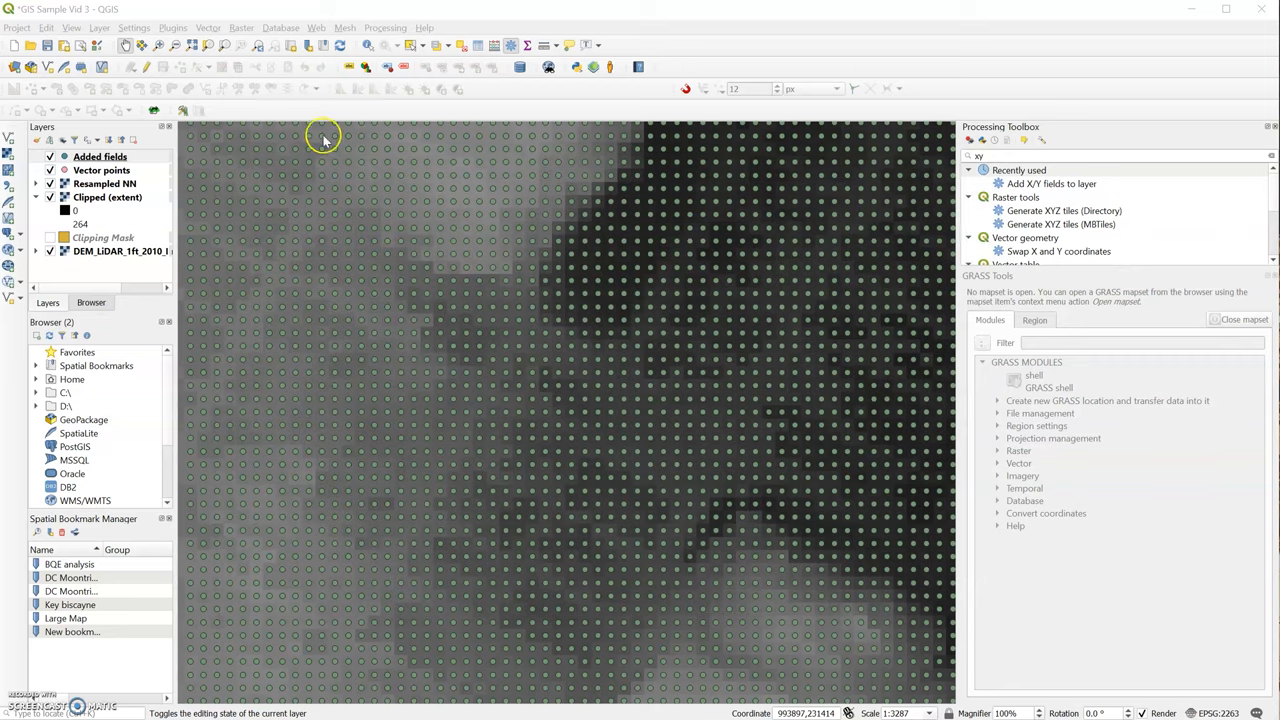
Step: Set Added fields to export as CSV named Points XYZ.csv in the GIS\Points folder
{"action": "left_click", "coordinate": [100, 156]}
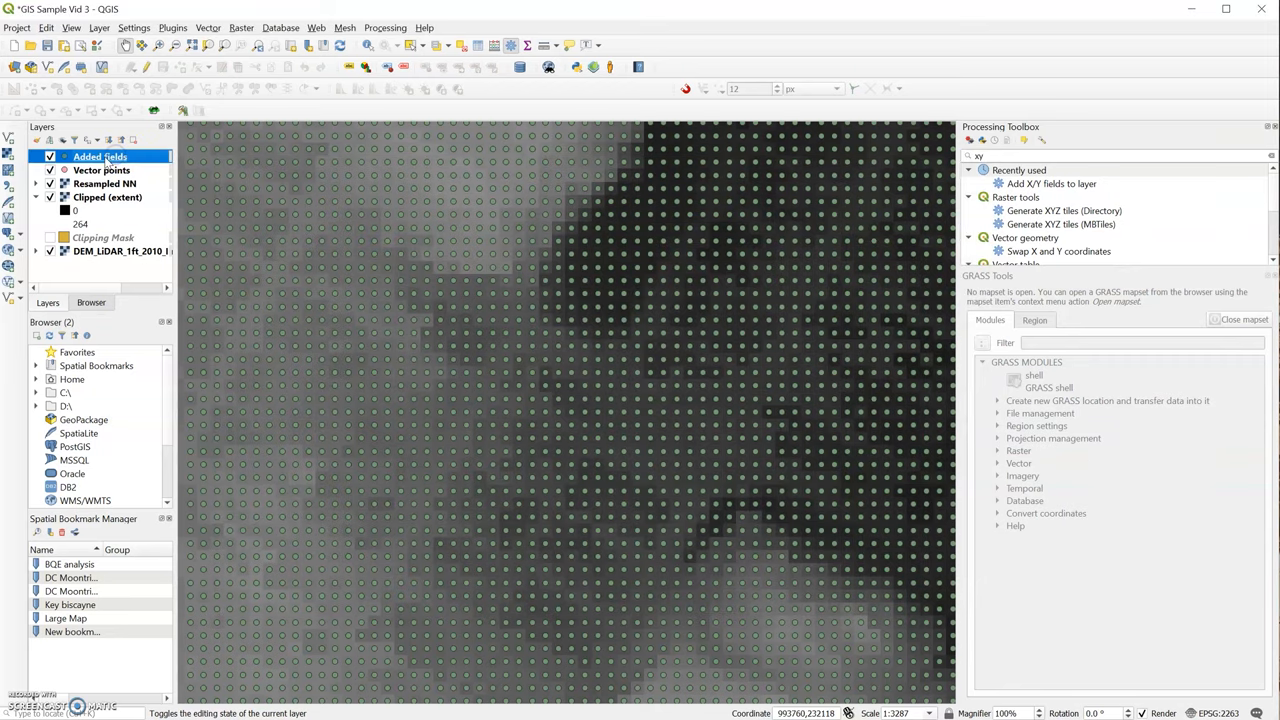
{"action": "right_click", "coordinate": [100, 156]}
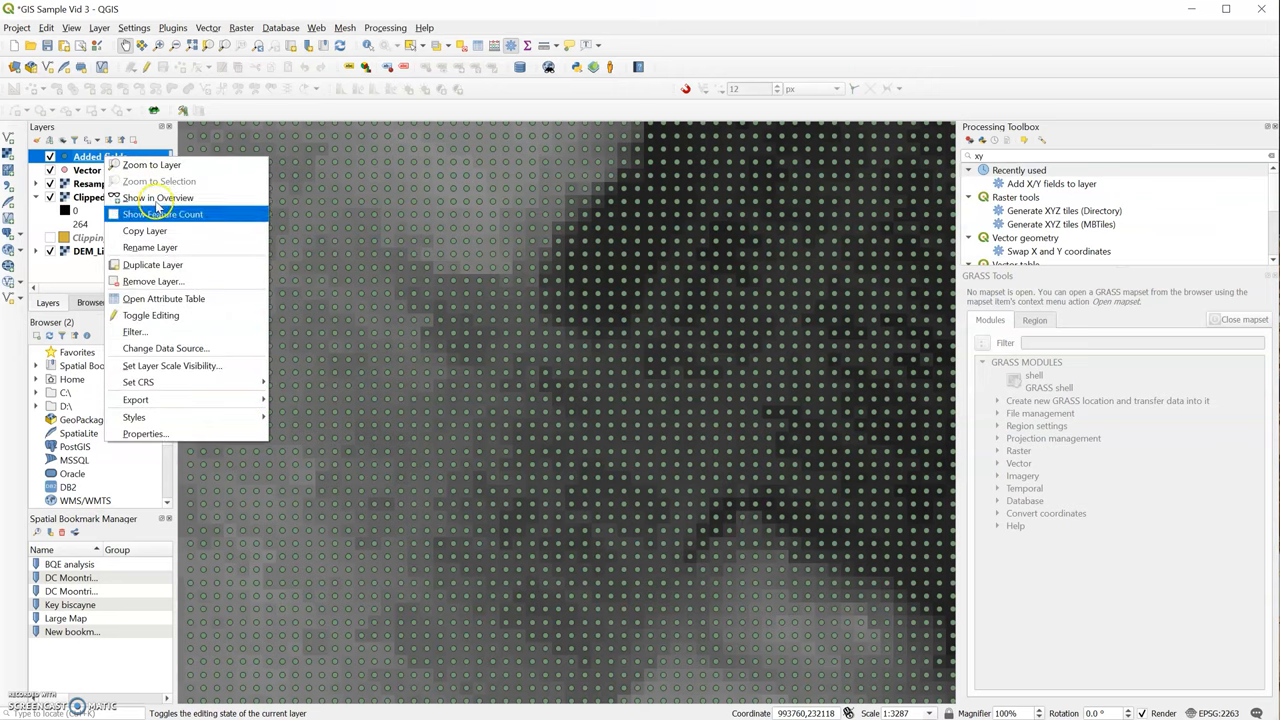
{"action": "mouse_move", "coordinate": [136, 400]}
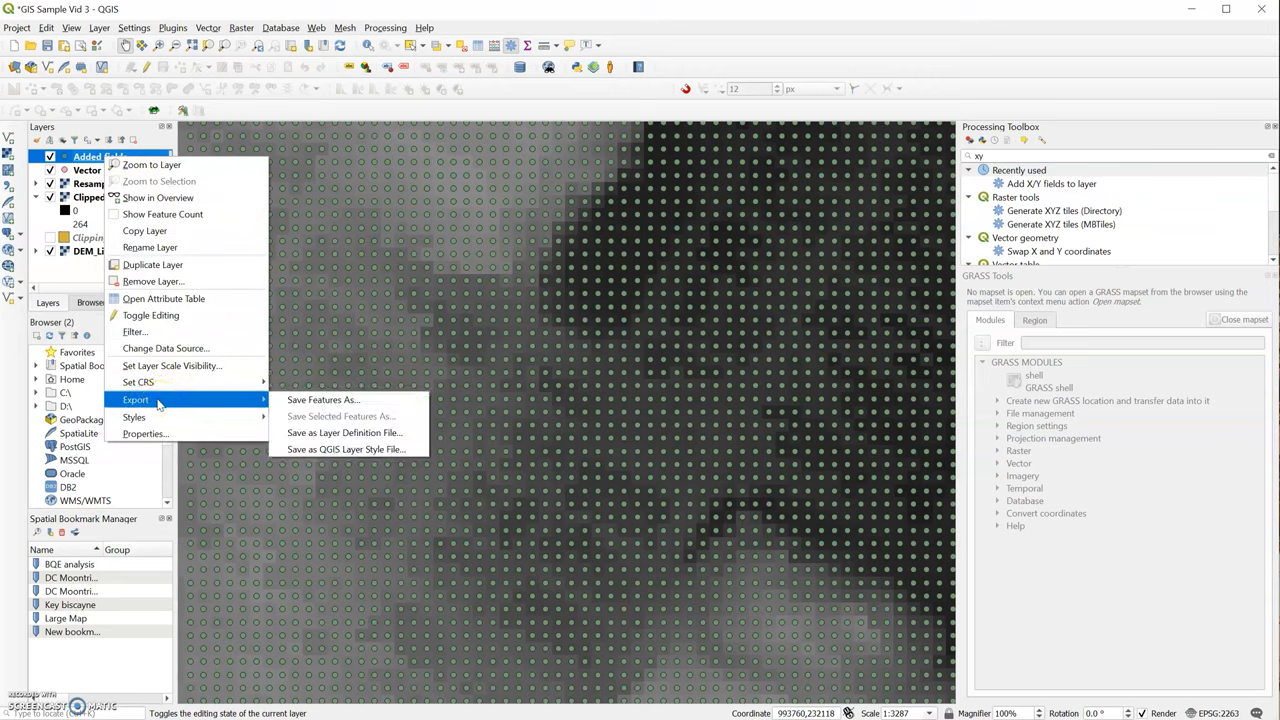
{"action": "mouse_move", "coordinate": [240, 404]}
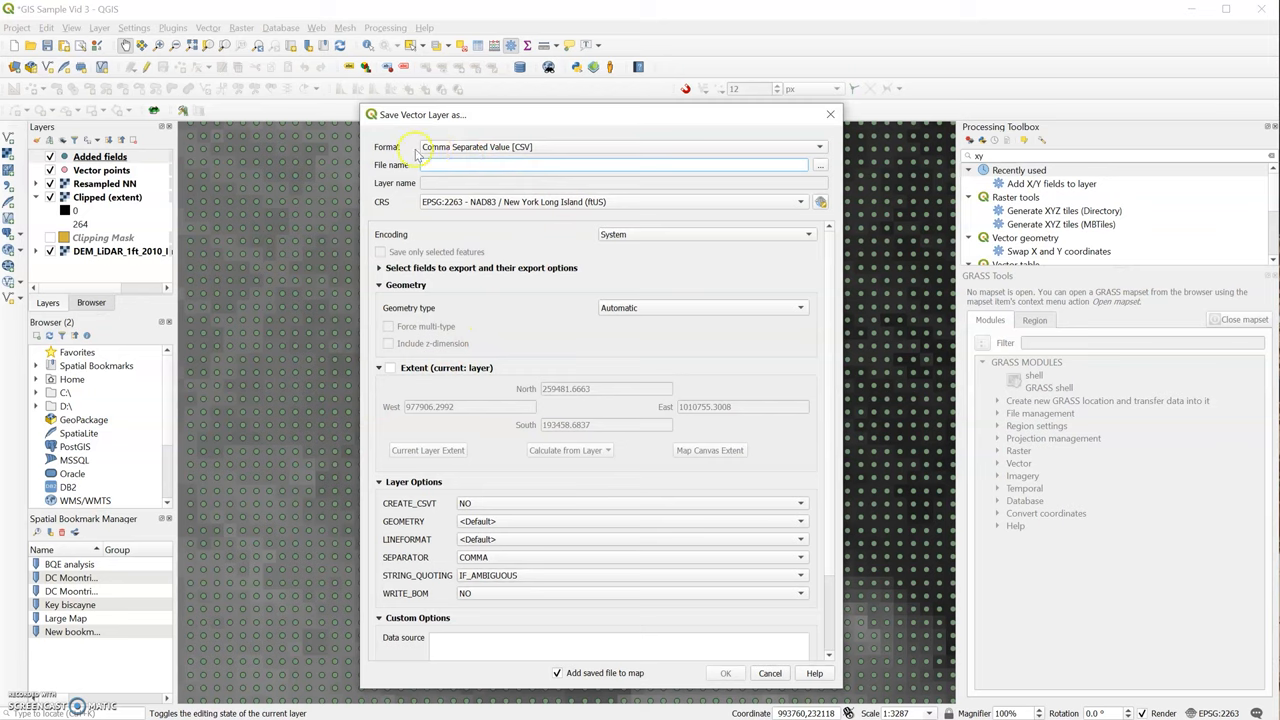
{"action": "mouse_move", "coordinate": [468, 156]}
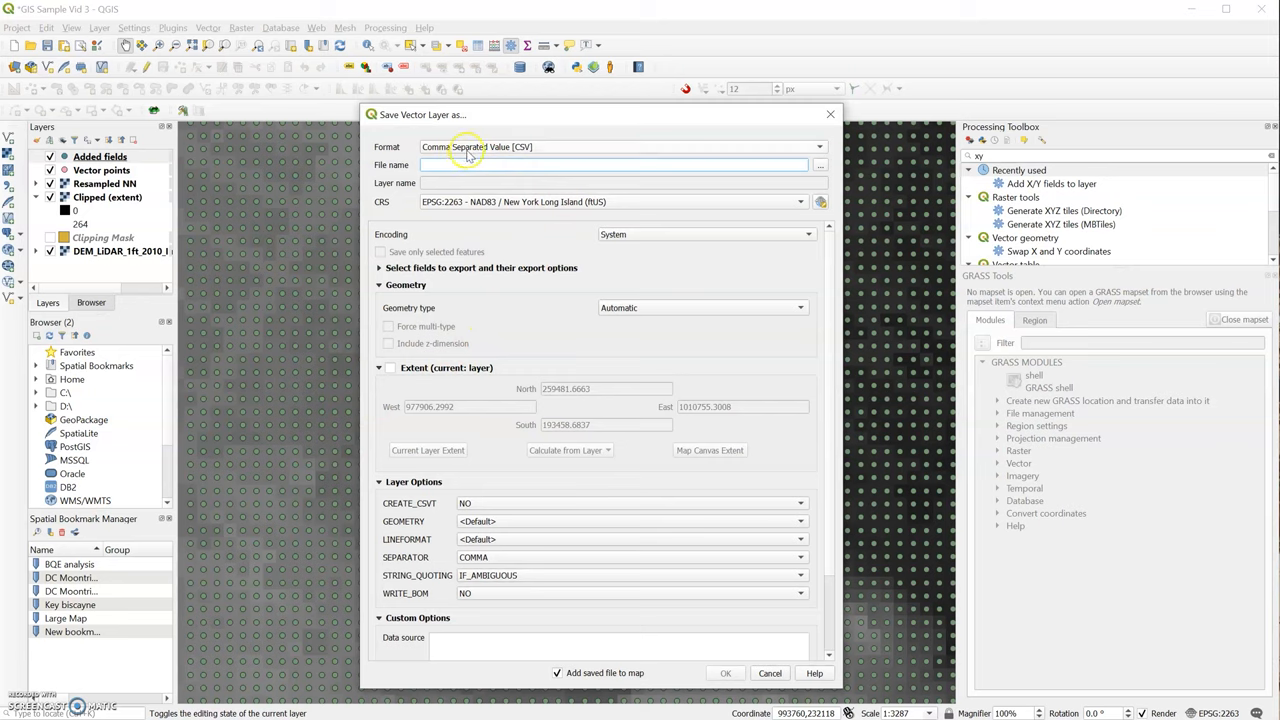
{"action": "left_click", "coordinate": [478, 164]}
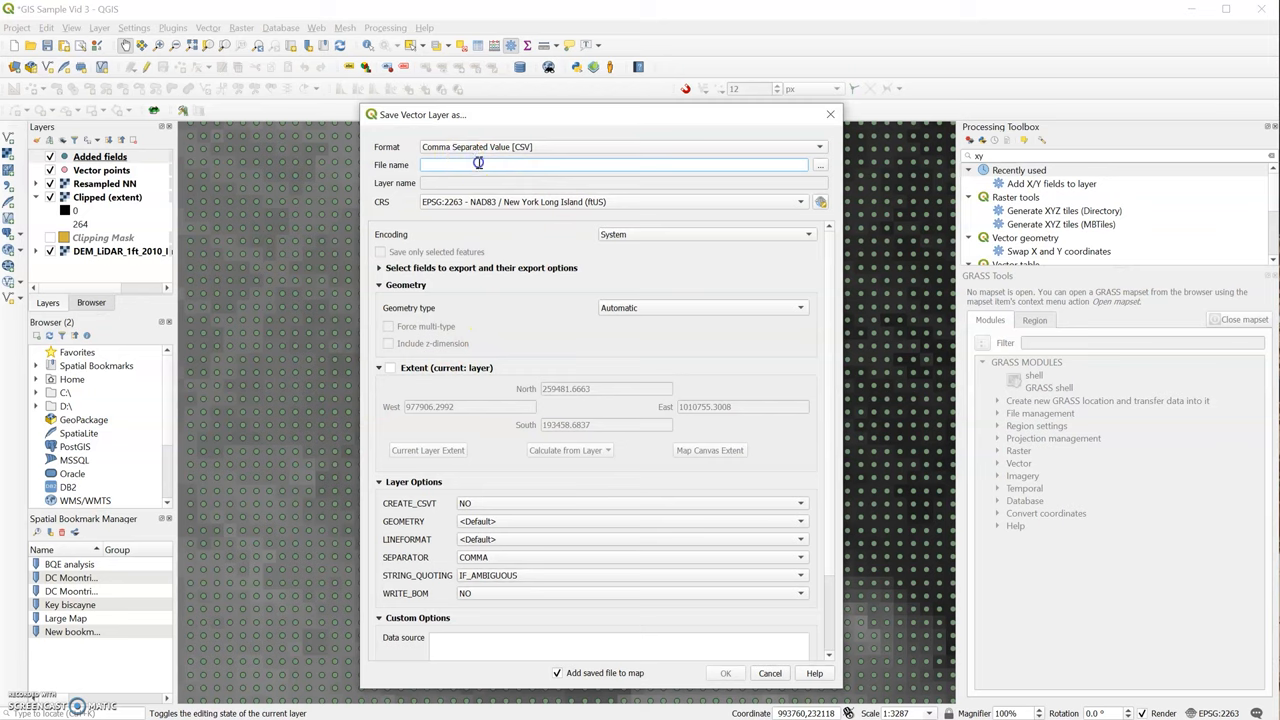
{"action": "mouse_move", "coordinate": [478, 164]}
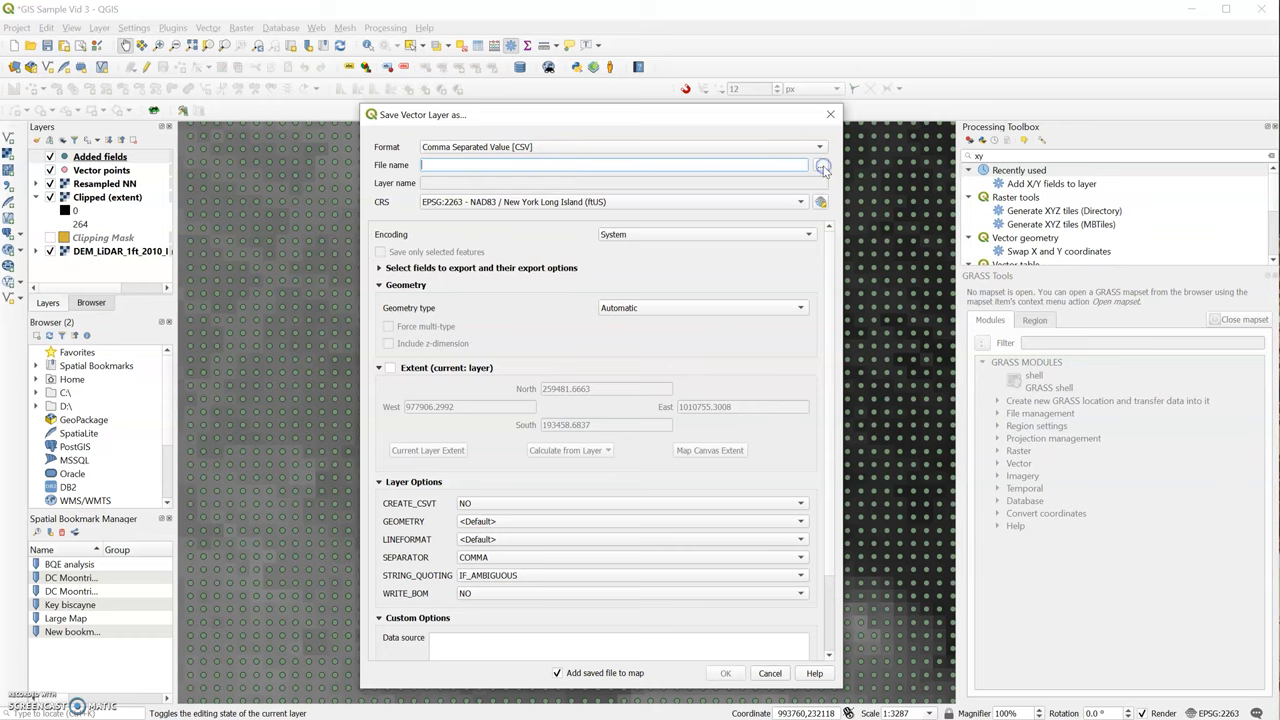
{"action": "left_click", "coordinate": [820, 164]}
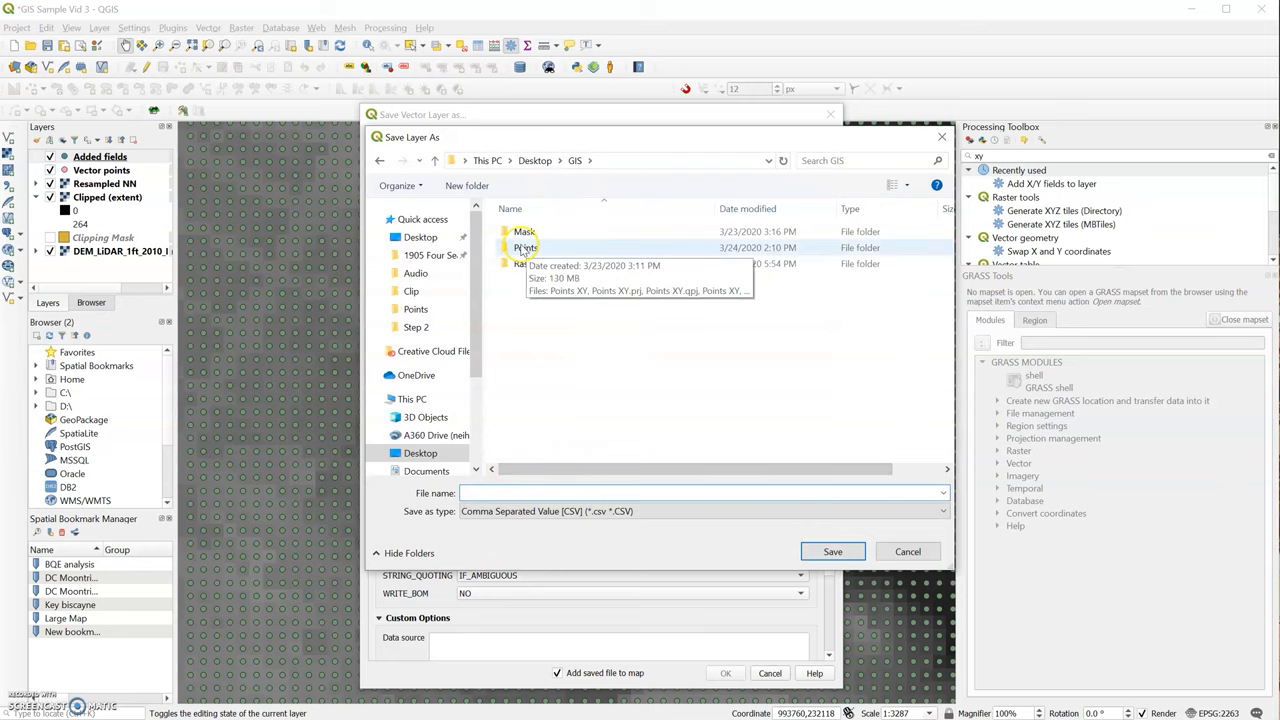
{"action": "double_click", "coordinate": [524, 248]}
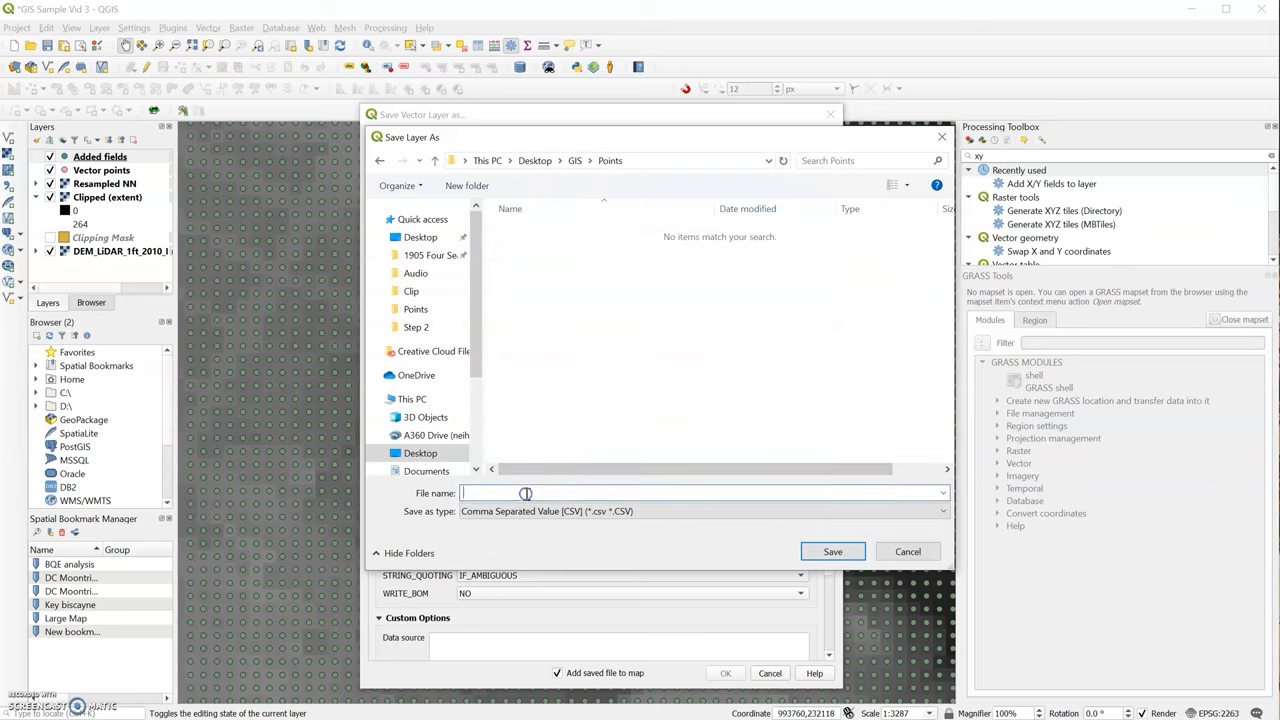
{"action": "type", "text": "Points XYZ"}
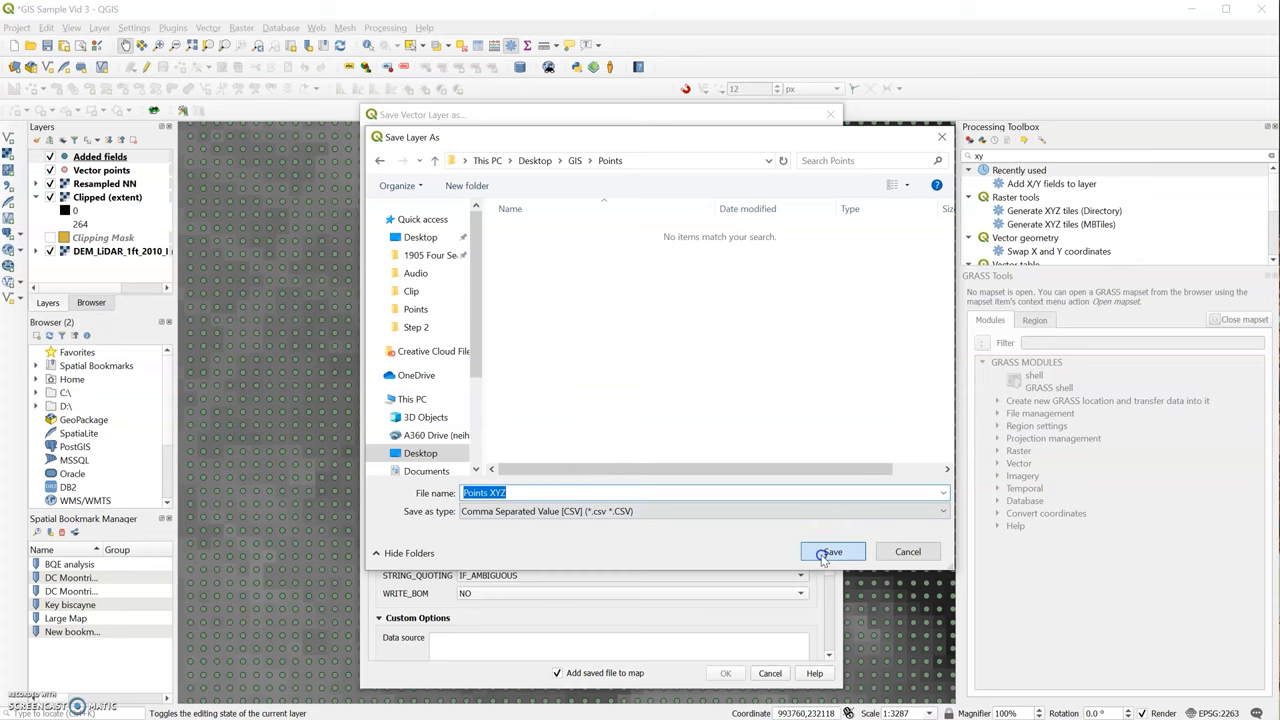
{"action": "left_click", "coordinate": [832, 552]}
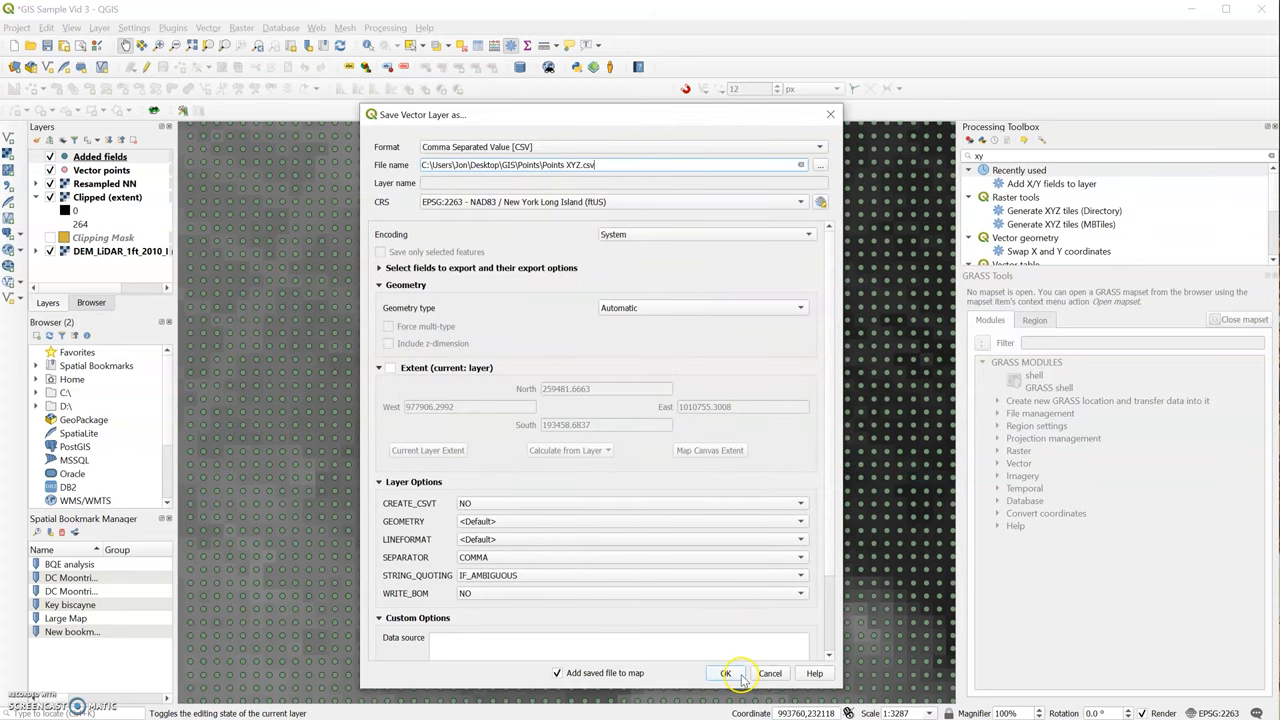
Step: Run the CSV export and select the exported Points XYZ file in File Explorer
{"action": "left_click", "coordinate": [726, 672]}
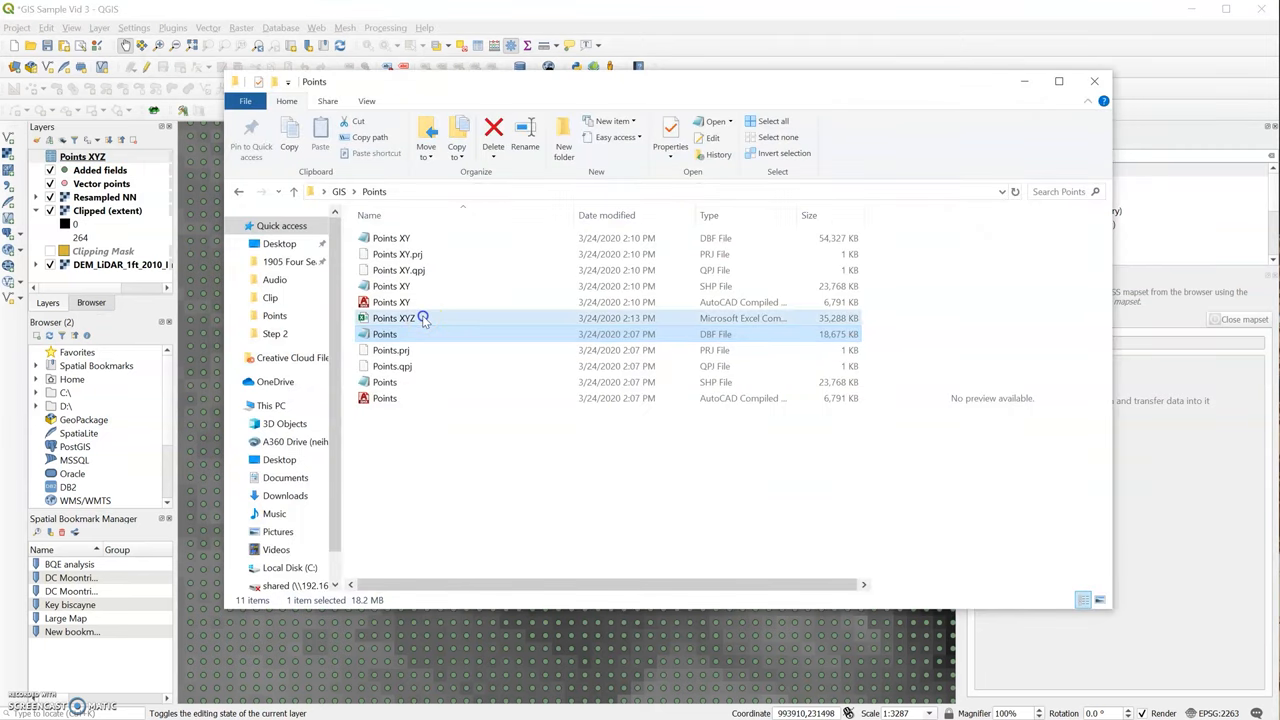
{"action": "left_click", "coordinate": [392, 318]}
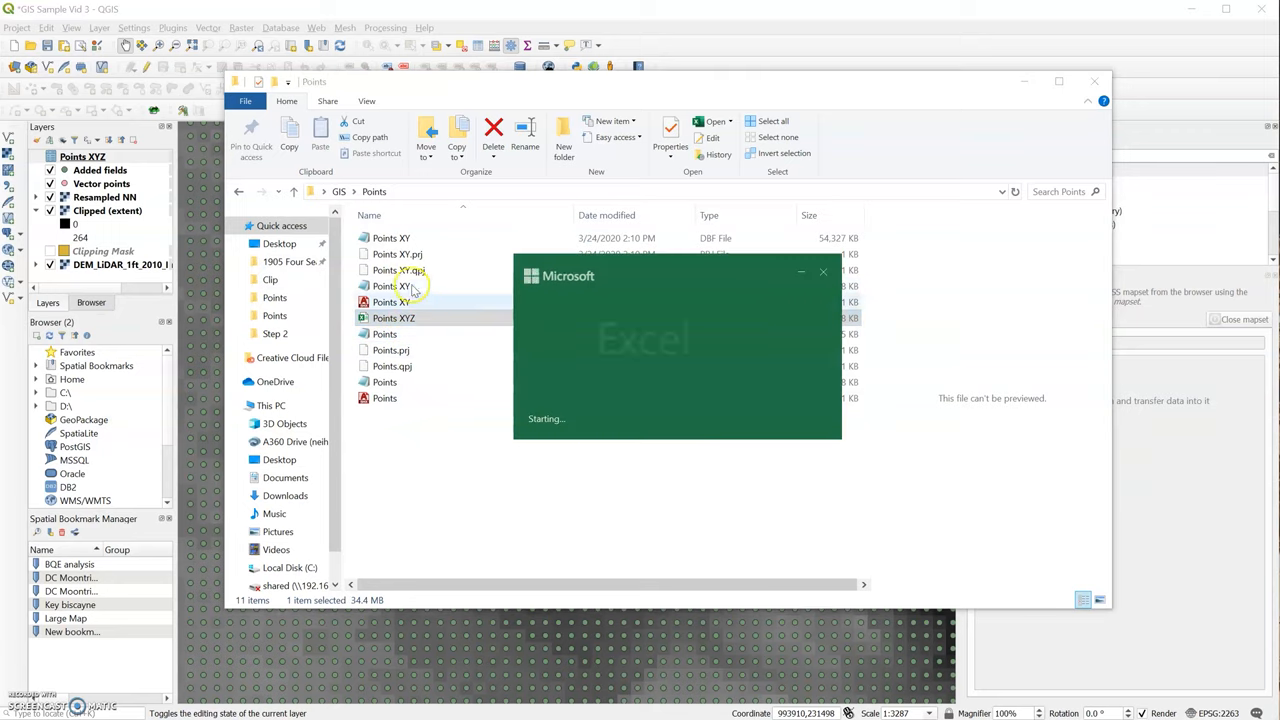
Step: Open Points XYZ in Excel and save it as comma-delimited Points XYZ Rhino
{"action": "double_click", "coordinate": [392, 318]}
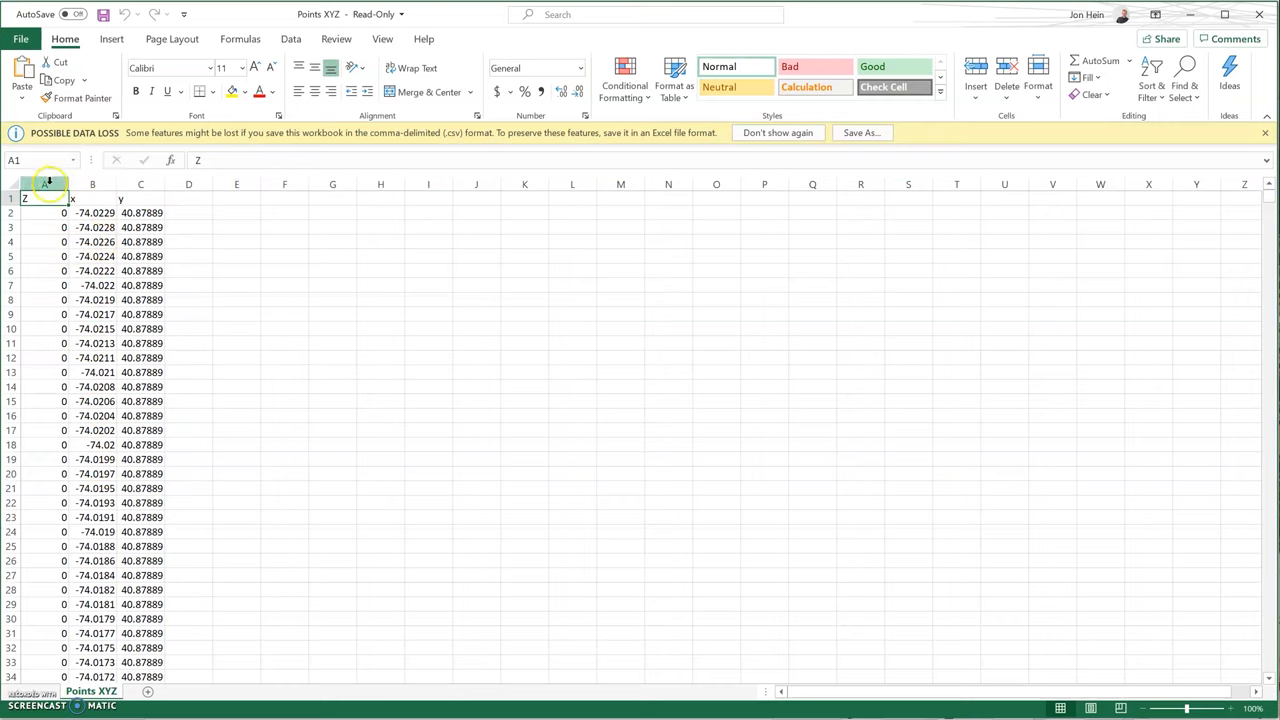
{"action": "left_click", "coordinate": [44, 184]}
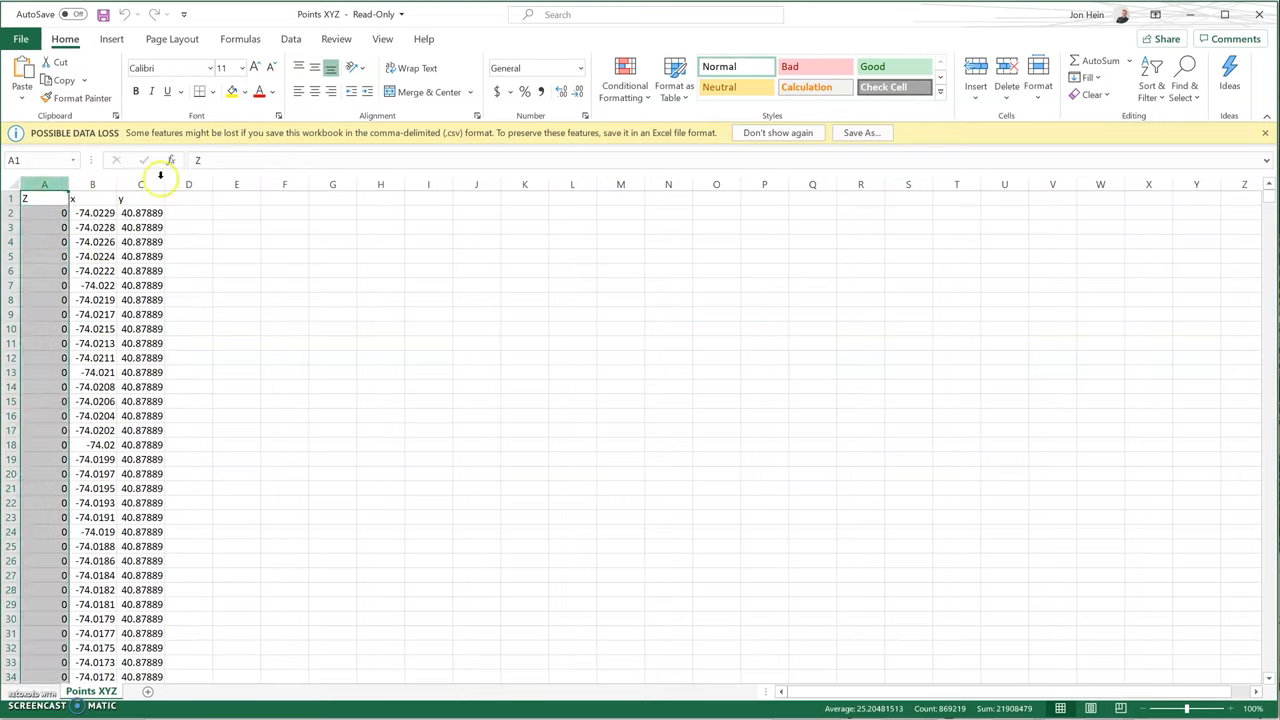
{"action": "left_click", "coordinate": [188, 200]}
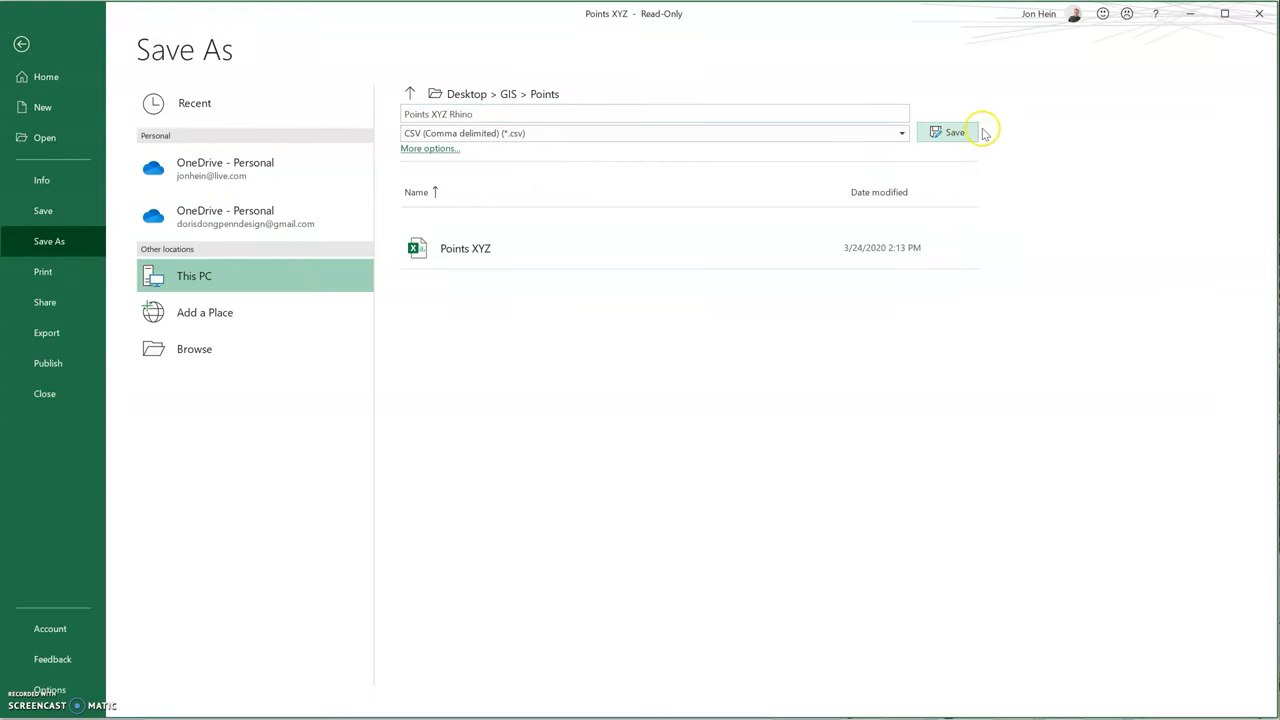
{"action": "left_click", "coordinate": [948, 132]}
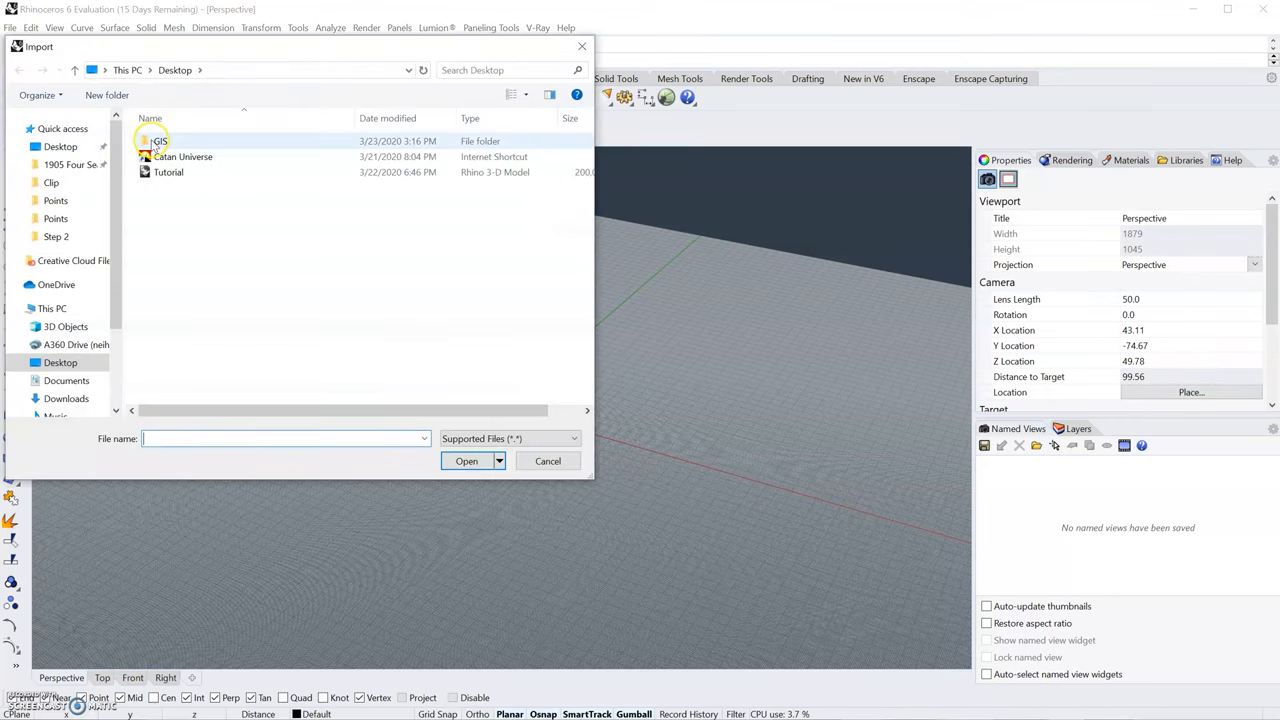
Step: Import Points XYZ Rhino into Rhino as a comma-delimited point cloud
{"action": "double_click", "coordinate": [160, 140]}
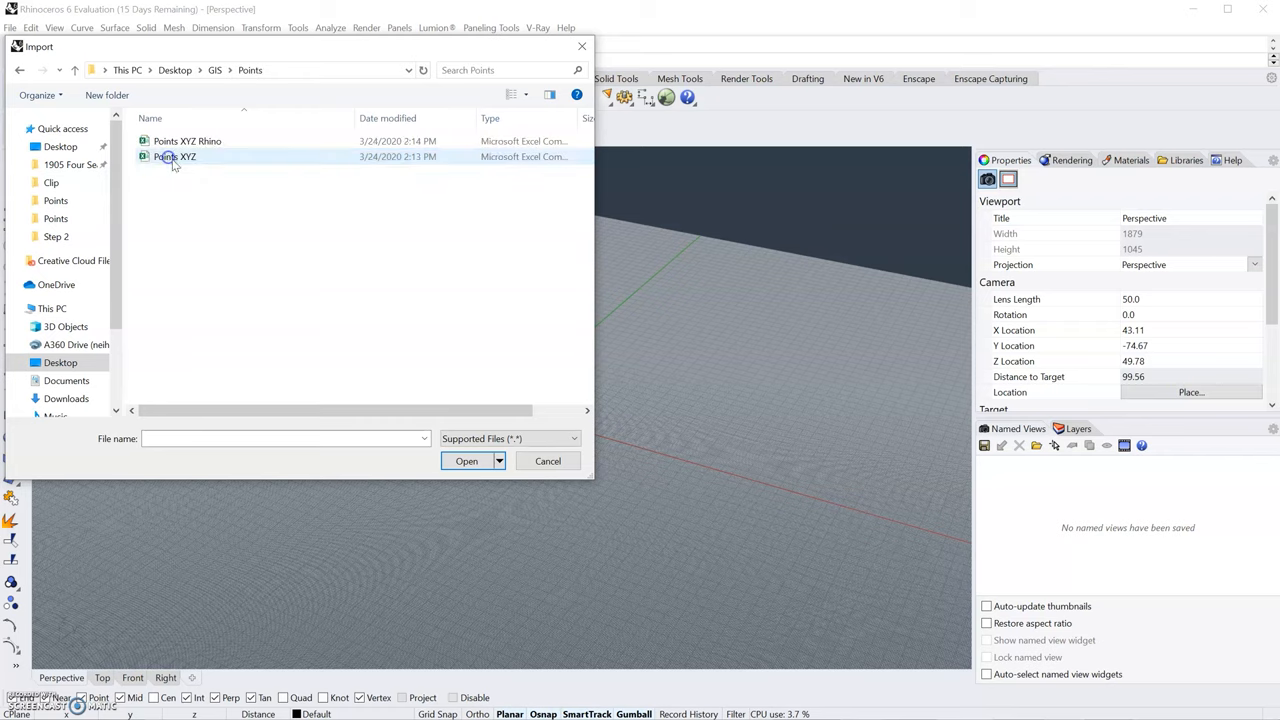
{"action": "left_click", "coordinate": [188, 140]}
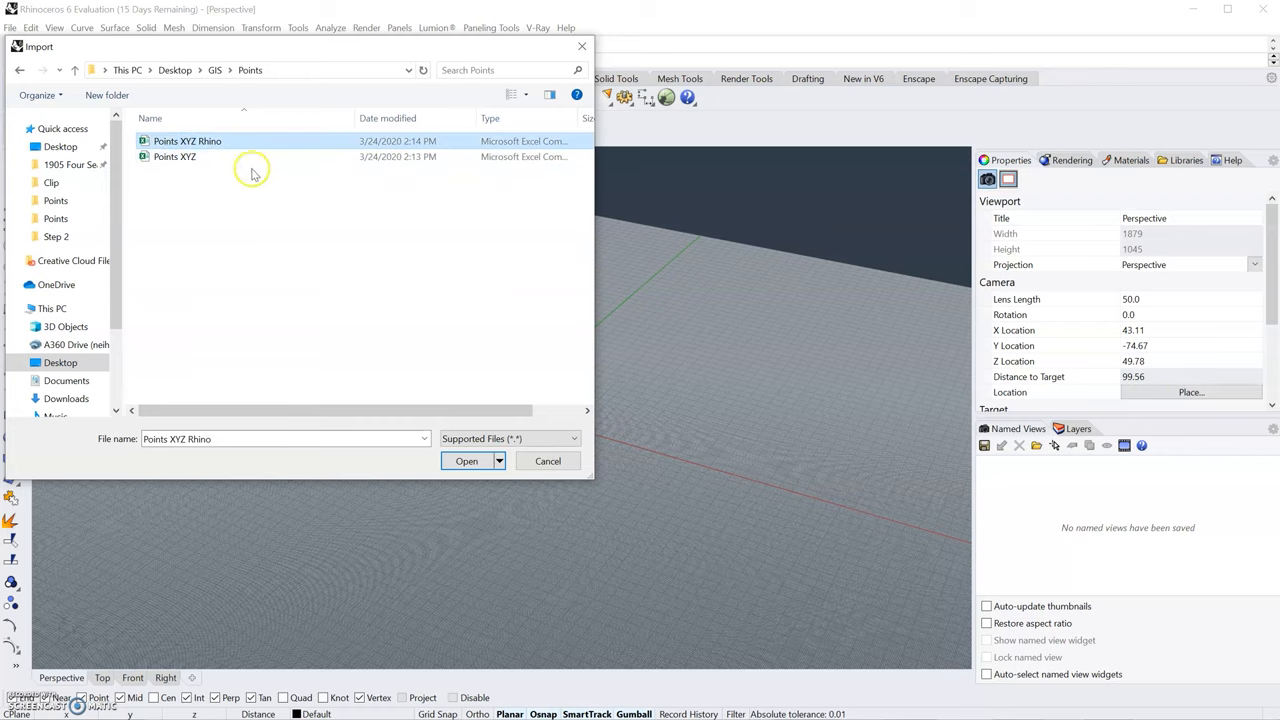
{"action": "left_click", "coordinate": [466, 460]}
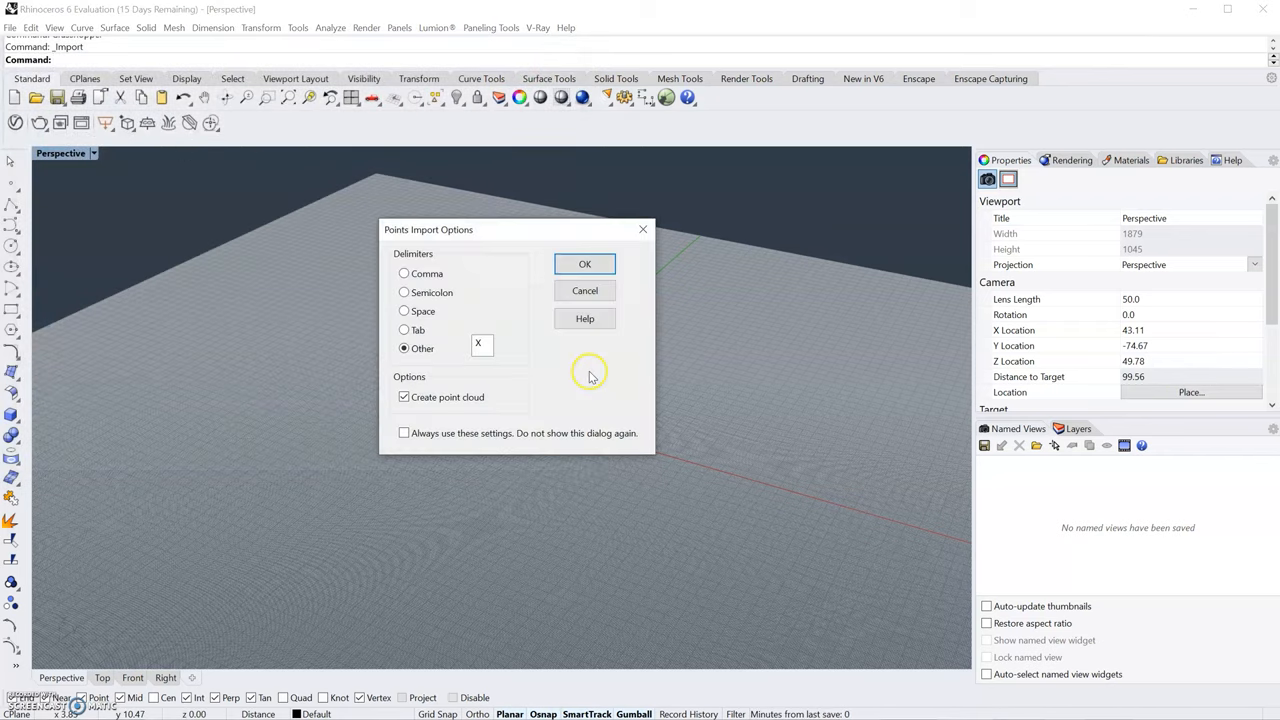
{"action": "mouse_move", "coordinate": [452, 304]}
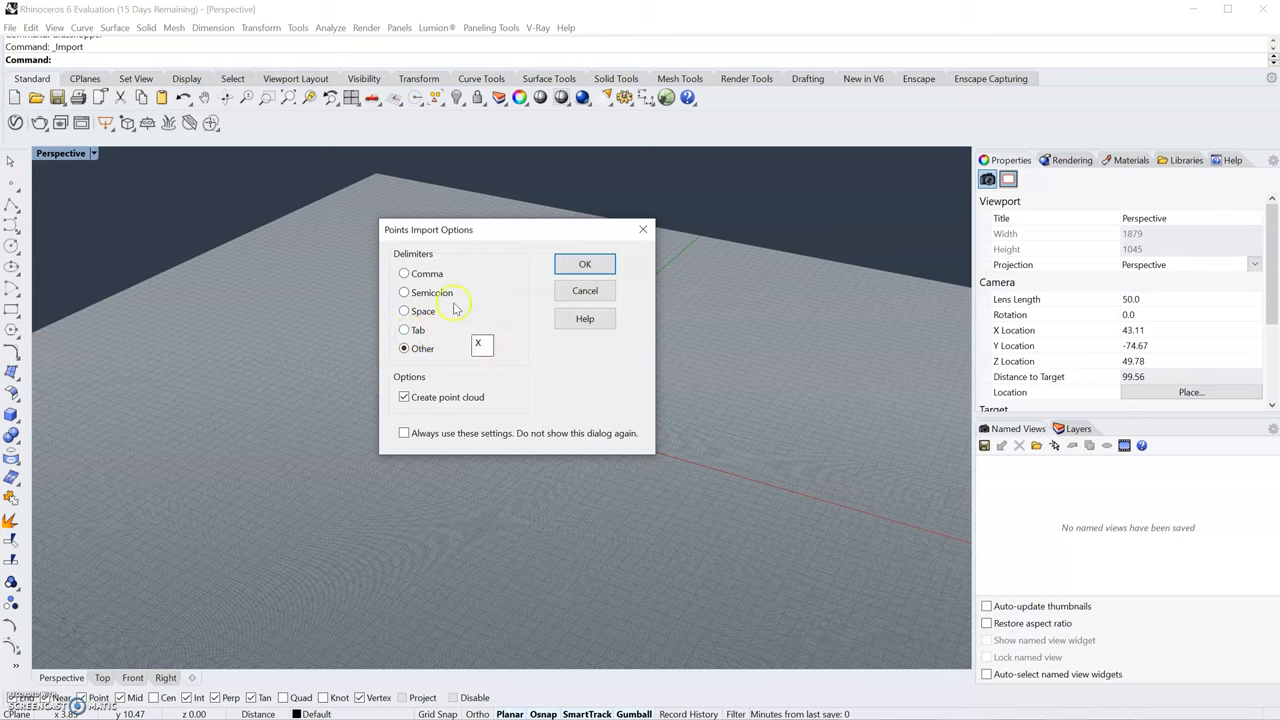
{"action": "left_click", "coordinate": [404, 272]}
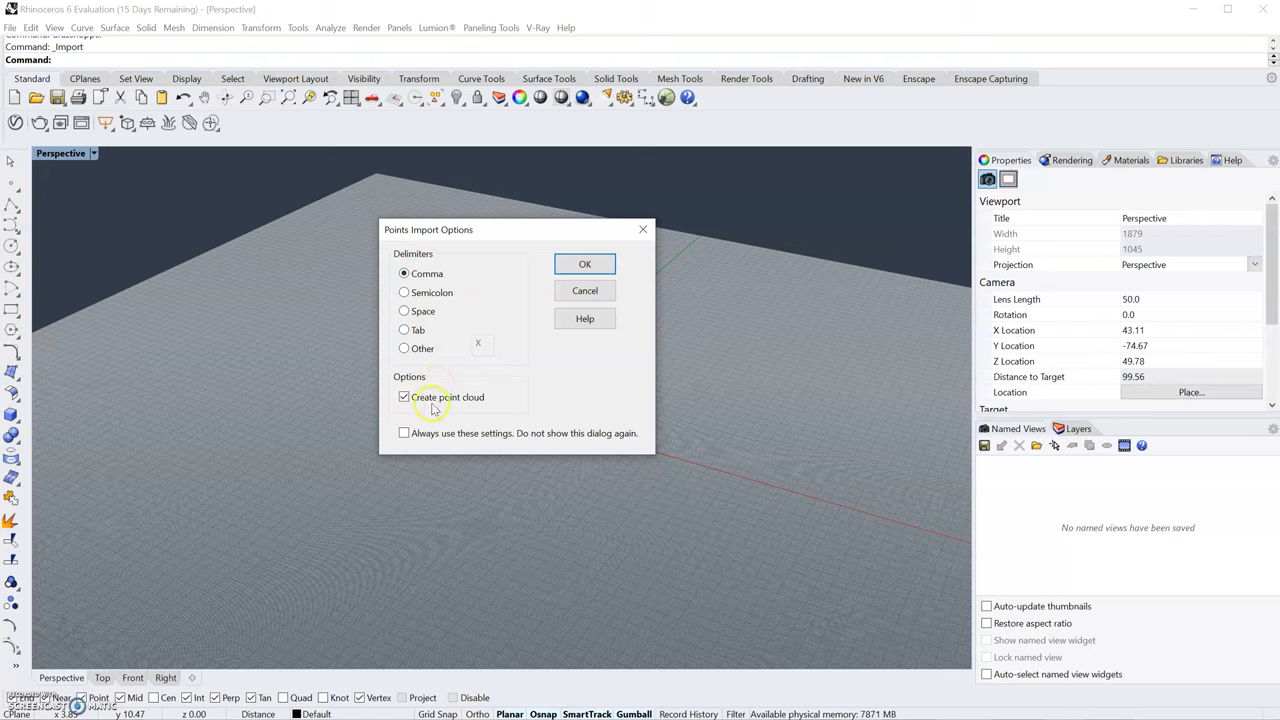
{"action": "mouse_move", "coordinate": [516, 392]}
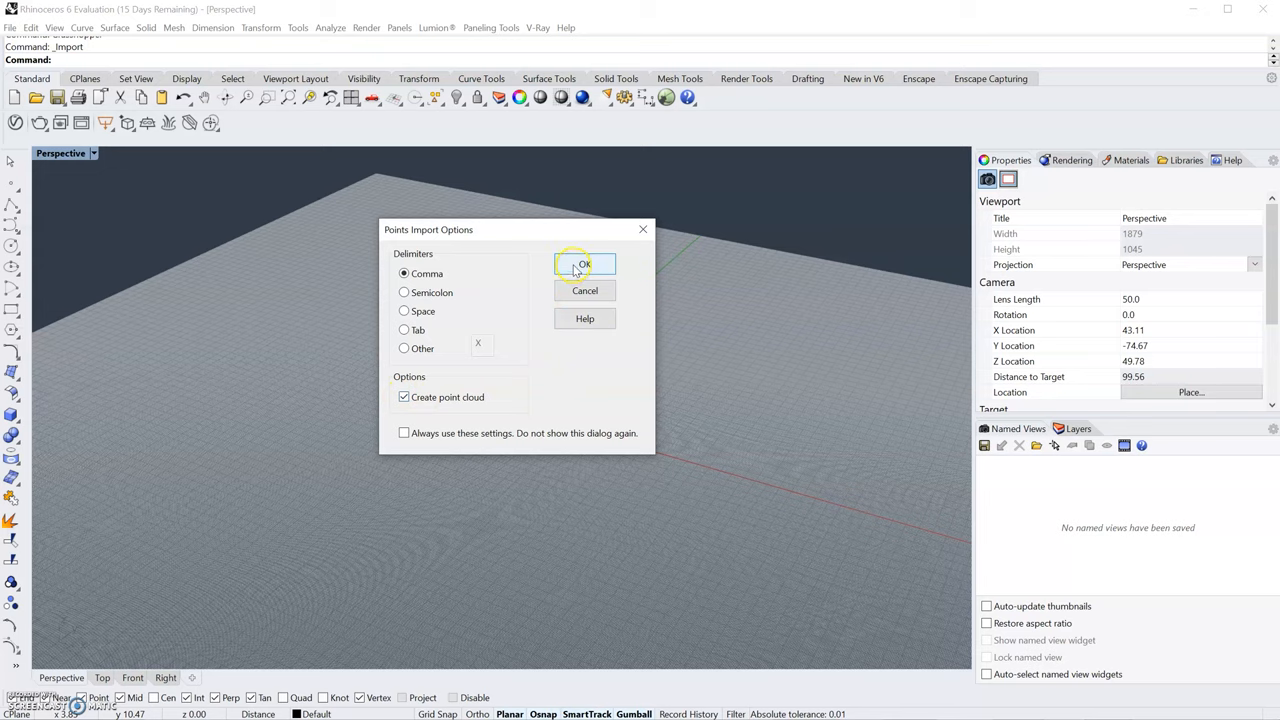
{"action": "left_click", "coordinate": [584, 264]}
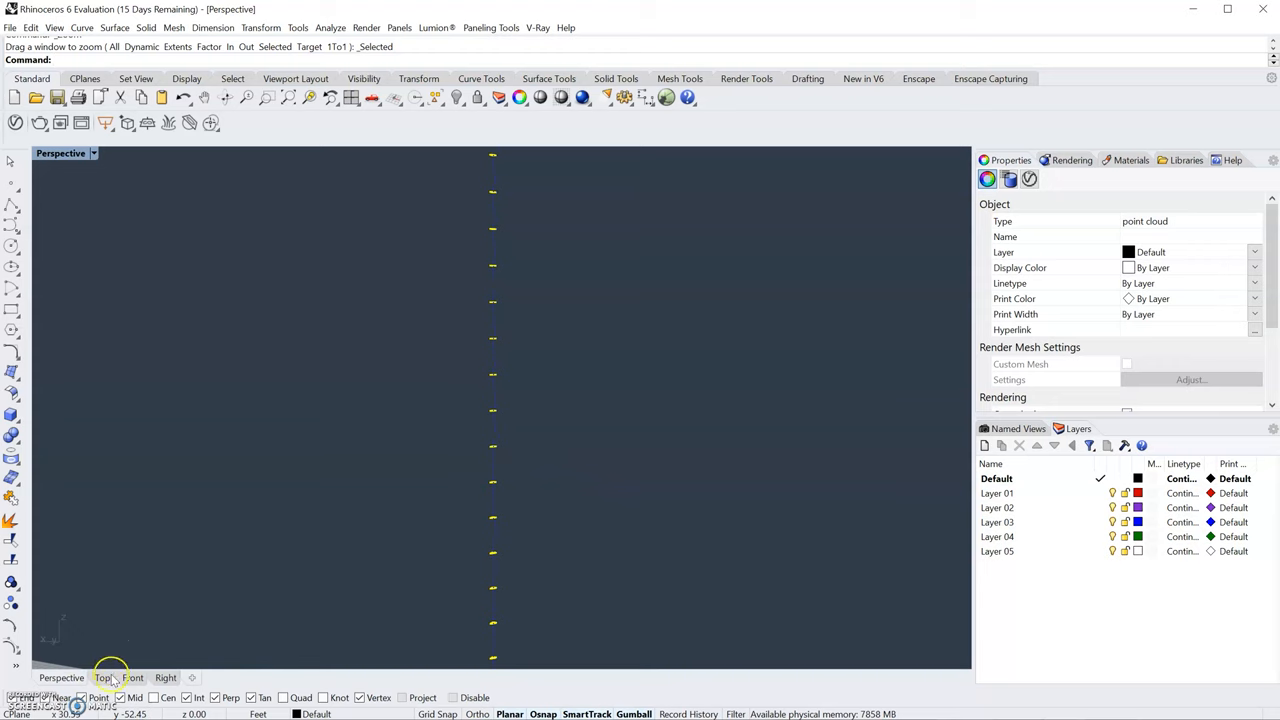
Step: Switch to the Top viewport to see the point grid in plan
{"action": "left_click", "coordinate": [102, 678]}
{"action": "type", "text": "s"}
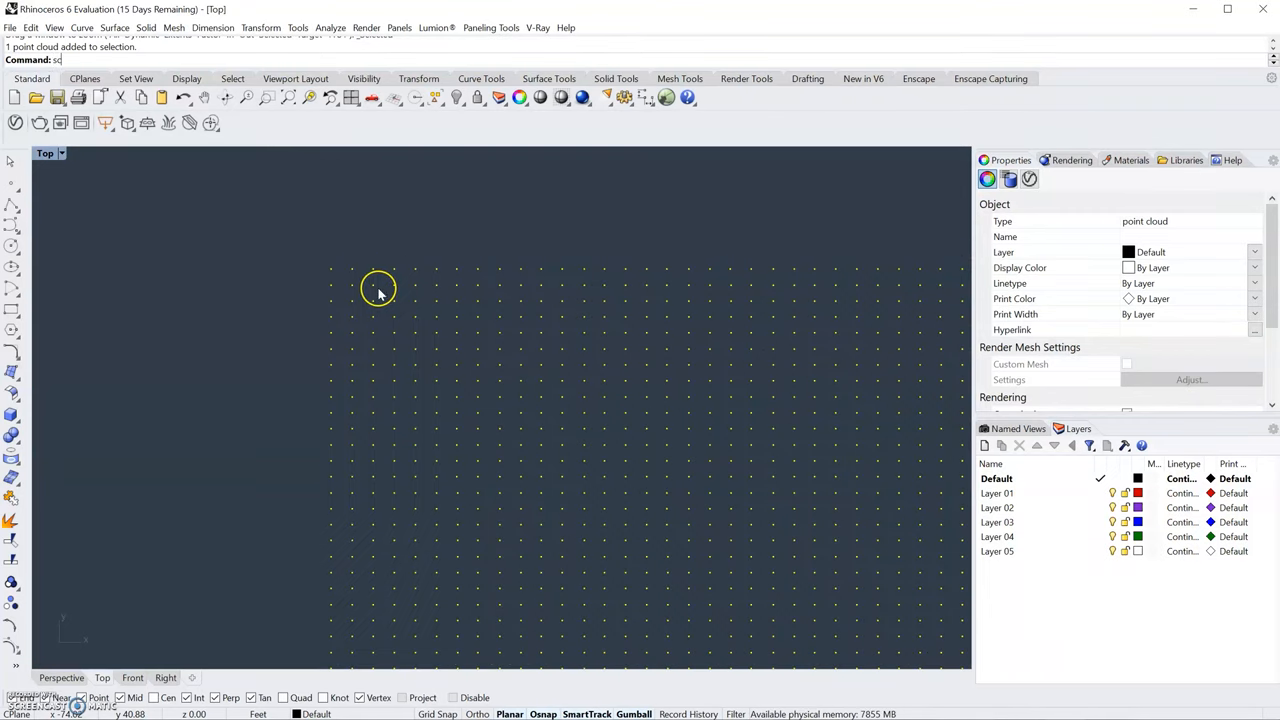
Step: Start the Scale2D command on the selected point cloud
{"action": "type", "text": "cale"}
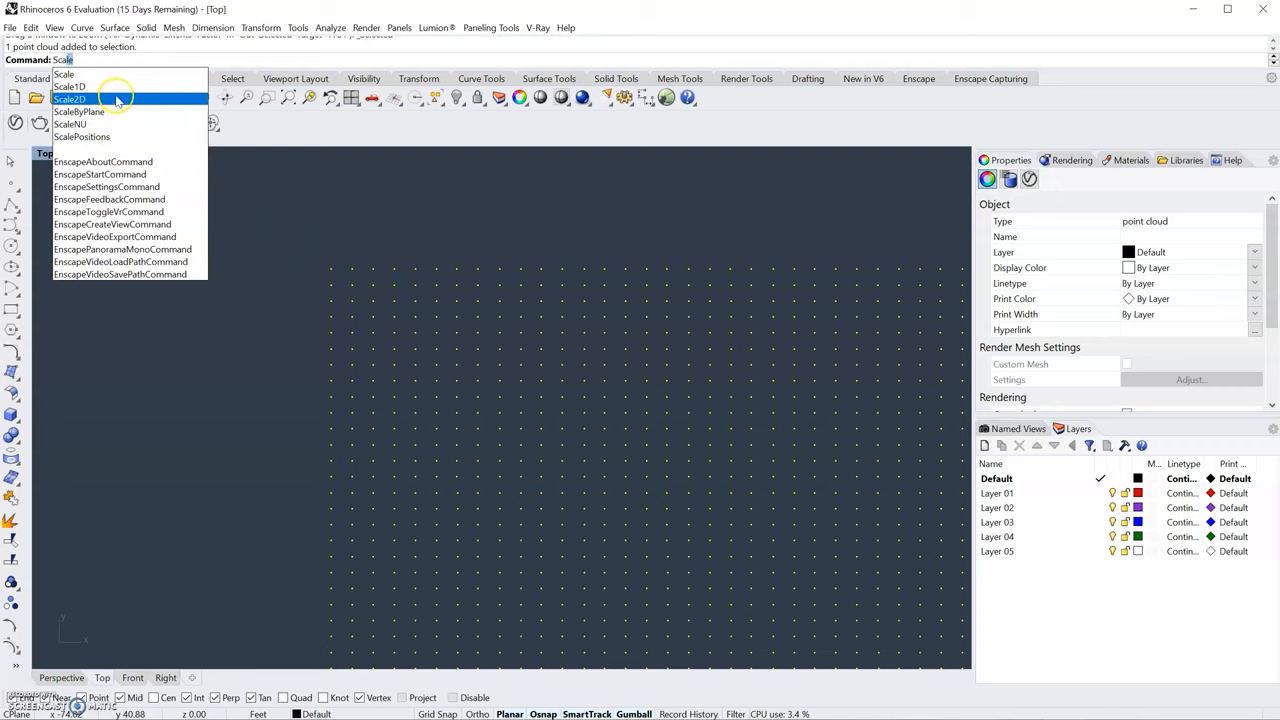
{"action": "left_click", "coordinate": [68, 100]}
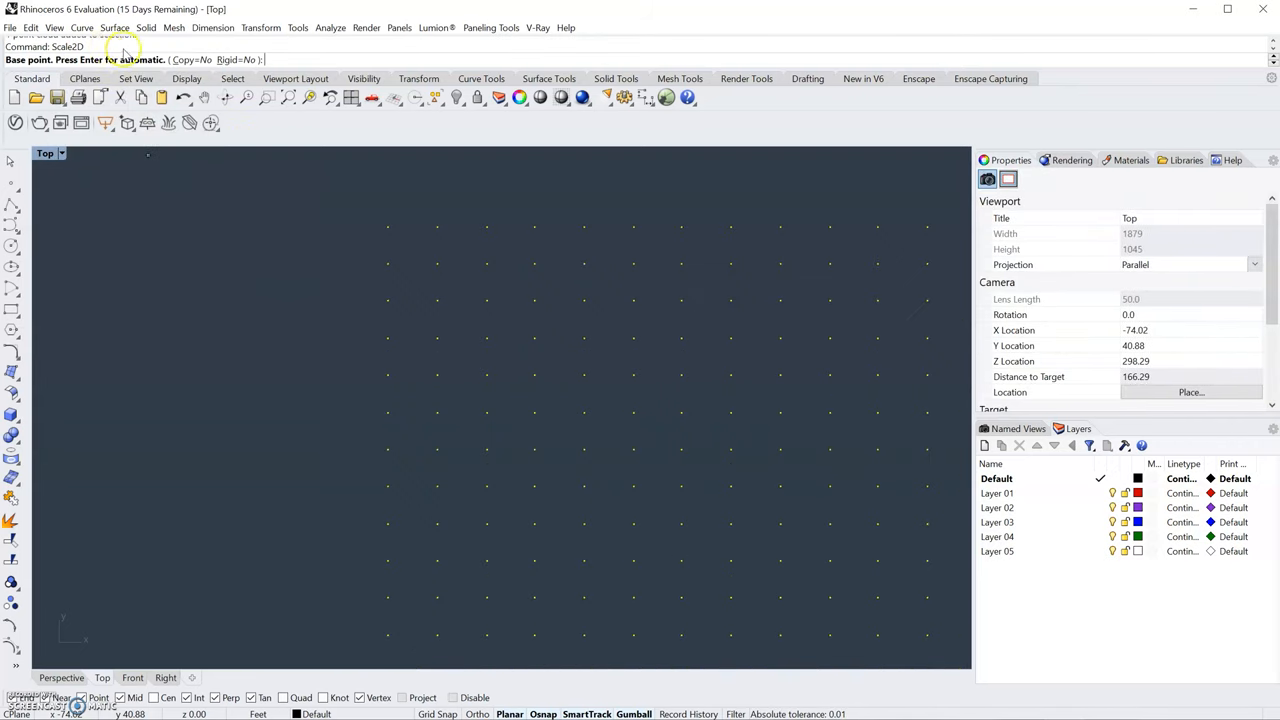
{"action": "mouse_move", "coordinate": [334, 280]}
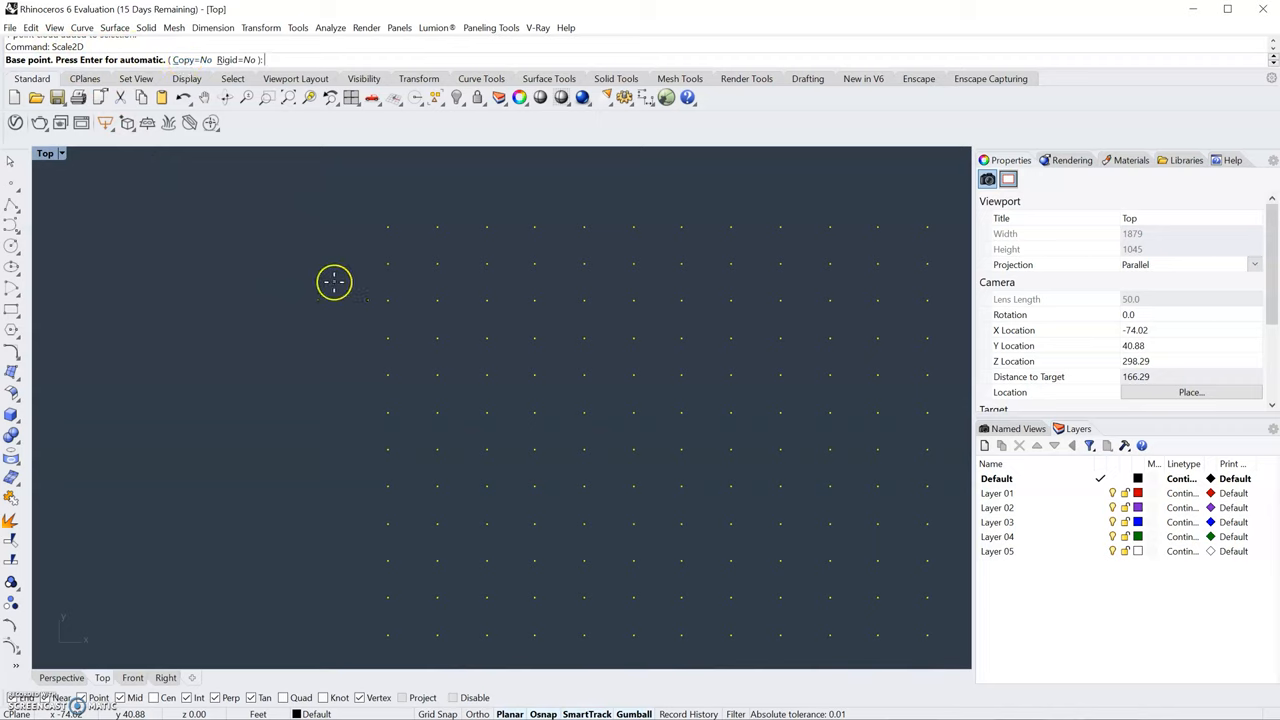
{"action": "mouse_move", "coordinate": [352, 288]}
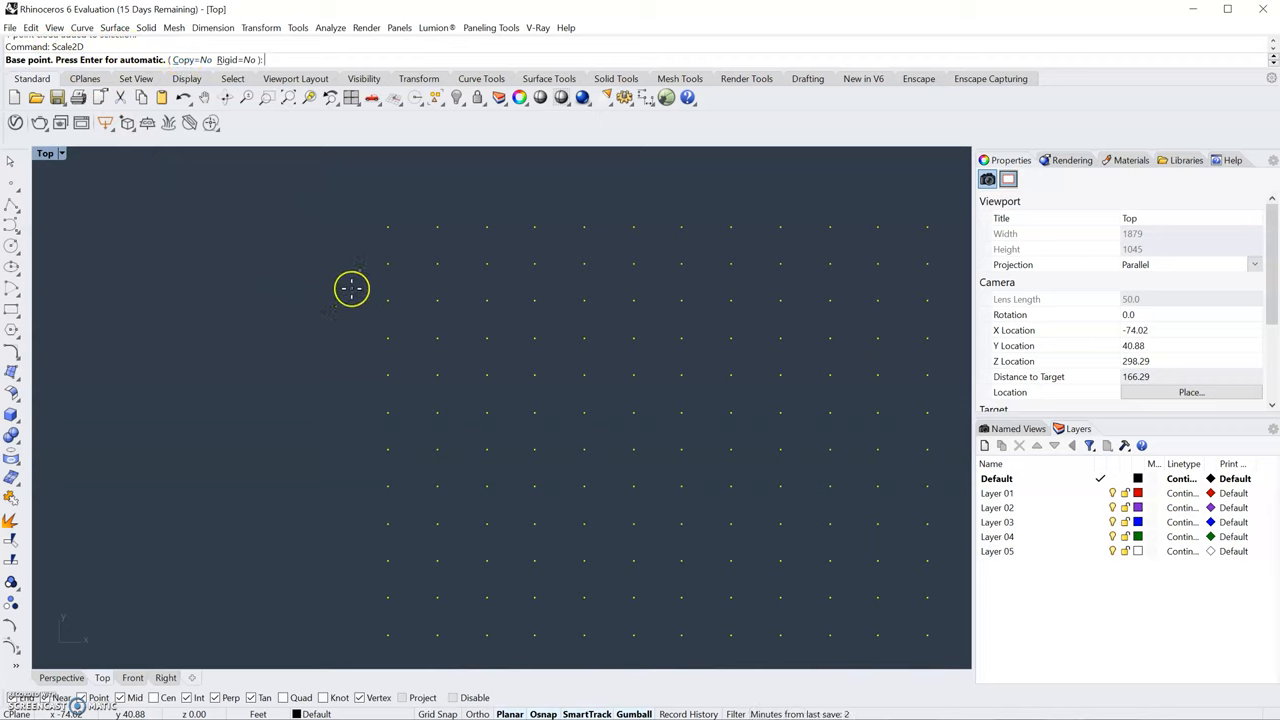
{"action": "mouse_move", "coordinate": [344, 256]}
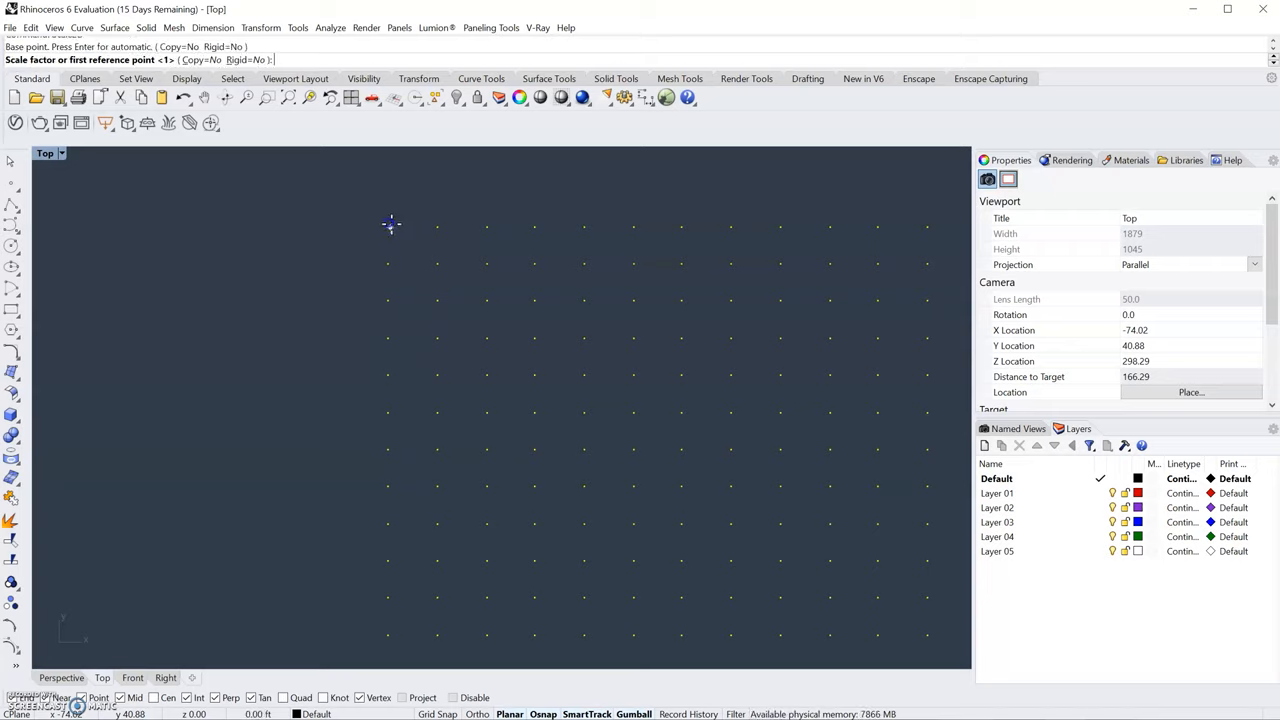
{"action": "mouse_move", "coordinate": [436, 228]}
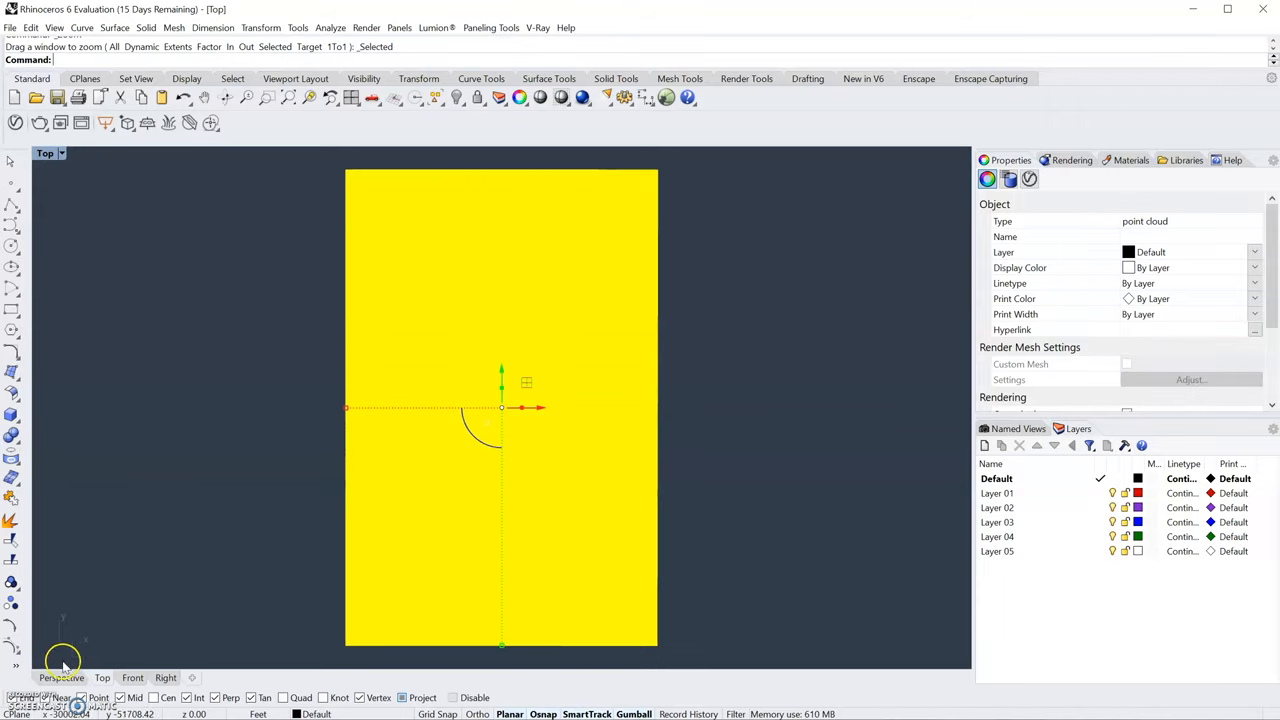
Step: Orbit the scaled point cloud in the Perspective viewport to see the terrain relief
{"action": "left_click", "coordinate": [60, 678]}
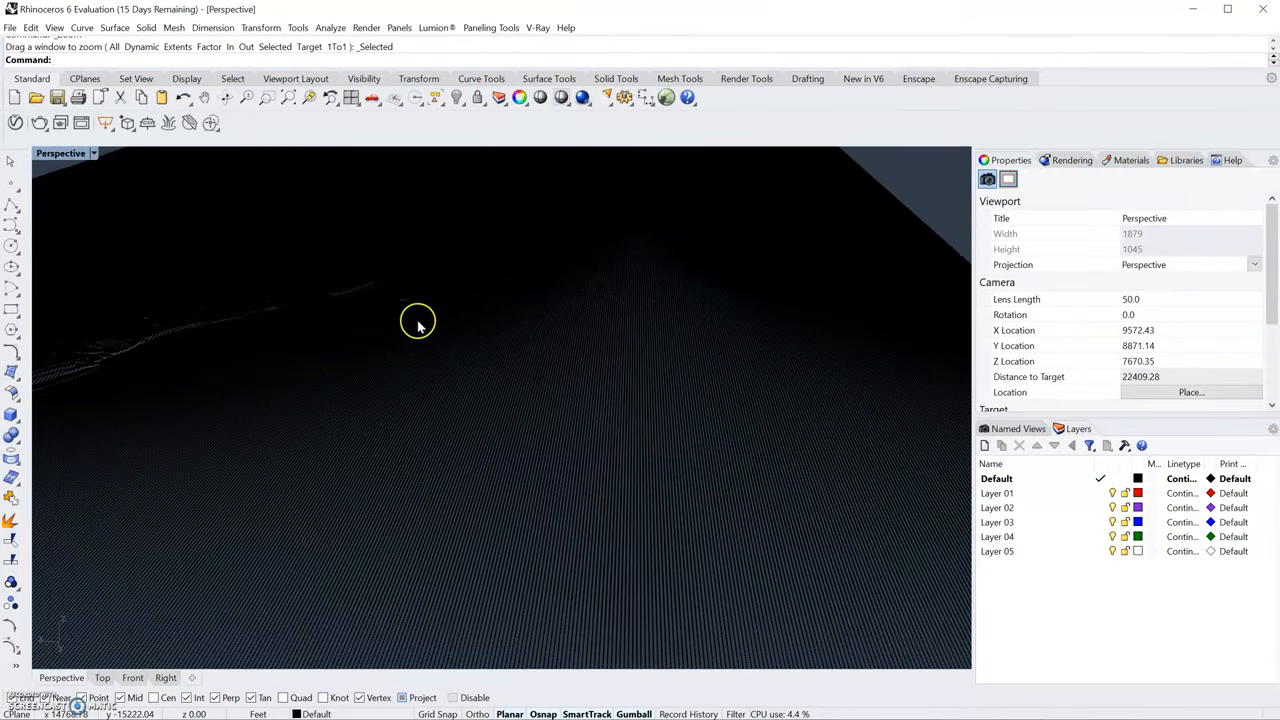
{"action": "left_click_drag", "start_coordinate": [418, 324], "coordinate": [448, 344]}
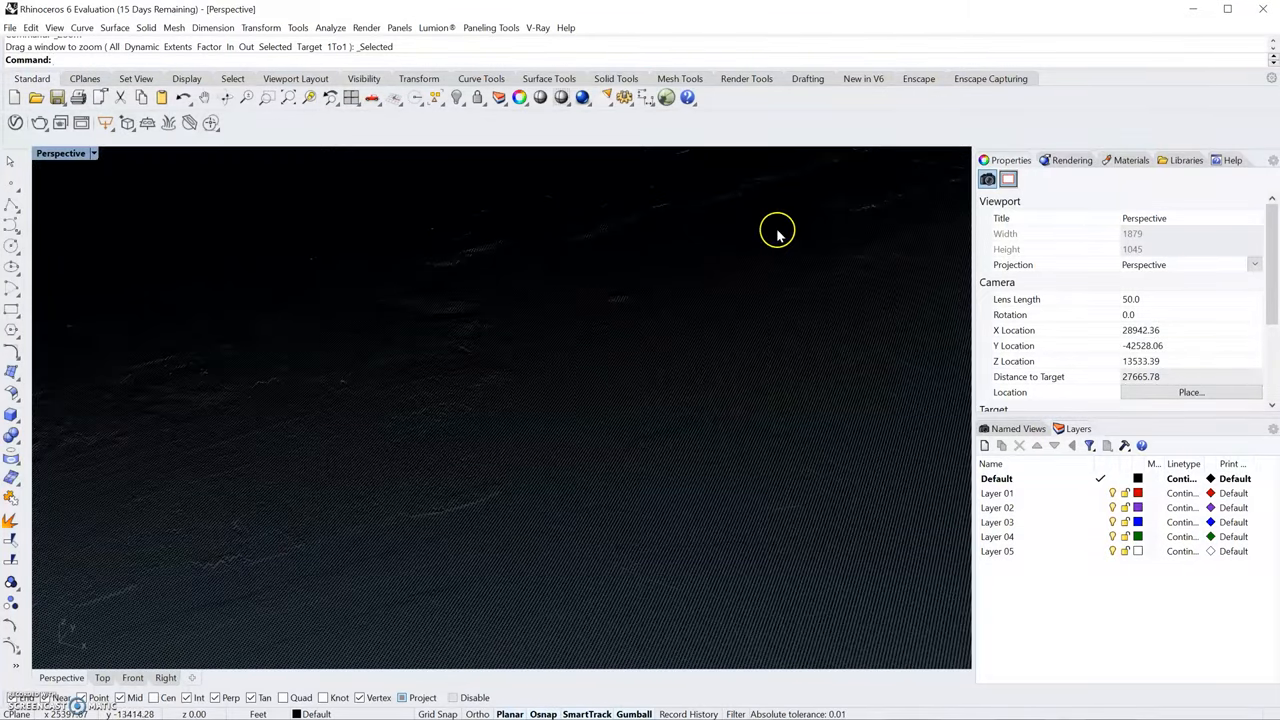
{"action": "mouse_move", "coordinate": [314, 358]}
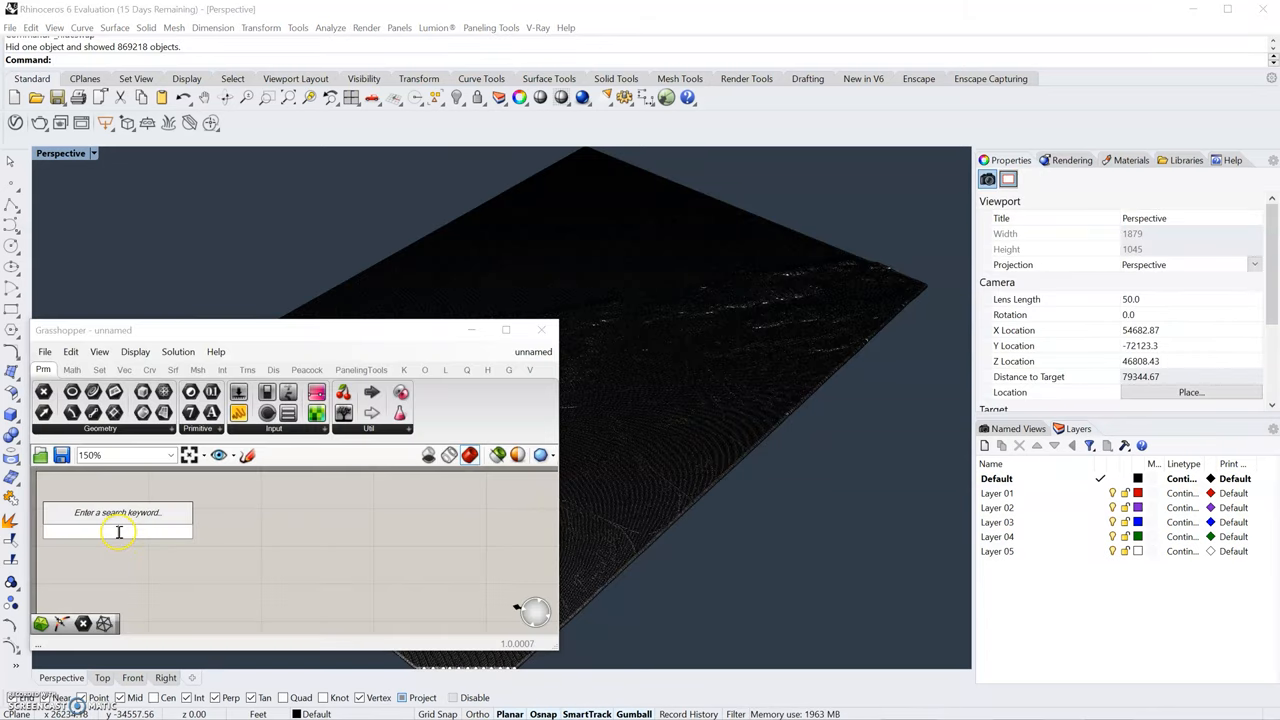
{"action": "mouse_move", "coordinate": [120, 550]}
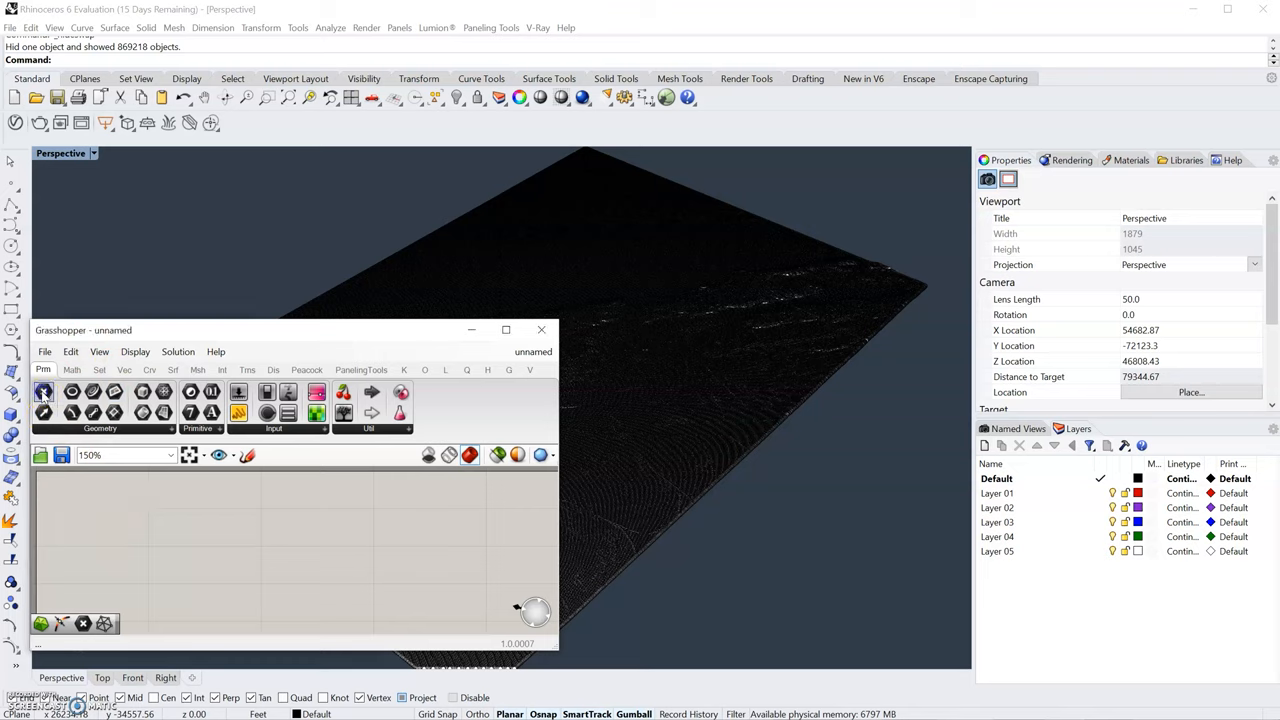
Step: Place a Point parameter and a Delaunay Mesh component (searched 'delaun') on the canvas
{"action": "left_click", "coordinate": [44, 390]}
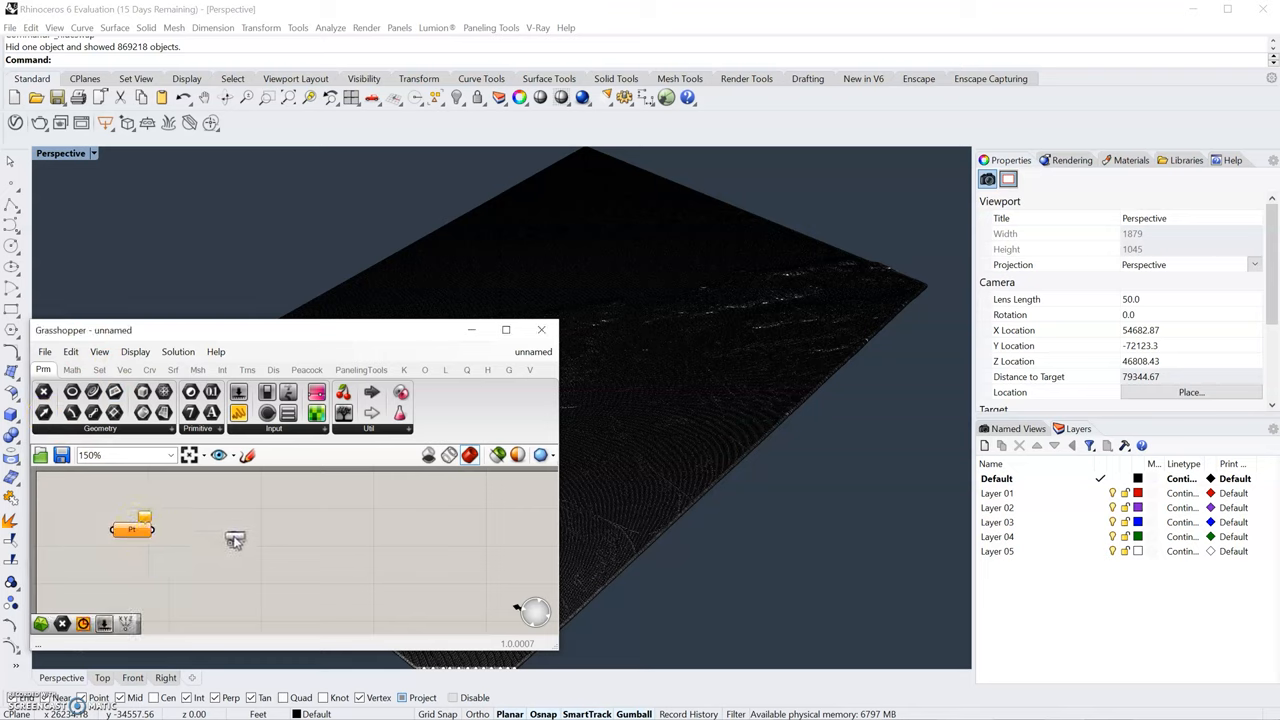
{"action": "double_click", "coordinate": [236, 540]}
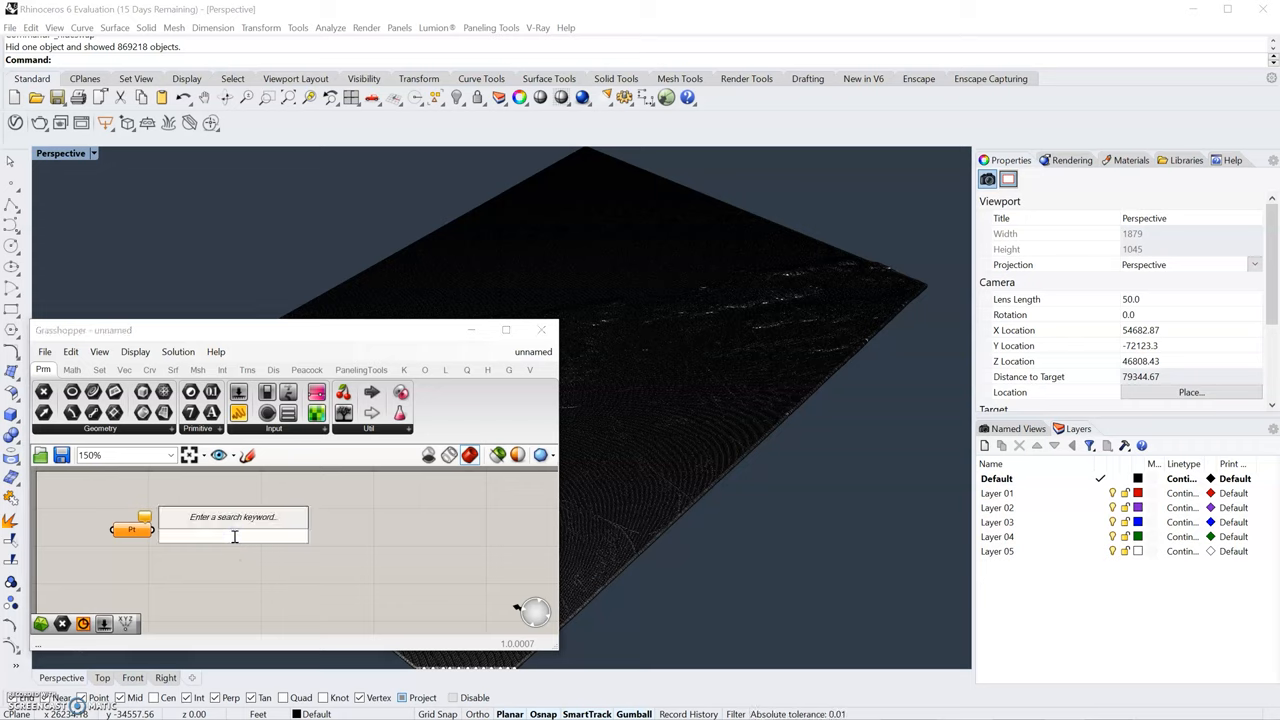
{"action": "type", "text": "delaun"}
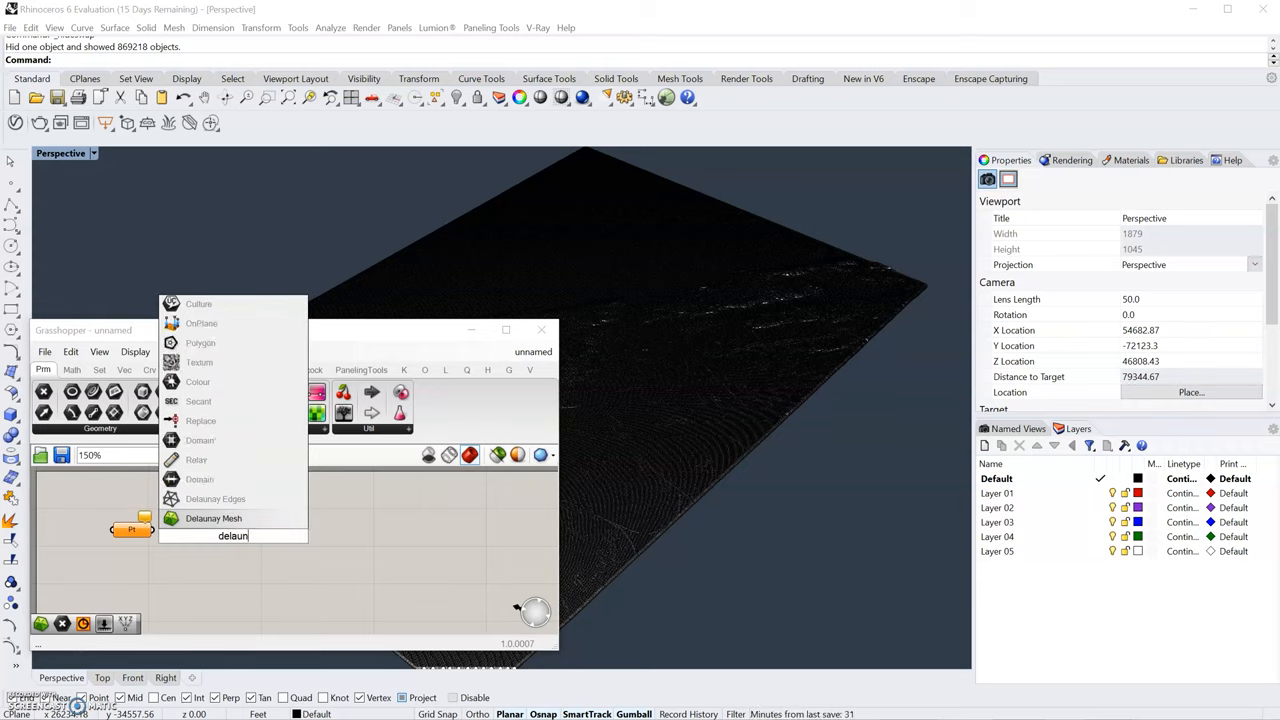
{"action": "mouse_move", "coordinate": [212, 518]}
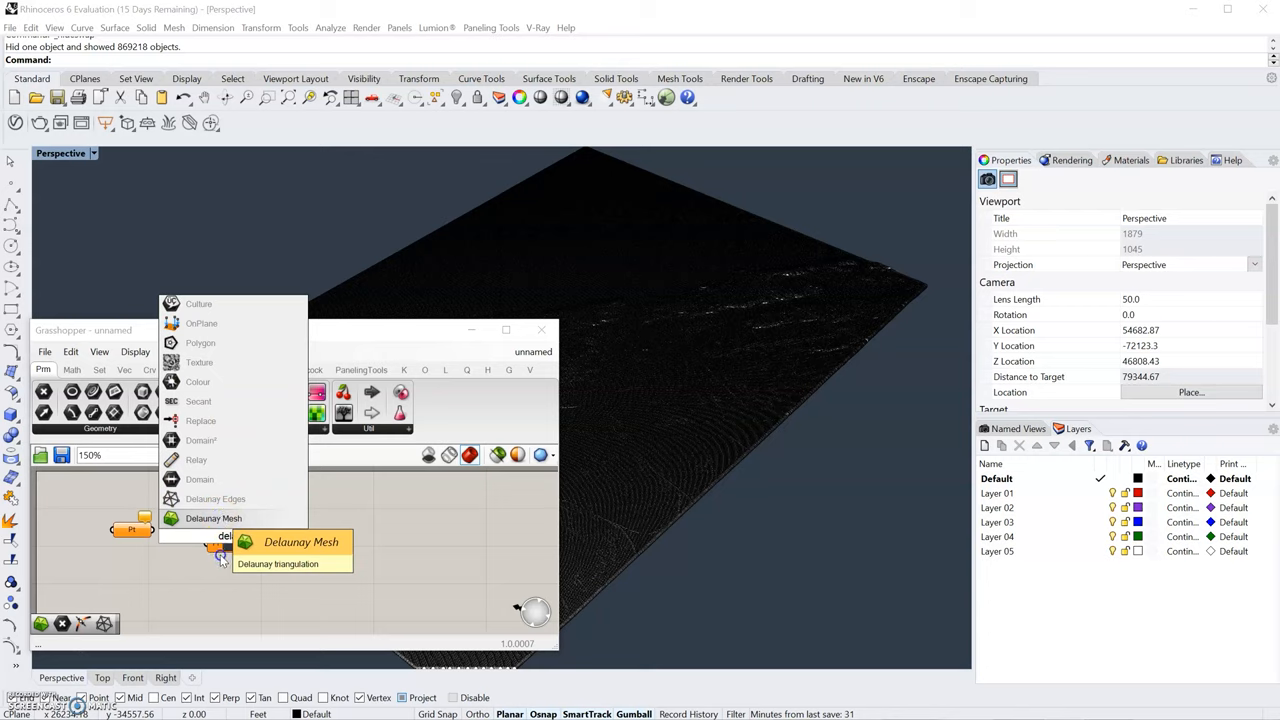
{"action": "left_click", "coordinate": [212, 518]}
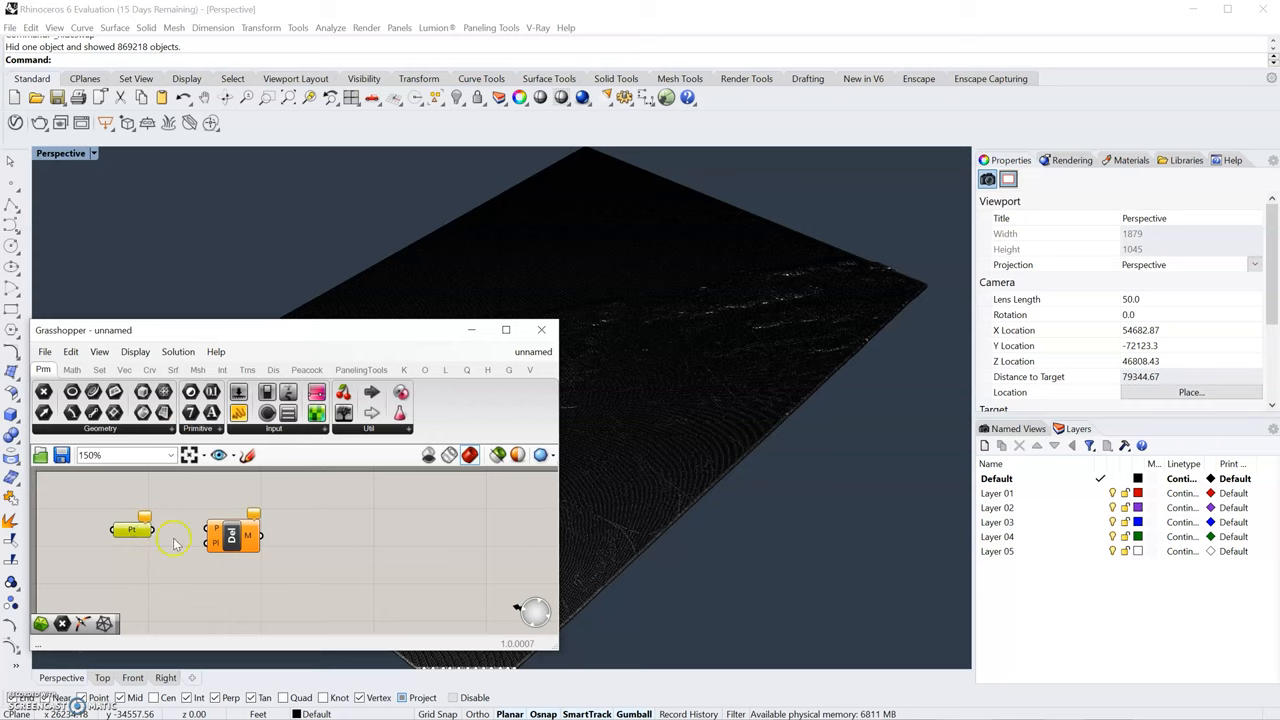
{"action": "left_click", "coordinate": [132, 530]}
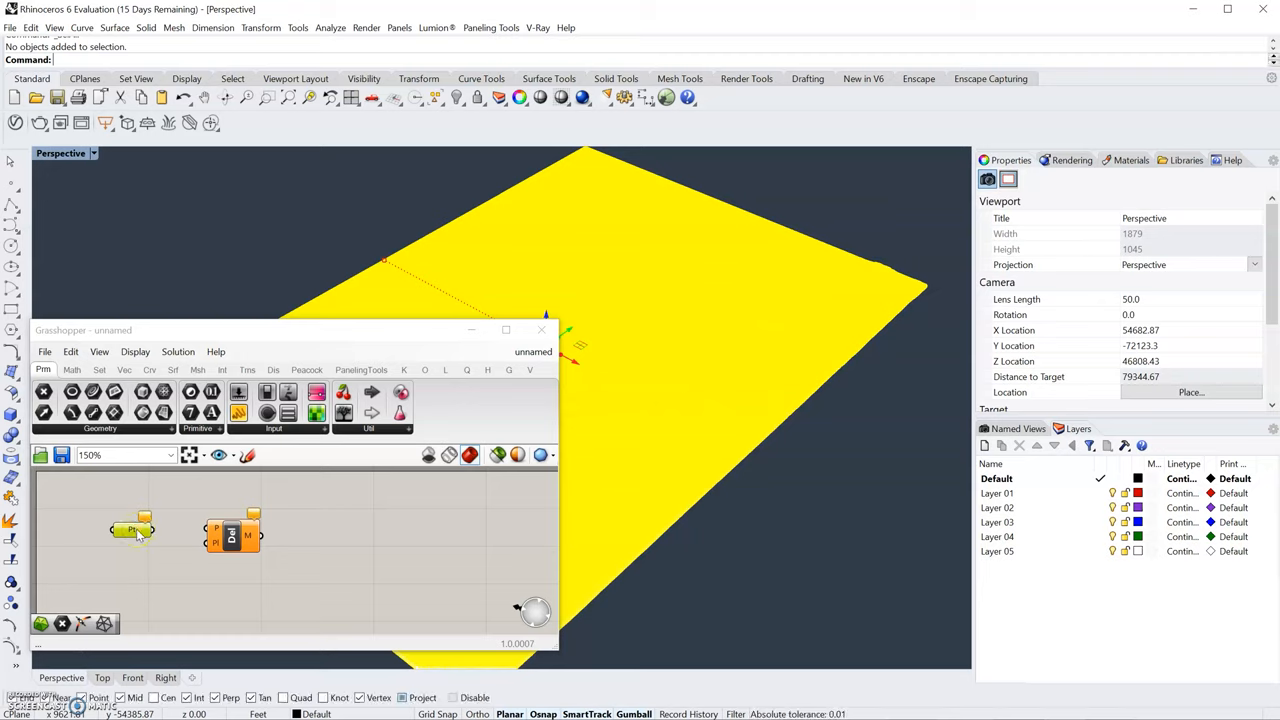
Step: Assign the Rhino point cloud to the Point parameter via Set Multiple Points
{"action": "right_click", "coordinate": [132, 530]}
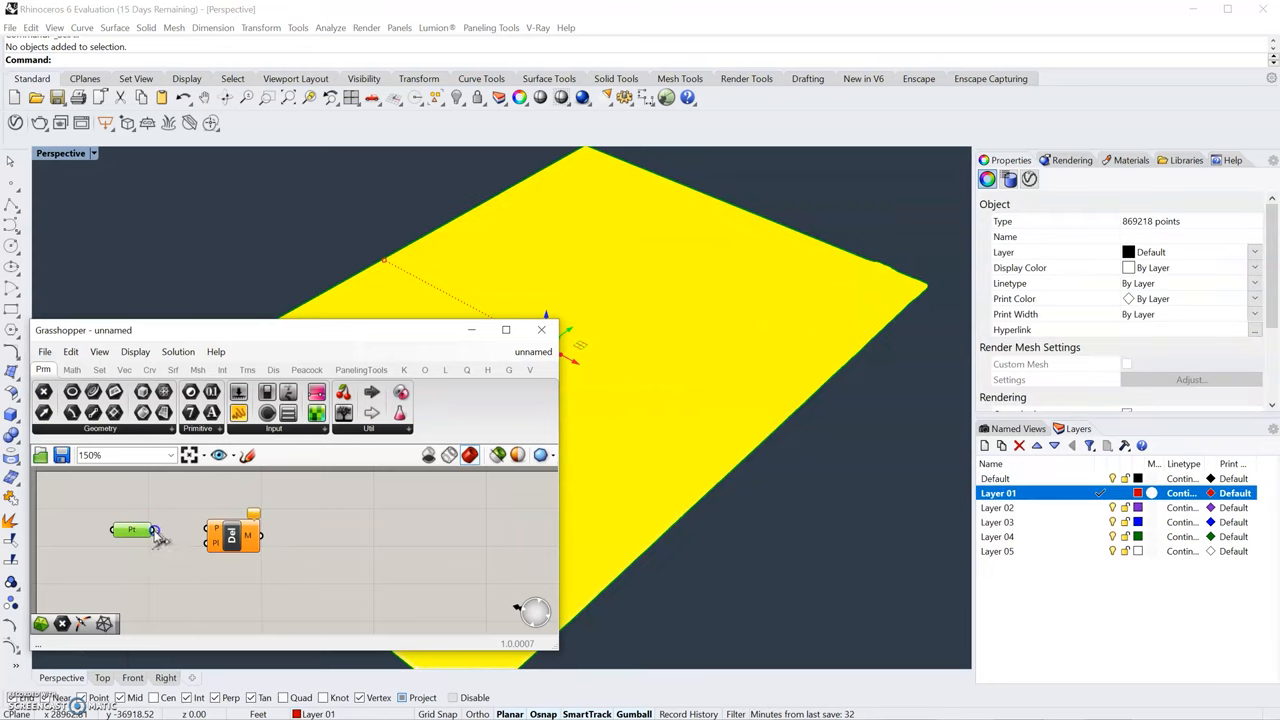
{"action": "left_click", "coordinate": [132, 530]}
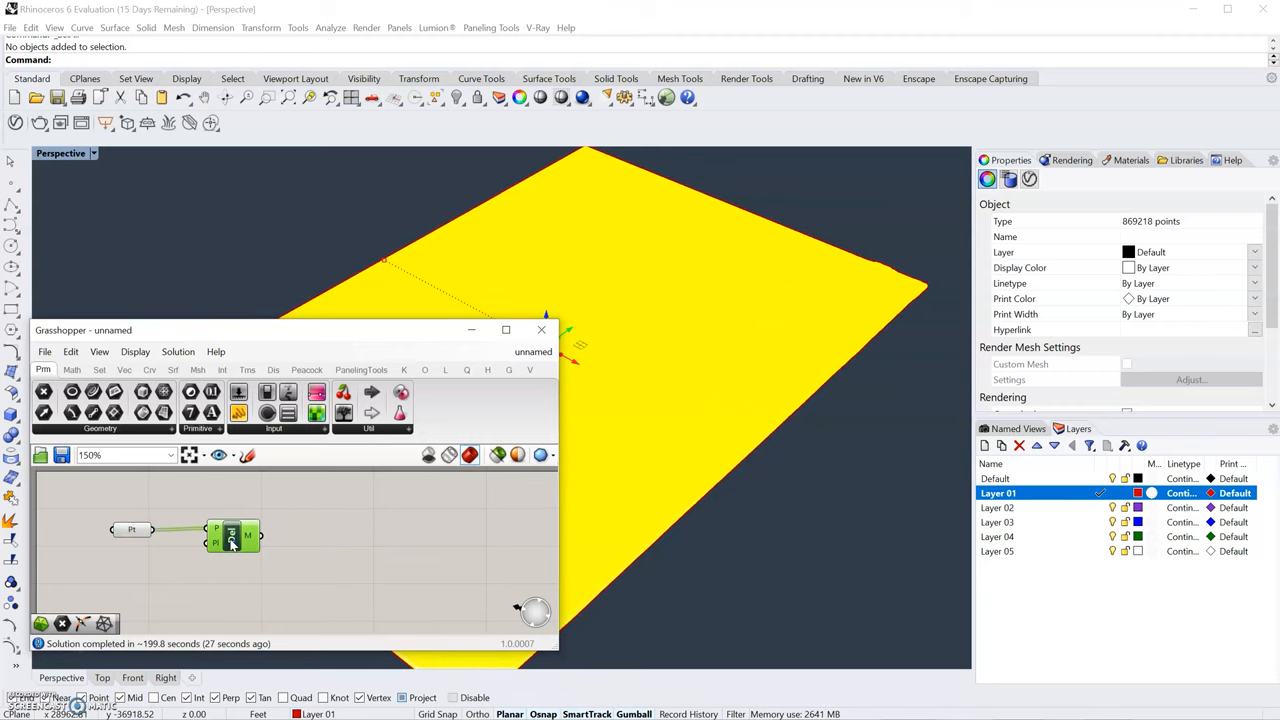
{"action": "mouse_move", "coordinate": [380, 528]}
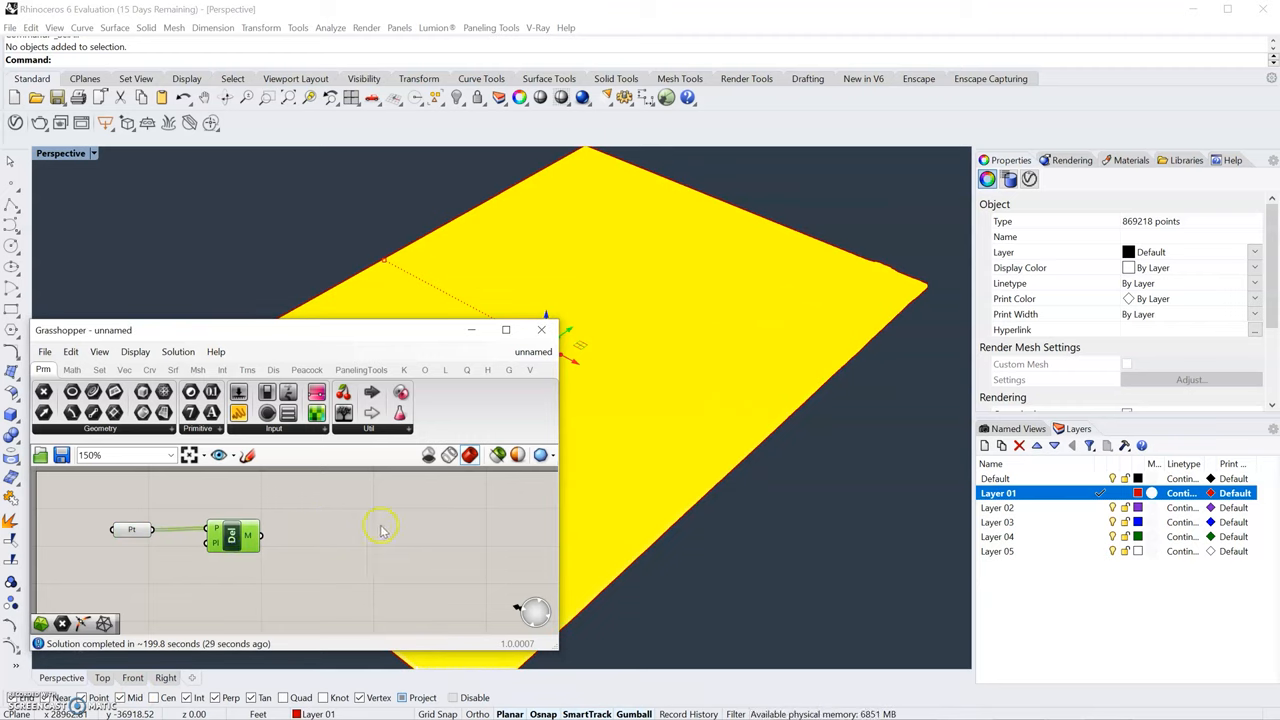
Step: Bake the Delaunay terrain mesh into the Rhino model
{"action": "right_click", "coordinate": [380, 530]}
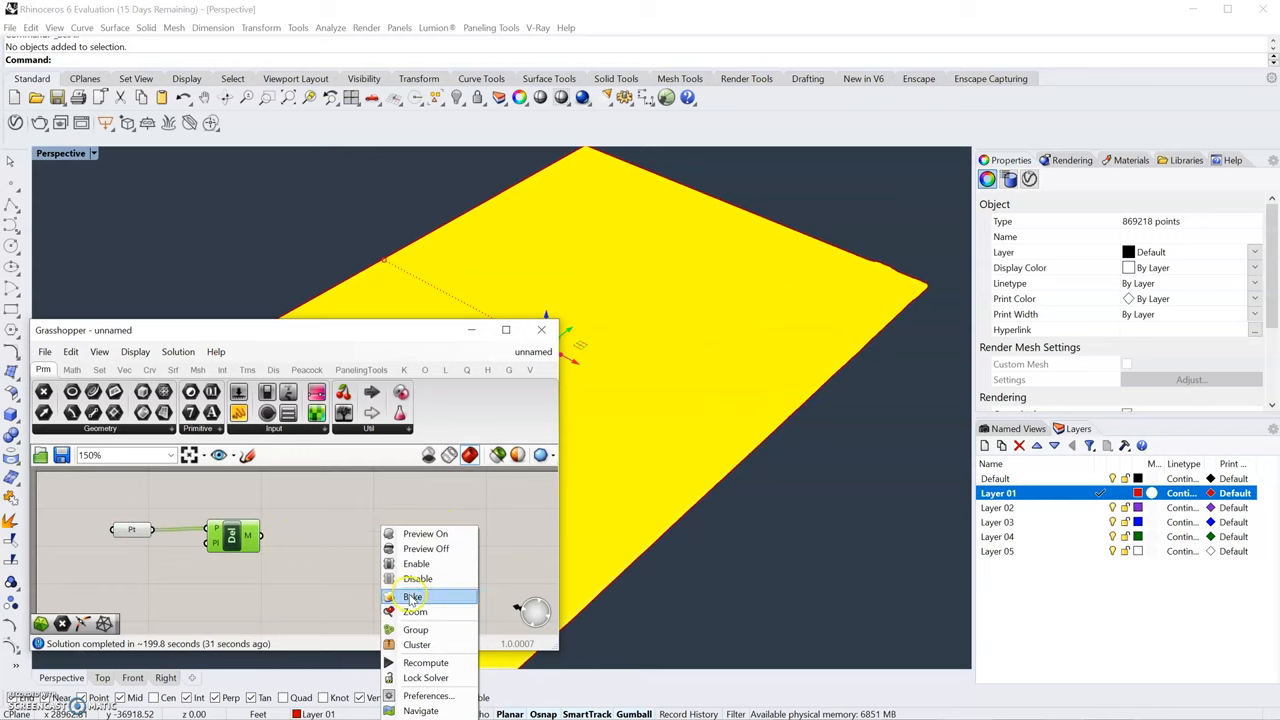
{"action": "left_click", "coordinate": [412, 596]}
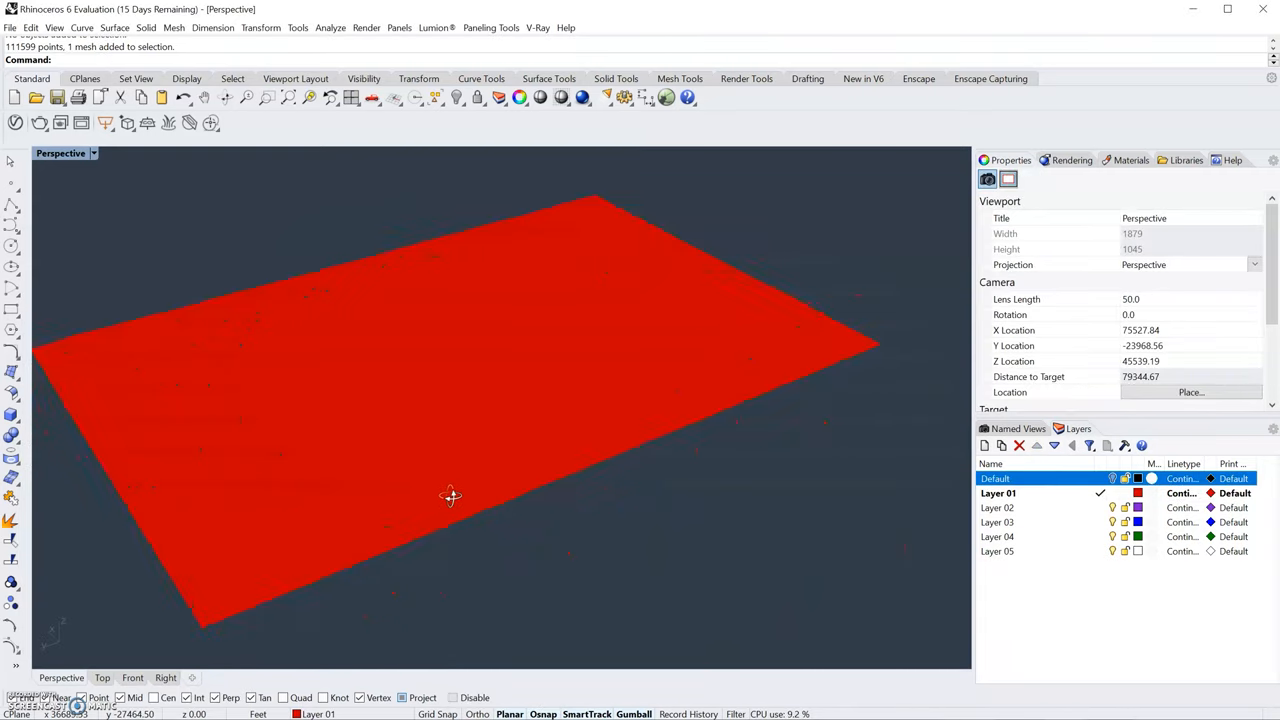
{"action": "left_click_drag", "start_coordinate": [450, 496], "coordinate": [30, 150]}
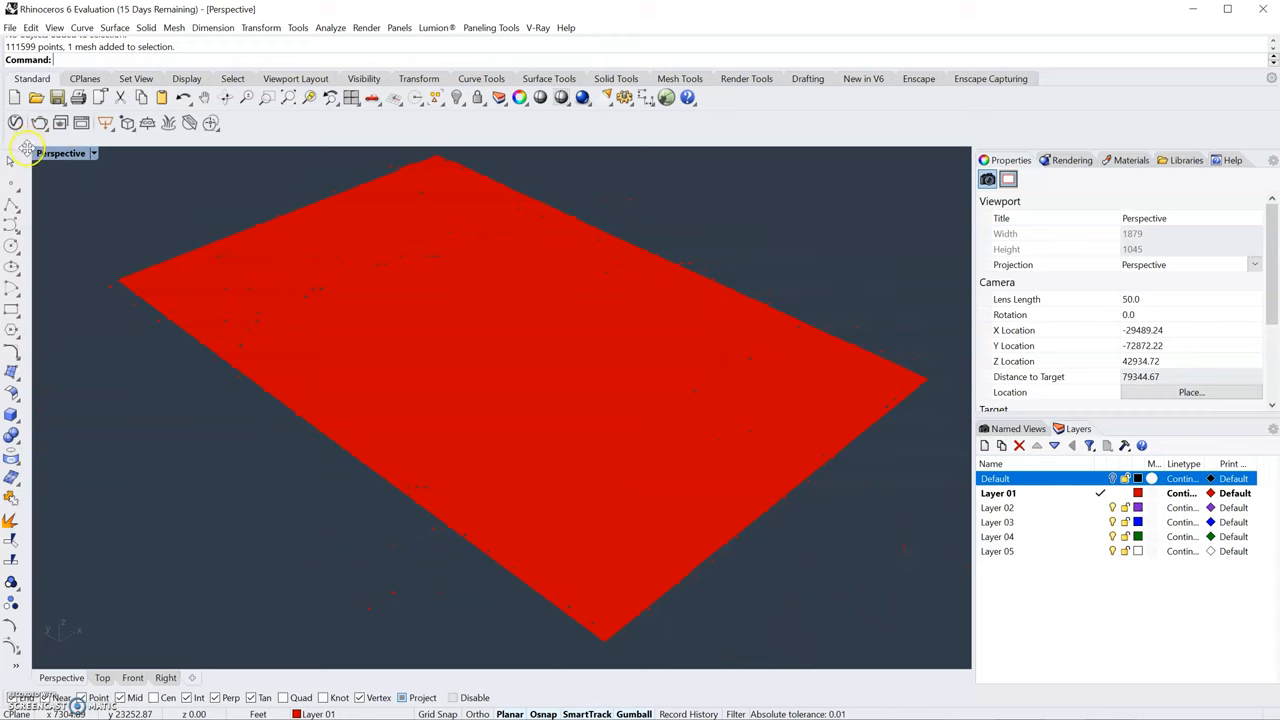
Step: Set the Perspective viewport to Rendered display mode
{"action": "left_click", "coordinate": [92, 152]}
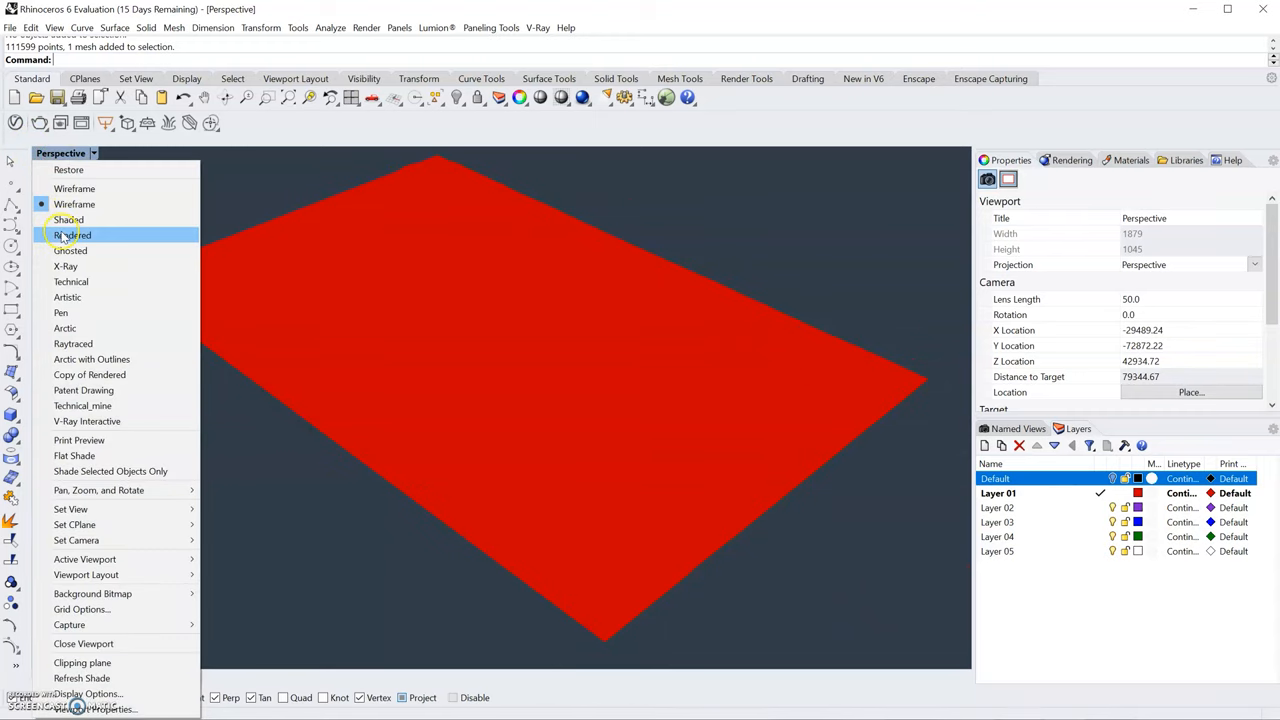
{"action": "left_click", "coordinate": [72, 234]}
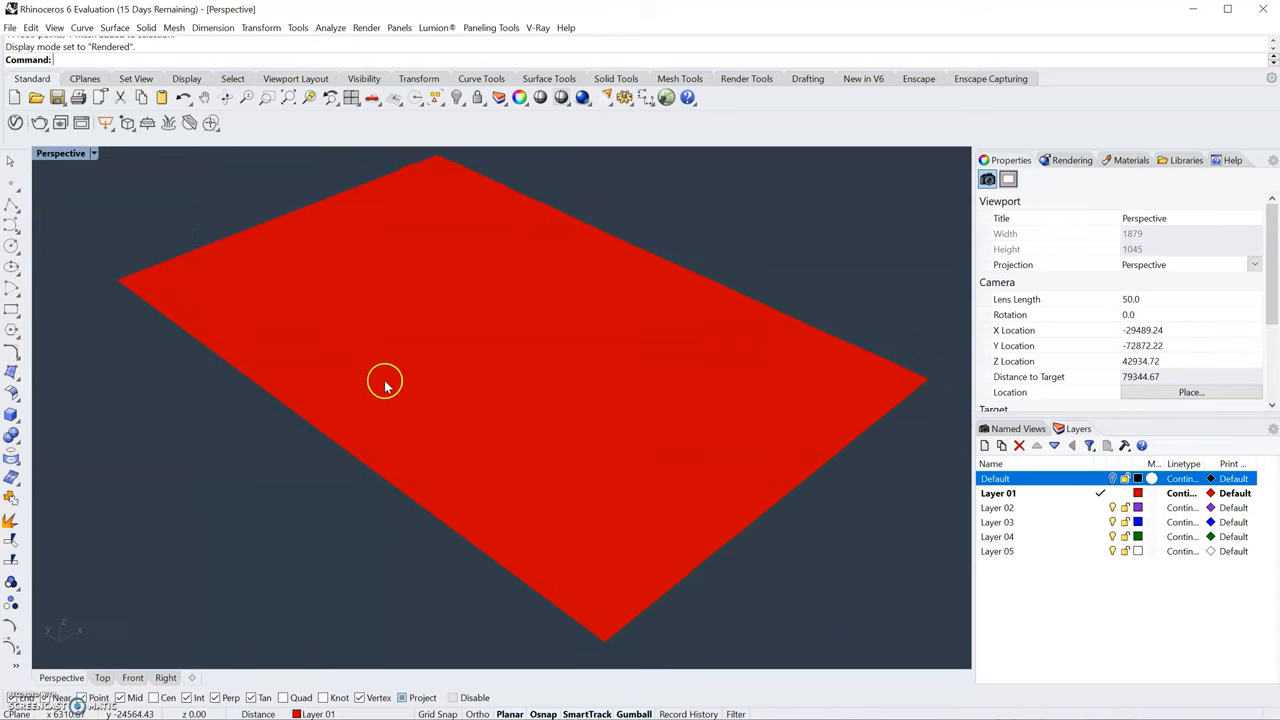